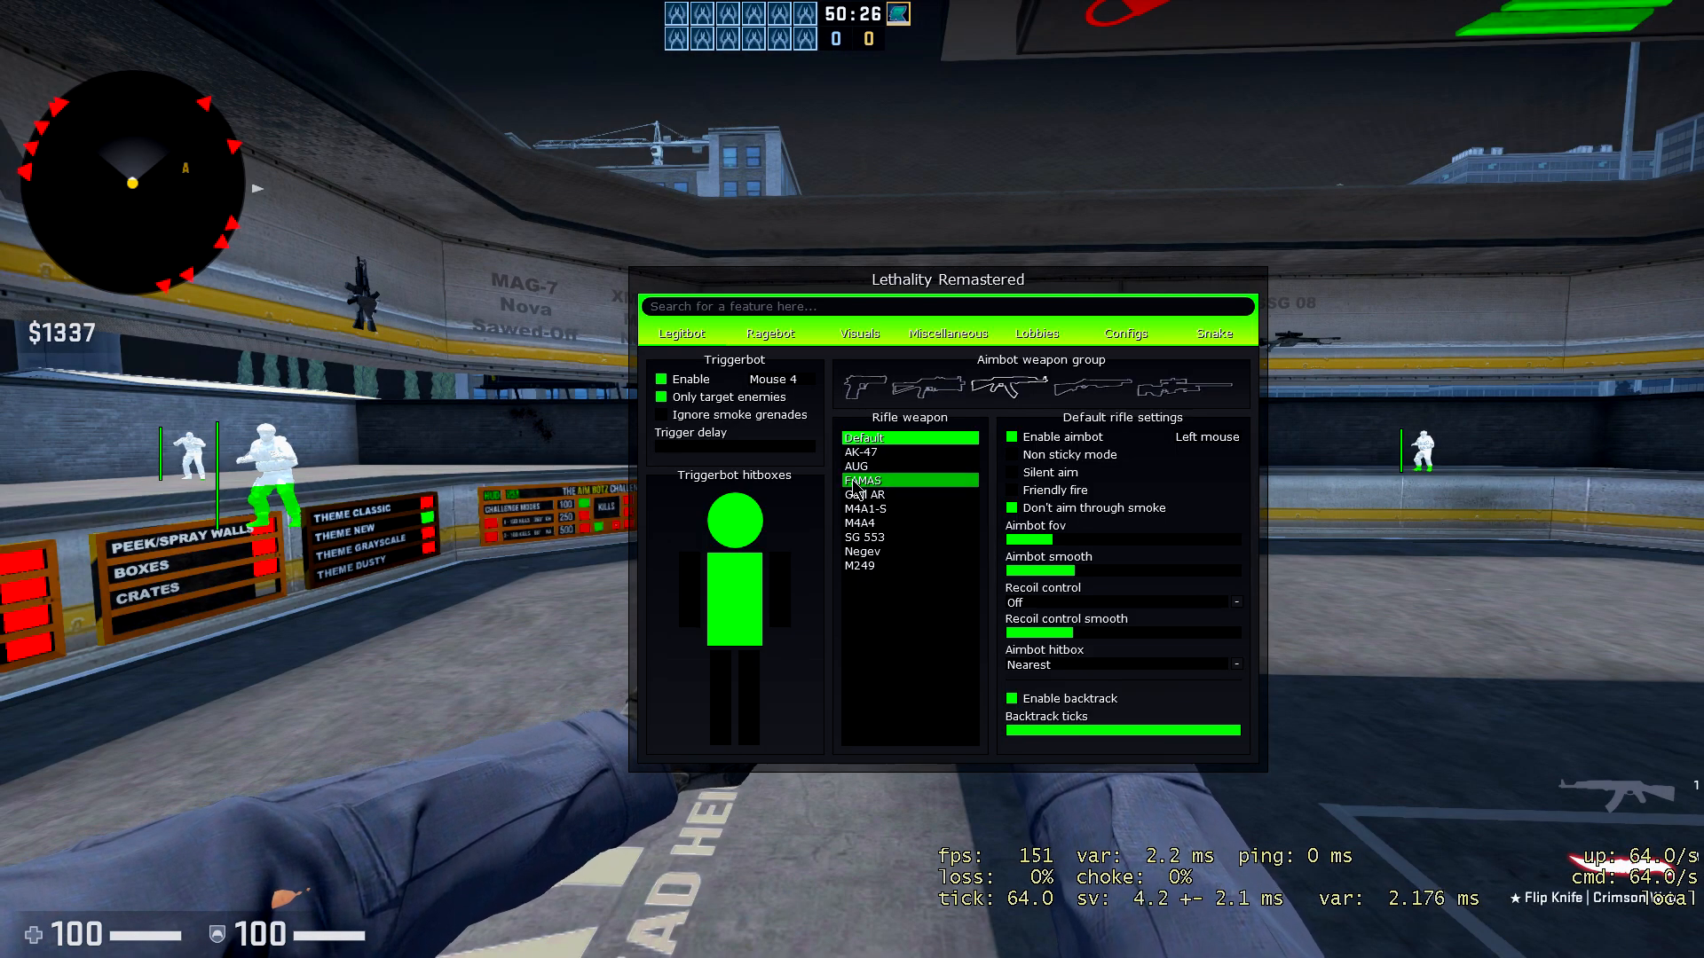
{"action": "mouse_move", "coordinate": [980, 301]}
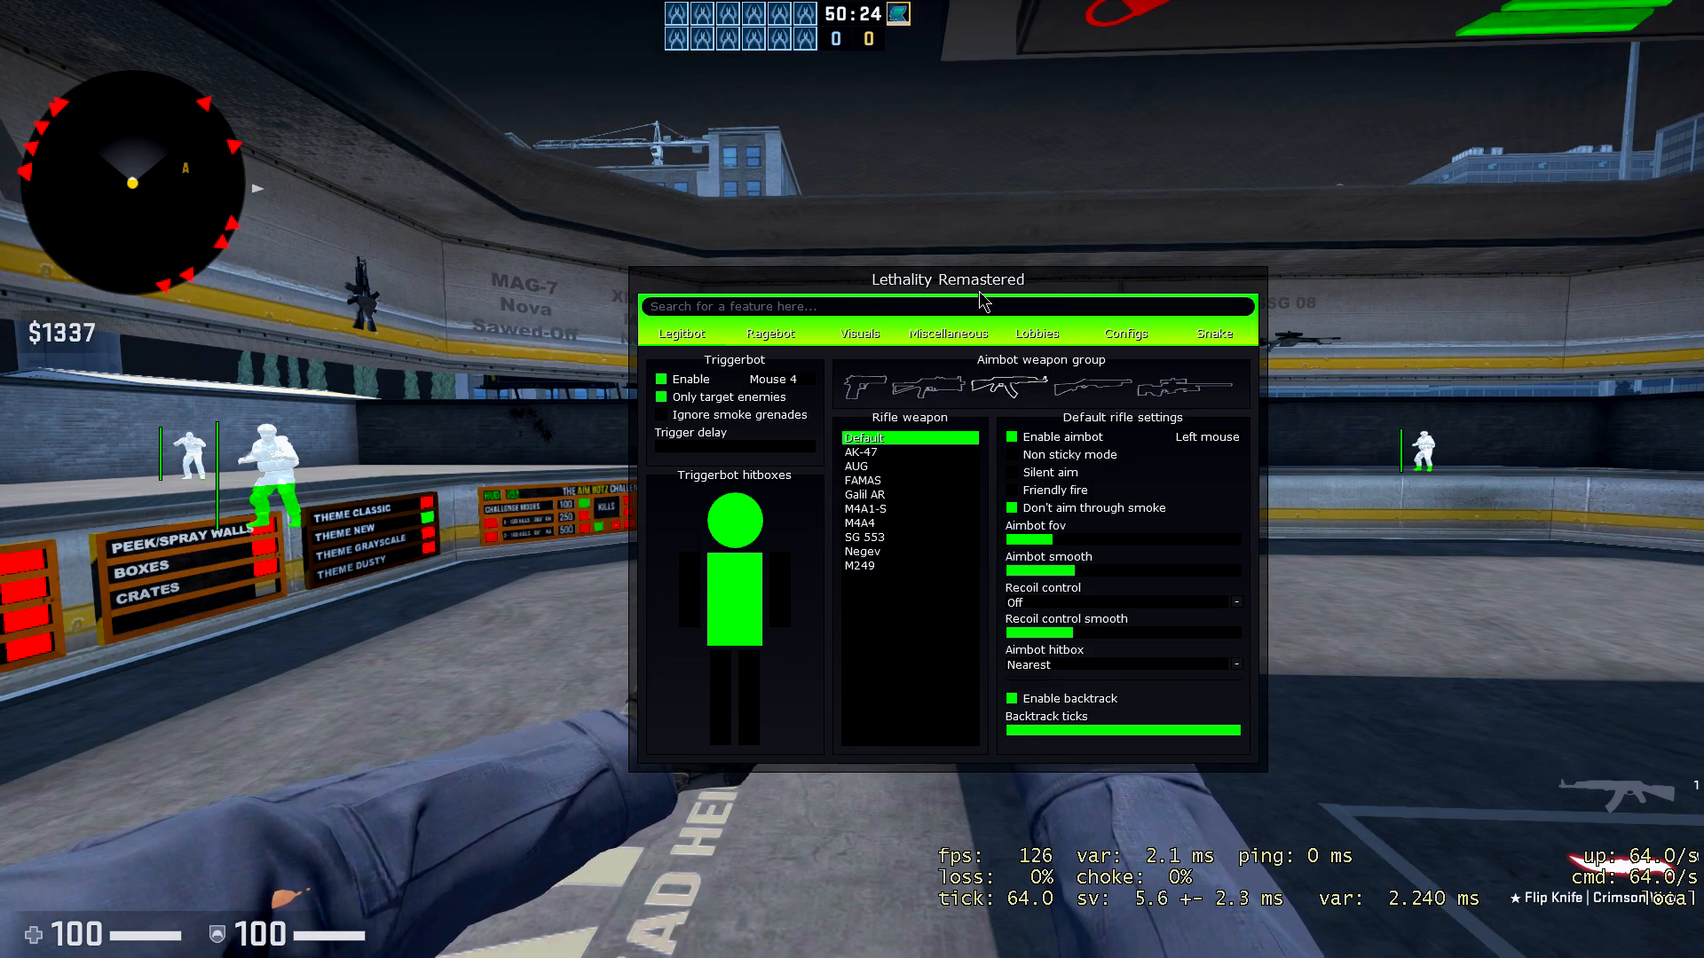
{"action": "mouse_move", "coordinate": [937, 346]}
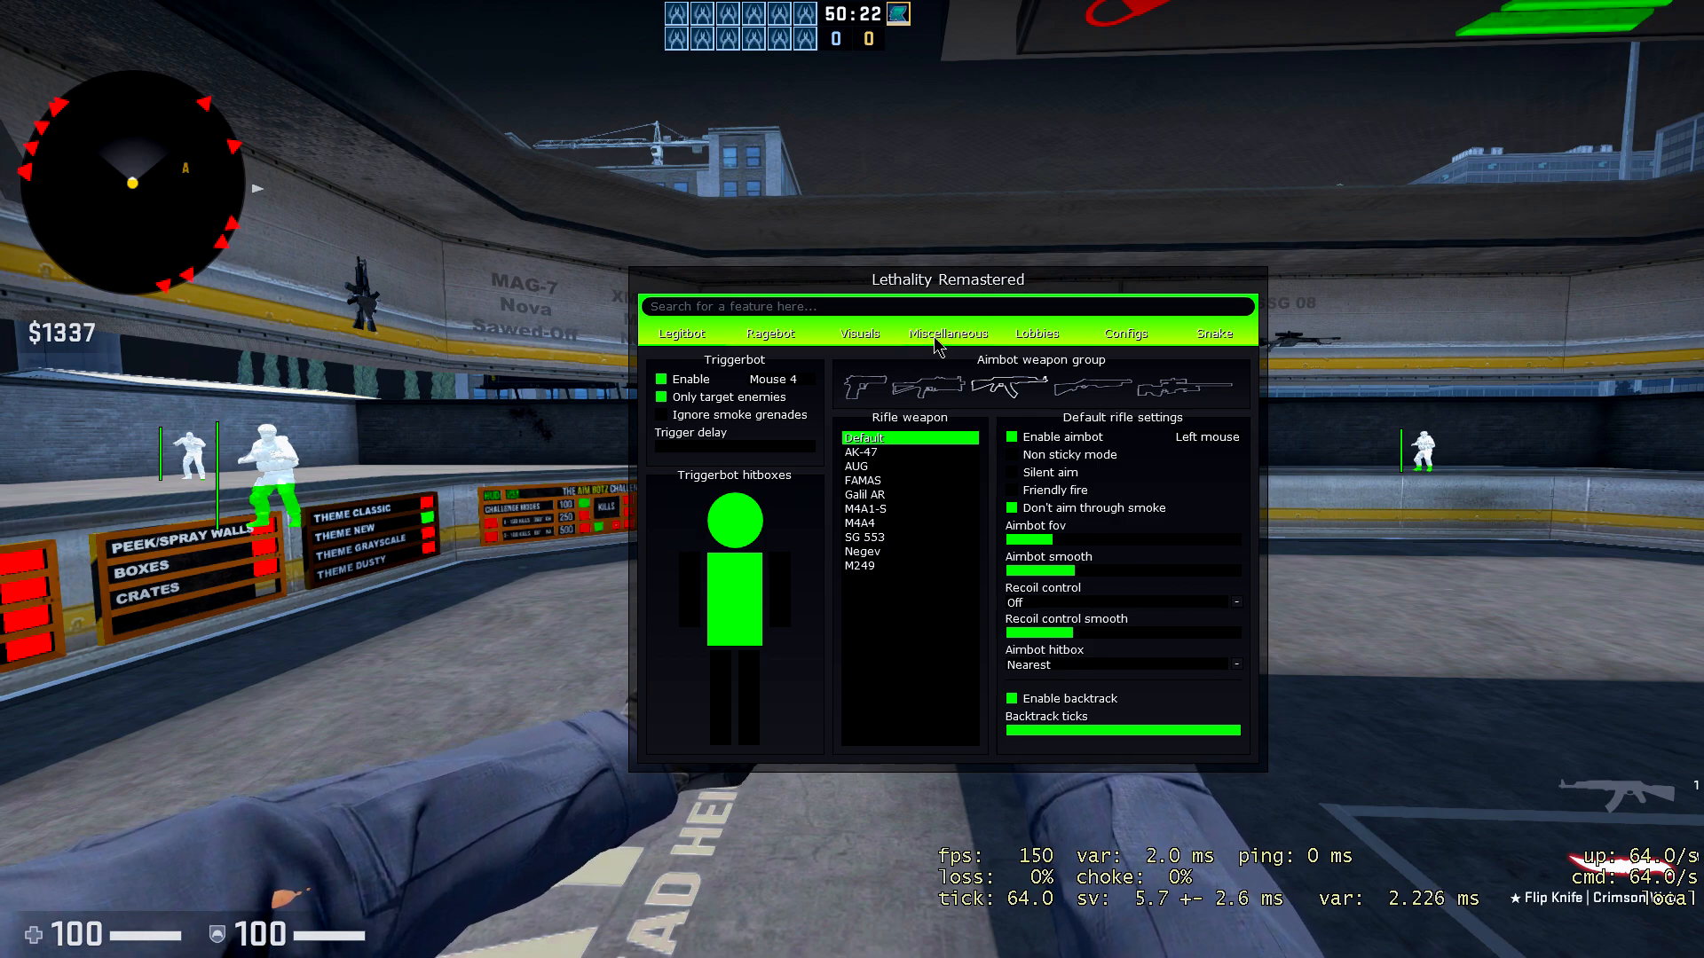
{"action": "mouse_move", "coordinate": [730, 341]}
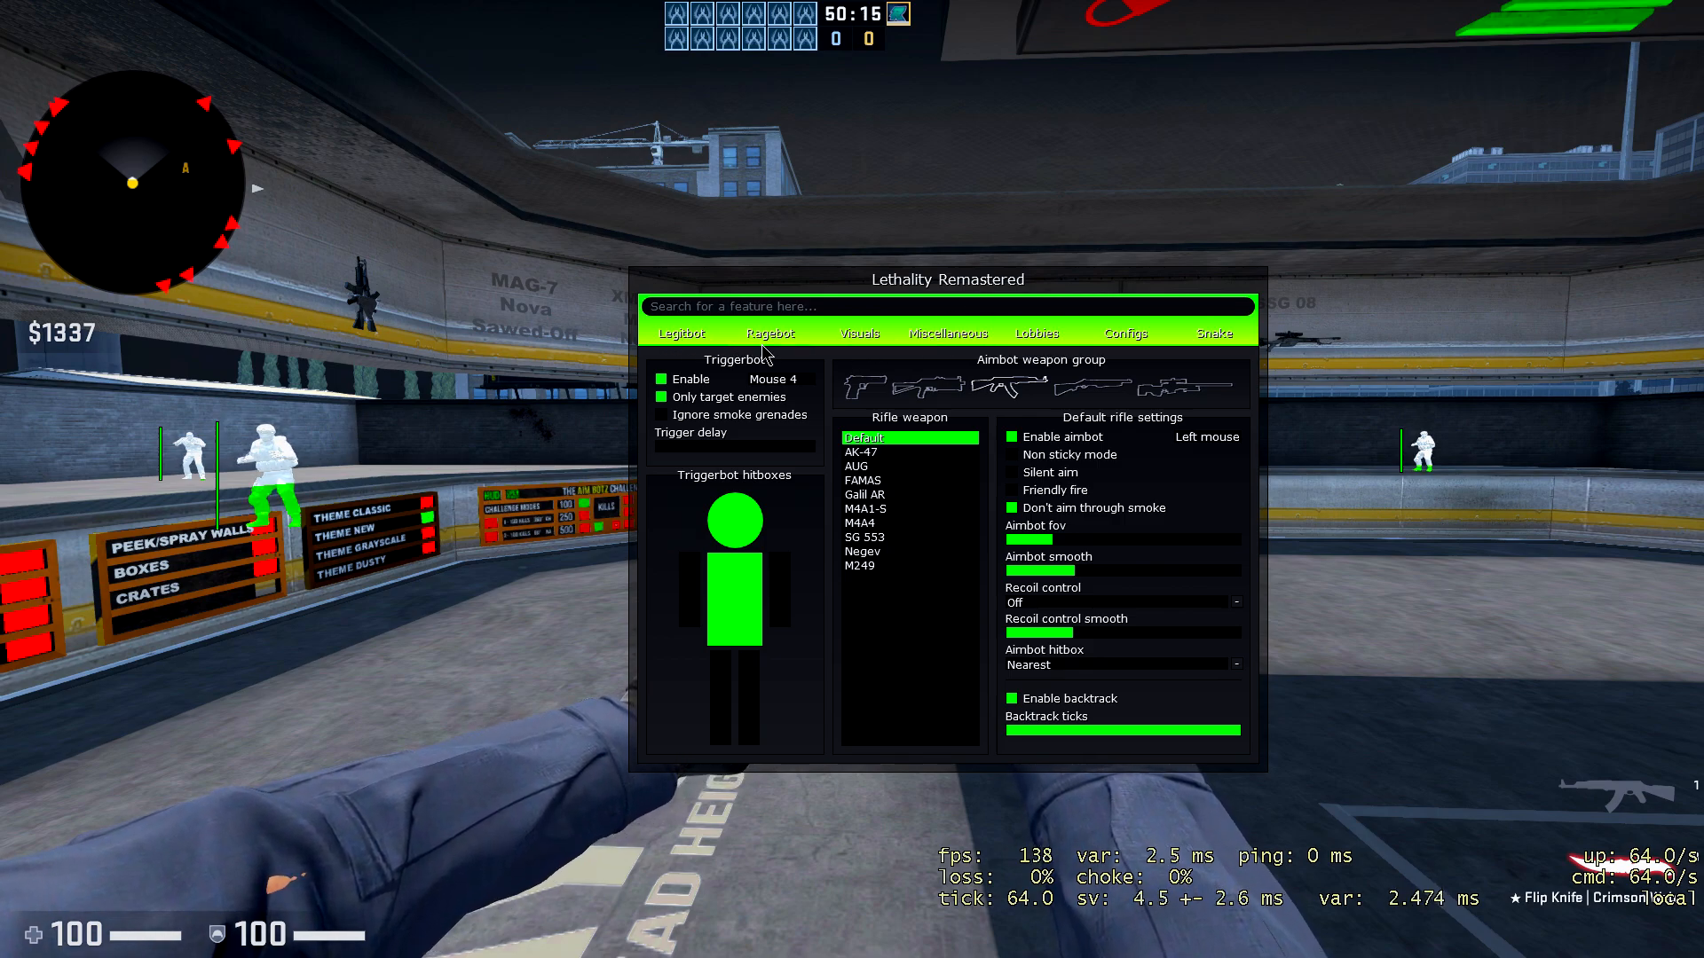
Browse the Miscellaneous knife changer and Configs pages, then start the Snake game.
{"action": "left_click", "coordinate": [948, 334]}
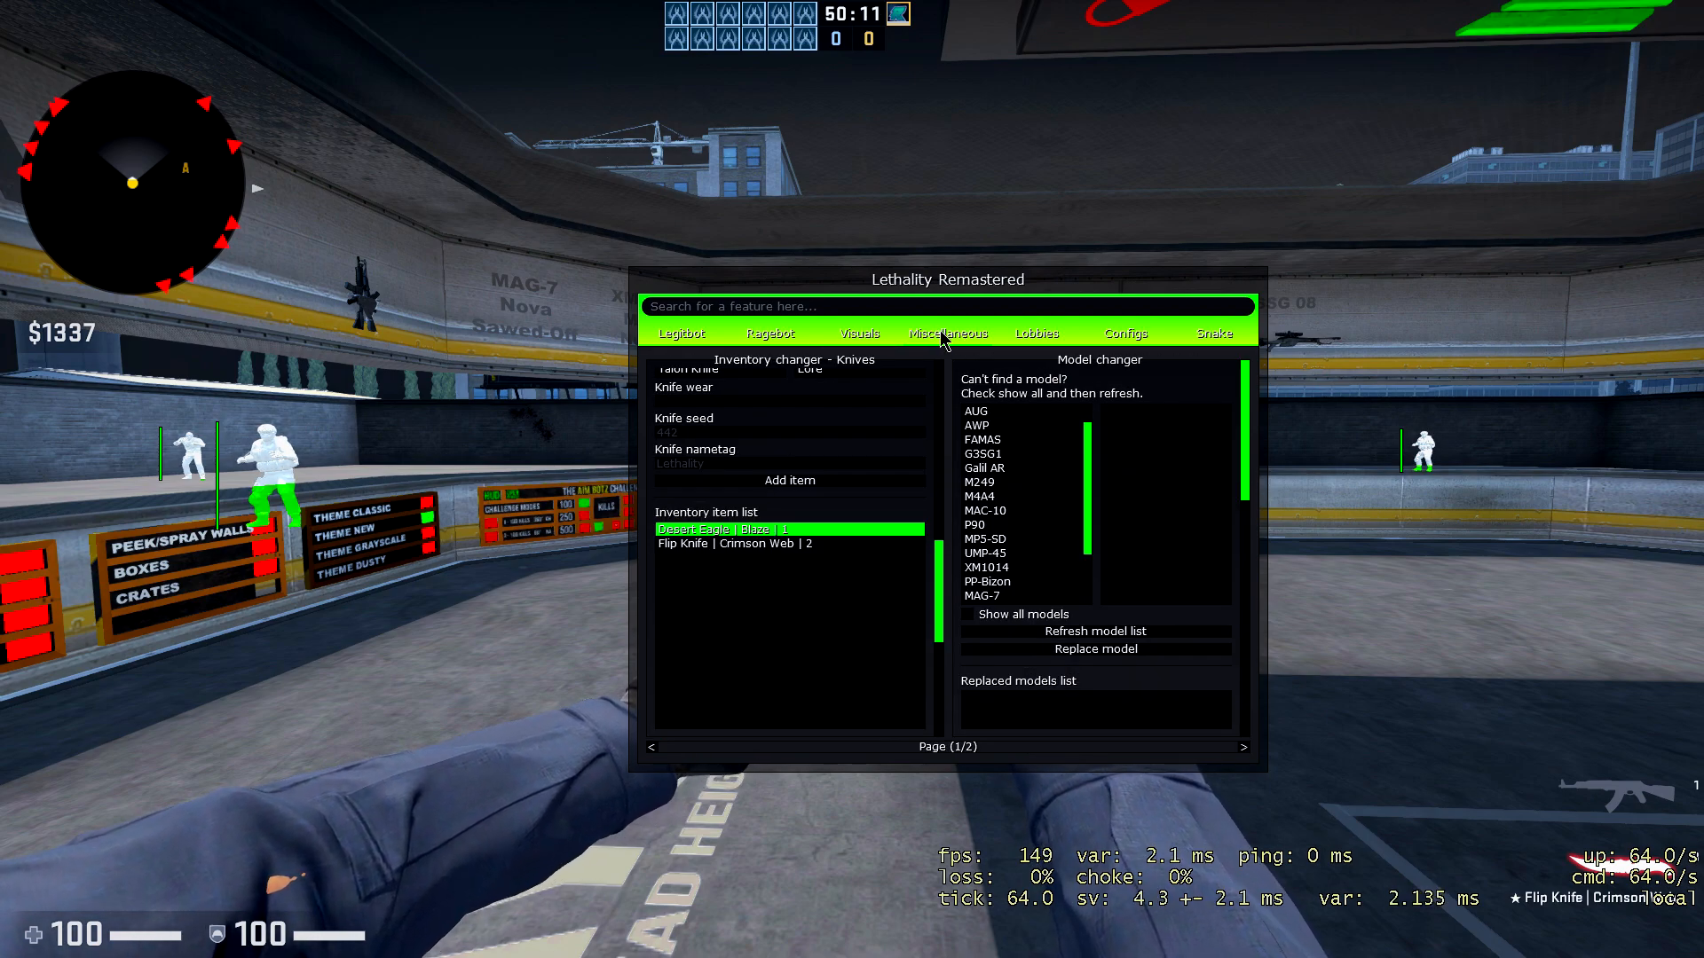
{"action": "left_click", "coordinate": [1125, 333]}
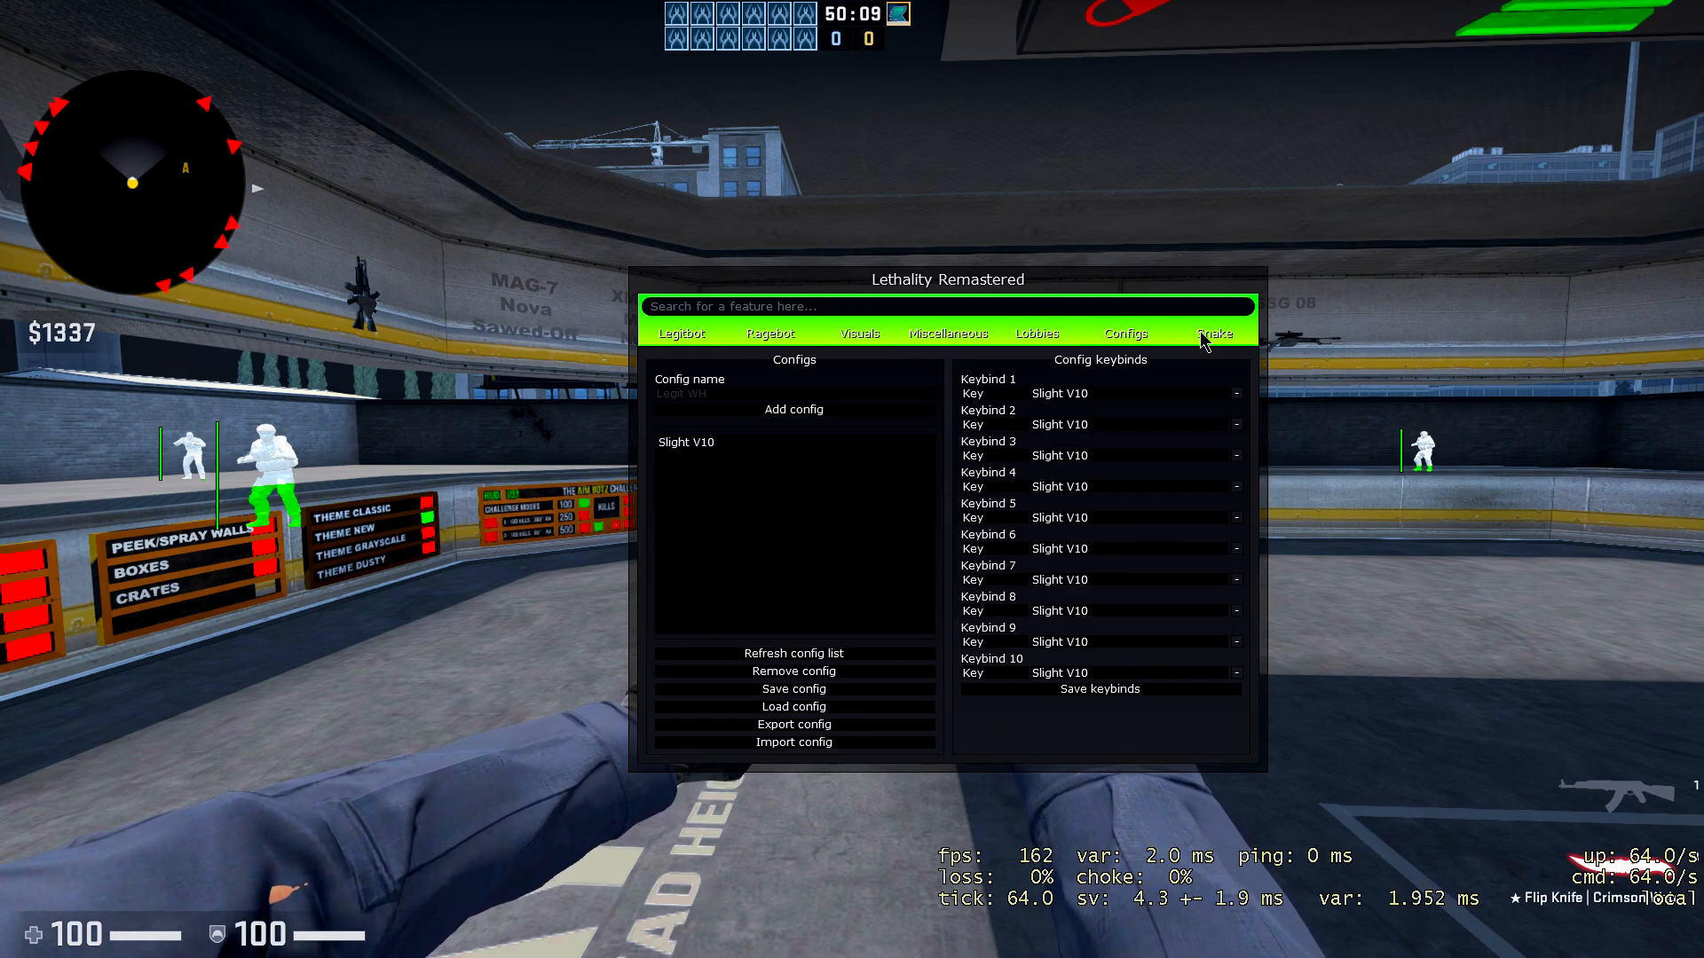
{"action": "left_click", "coordinate": [1214, 333]}
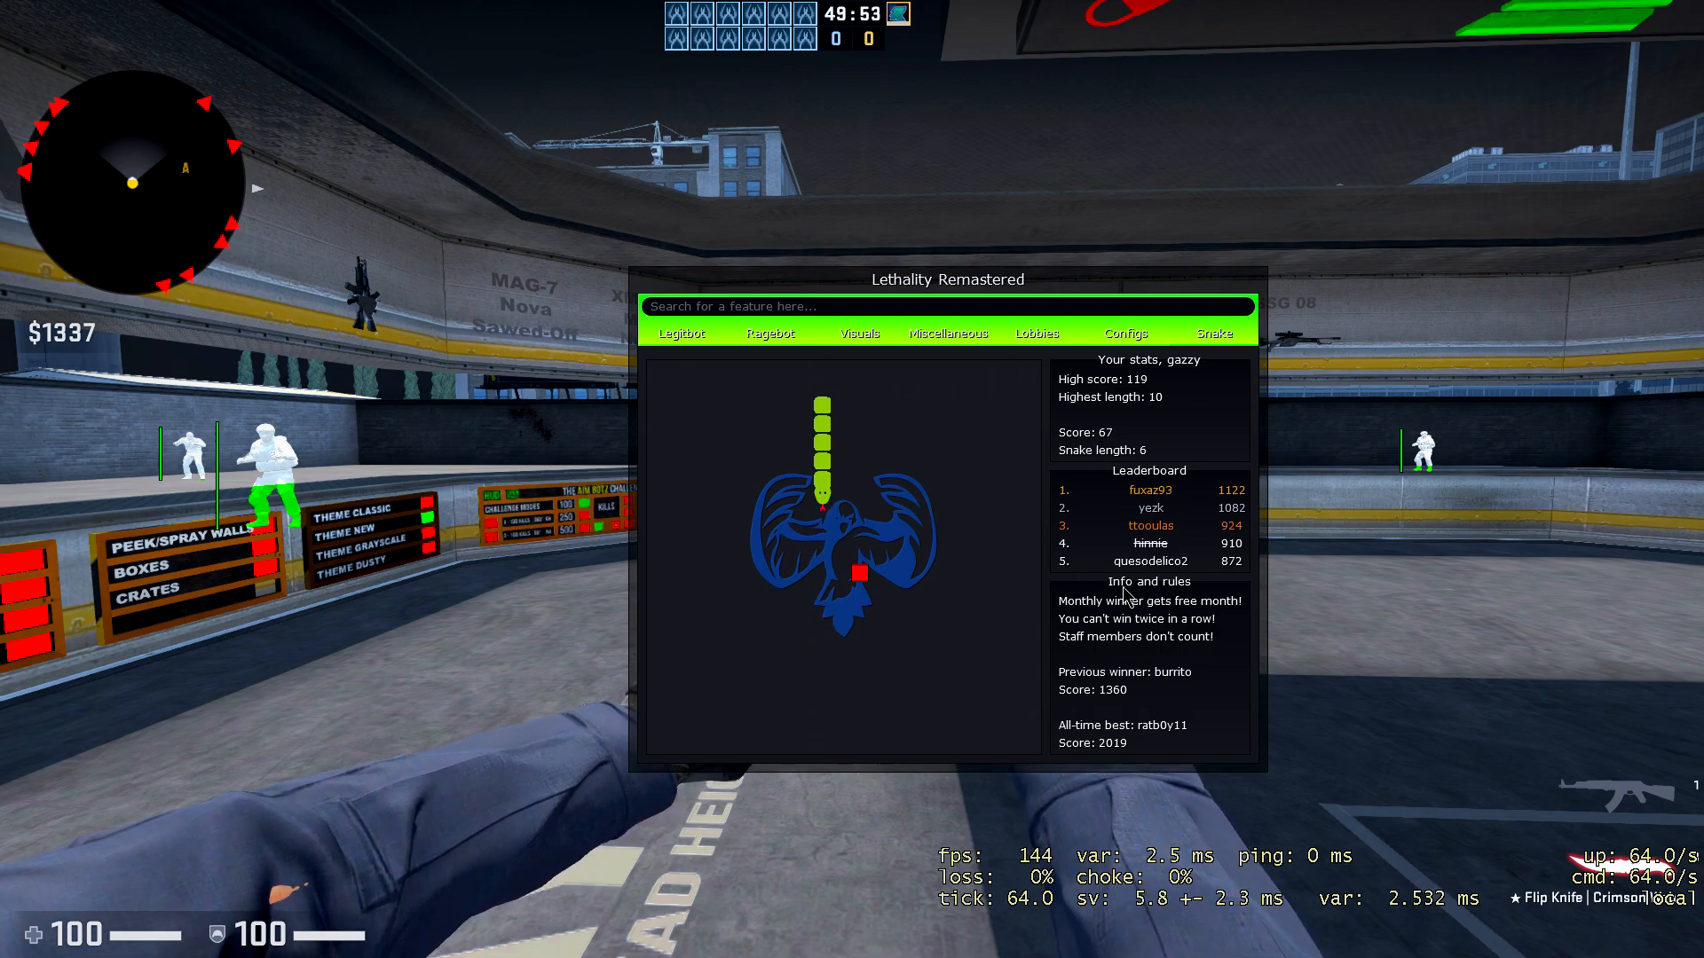
Return to Legitbot, toggle triggerbot off and back on, and view AK-47 then default rifle settings.
{"action": "left_click", "coordinate": [682, 334]}
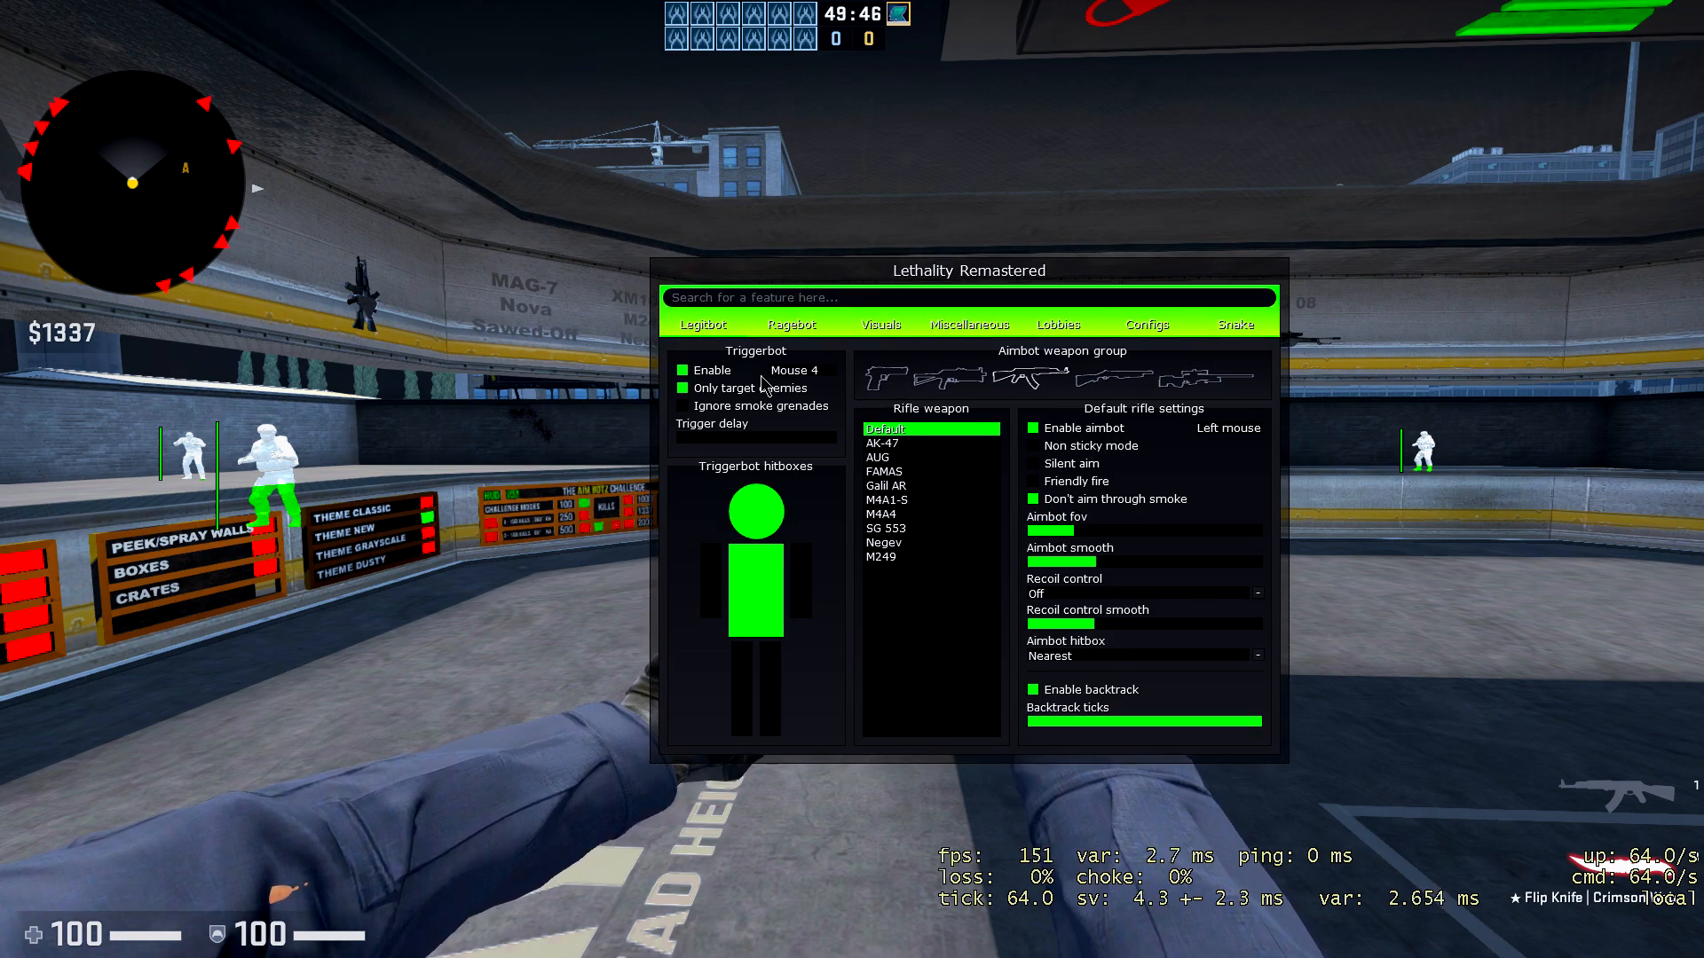
{"action": "left_click", "coordinate": [680, 369]}
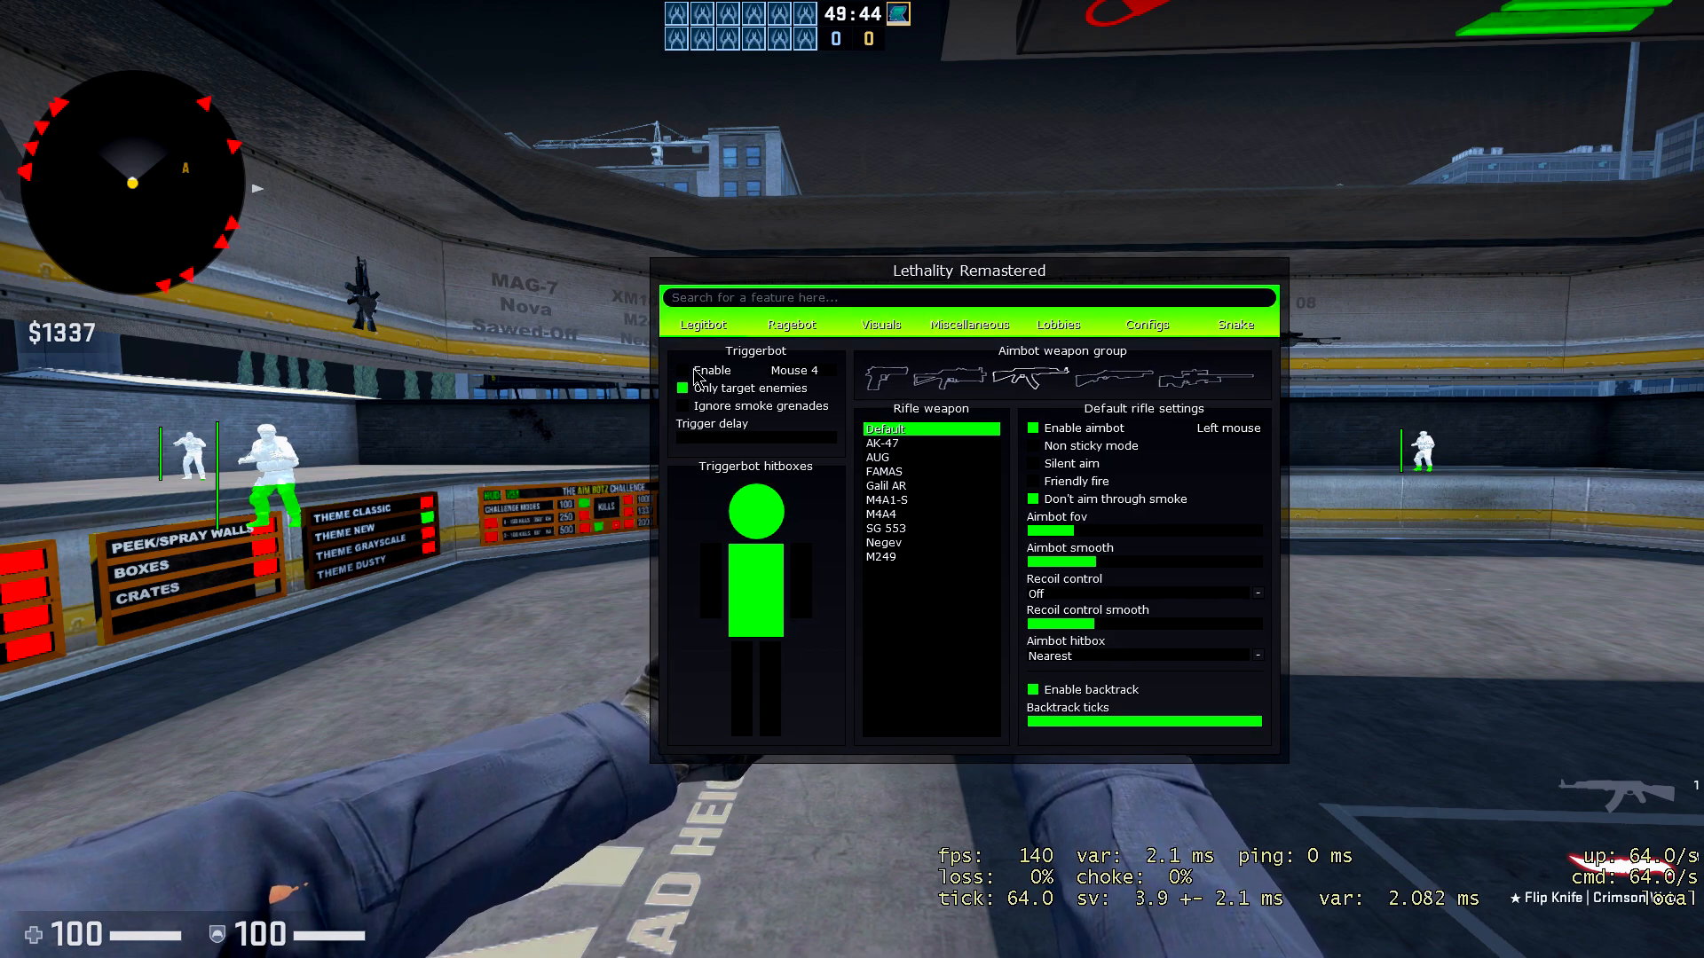
{"action": "left_click", "coordinate": [682, 389]}
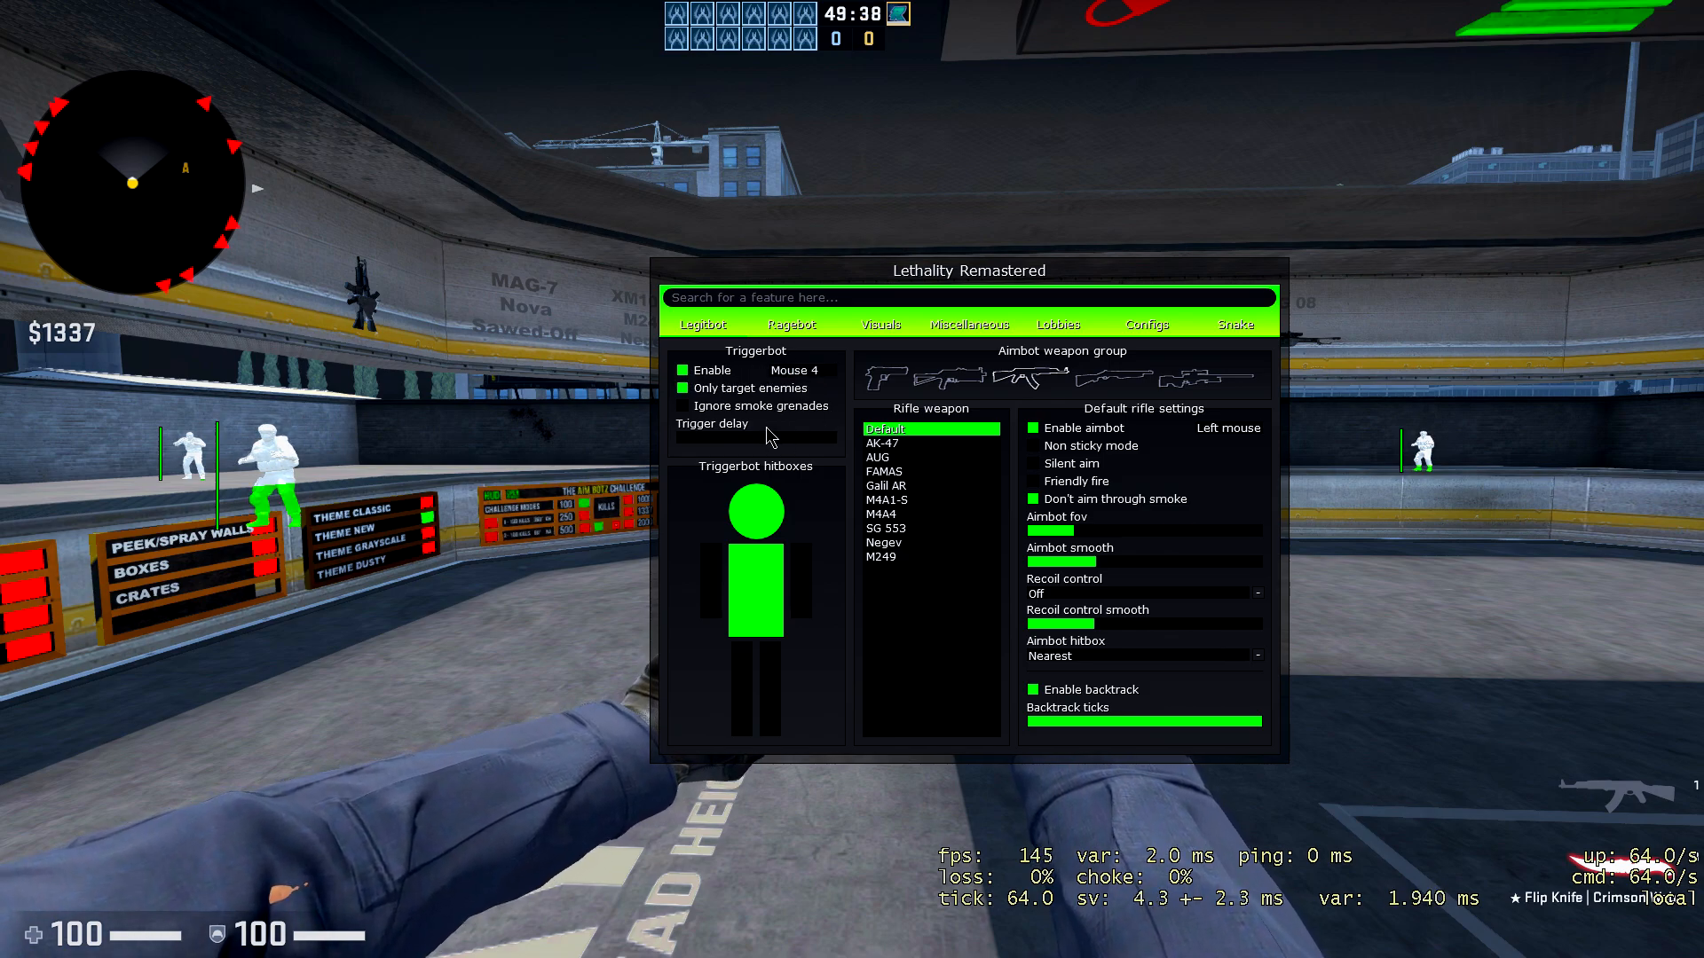
{"action": "mouse_move", "coordinate": [916, 423]}
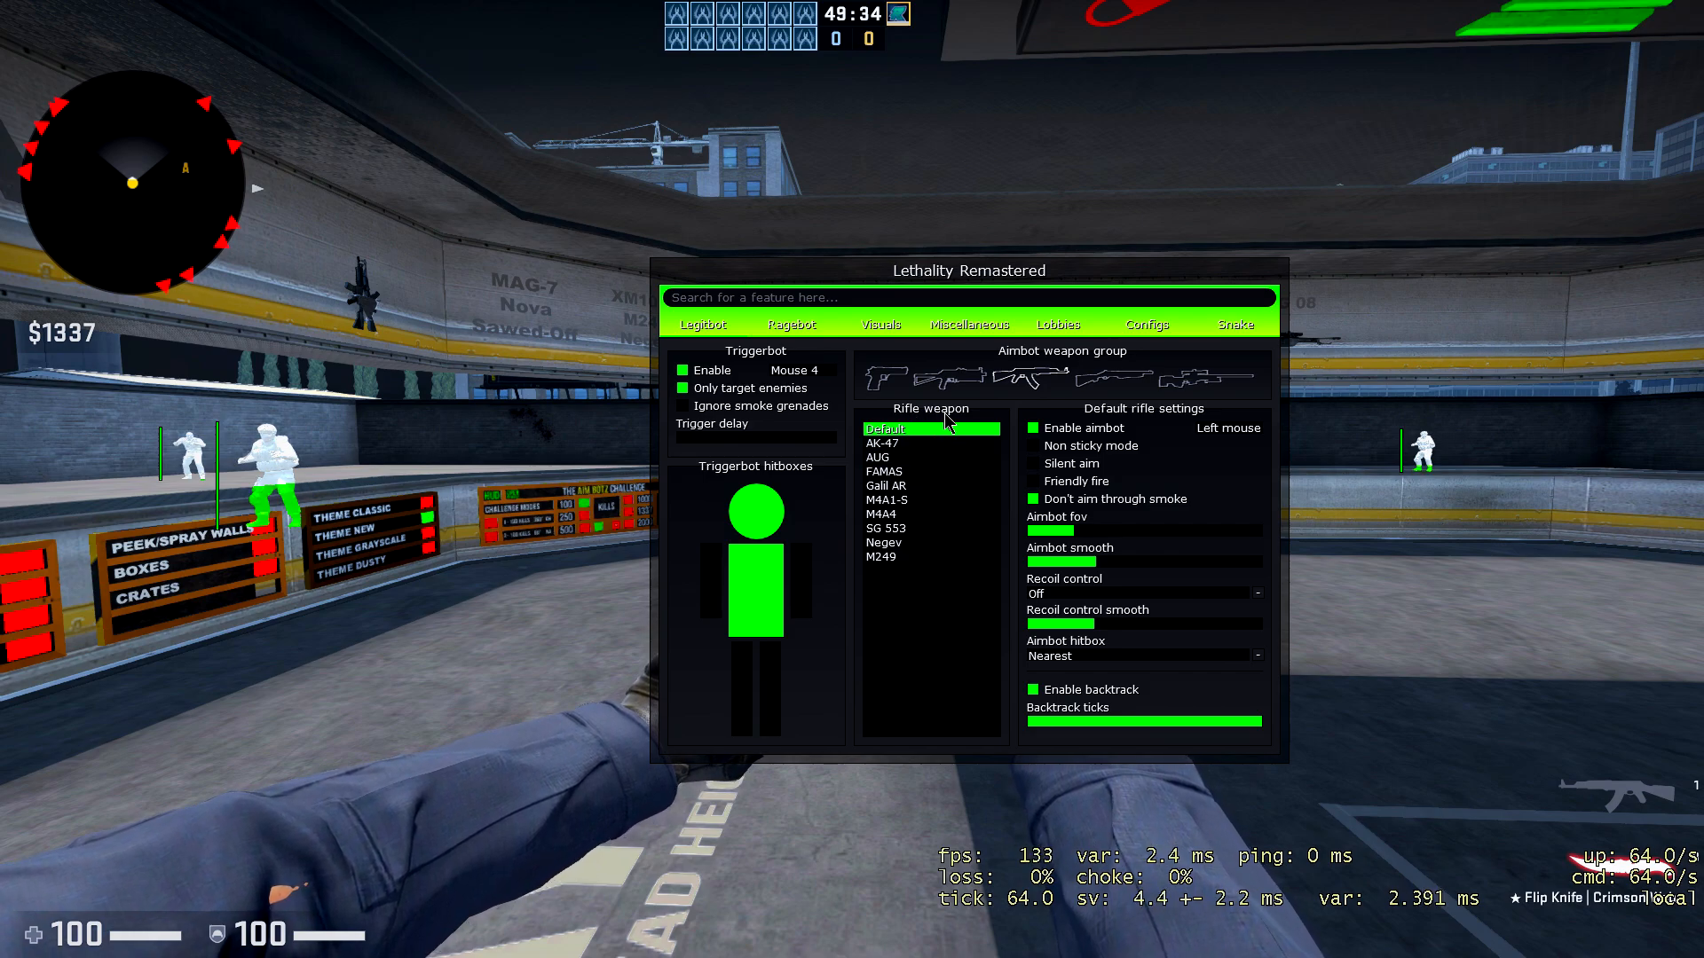
{"action": "left_click", "coordinate": [882, 442]}
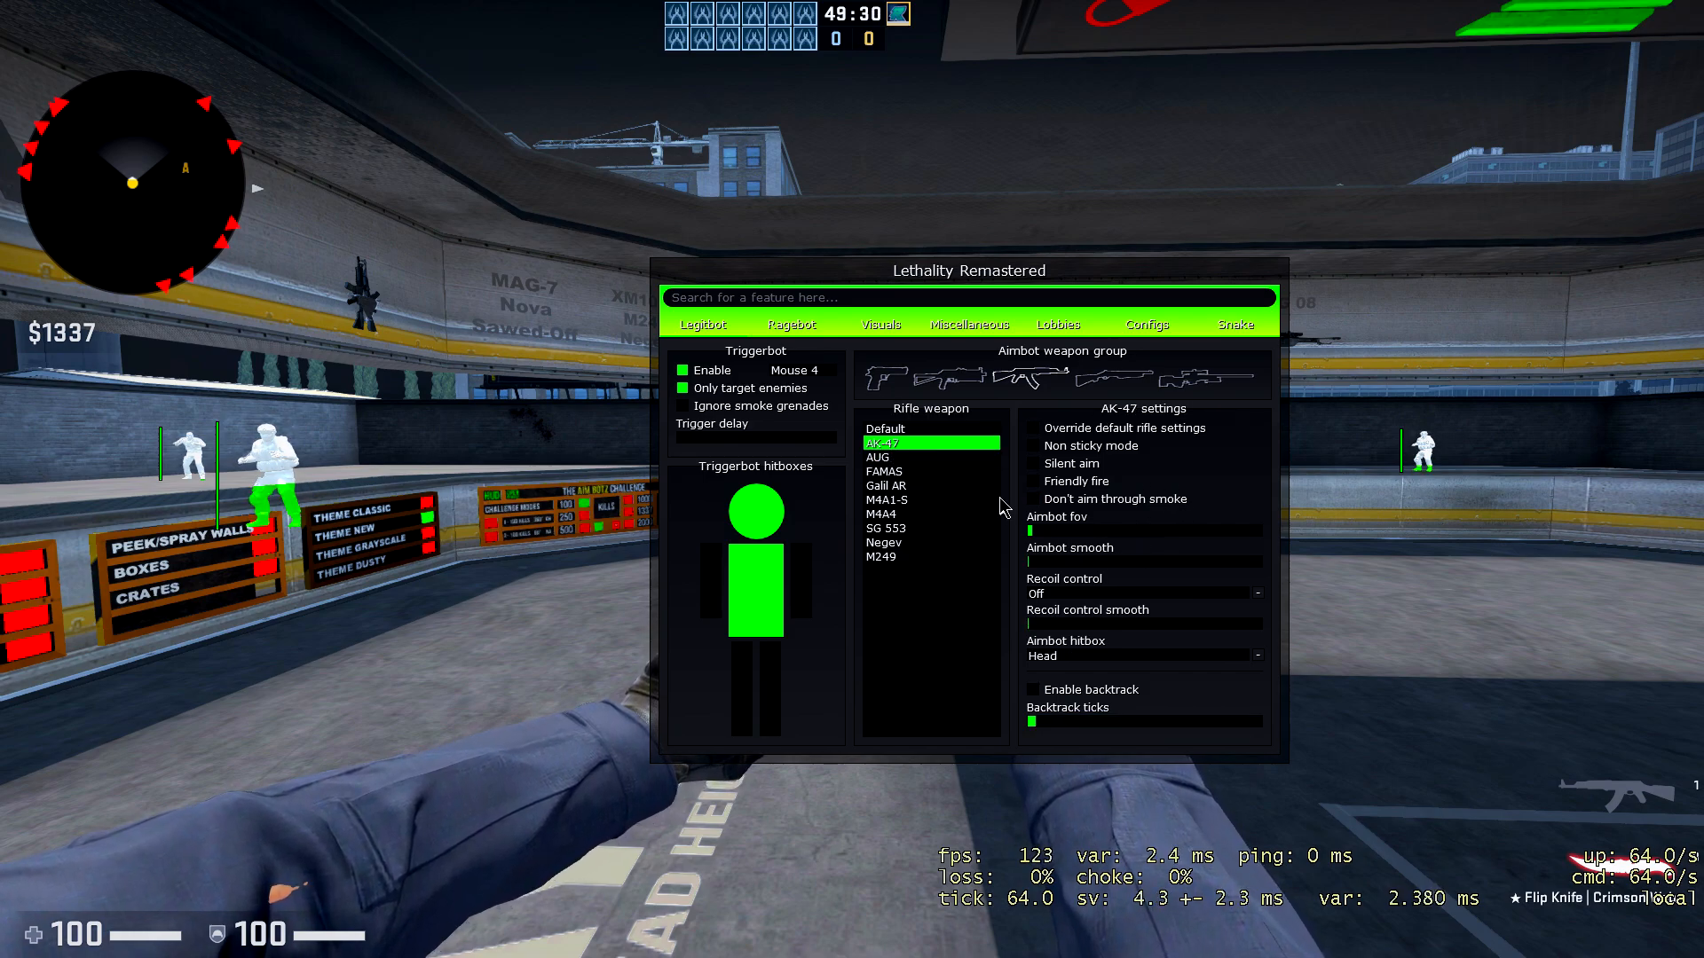
{"action": "left_click", "coordinate": [888, 427]}
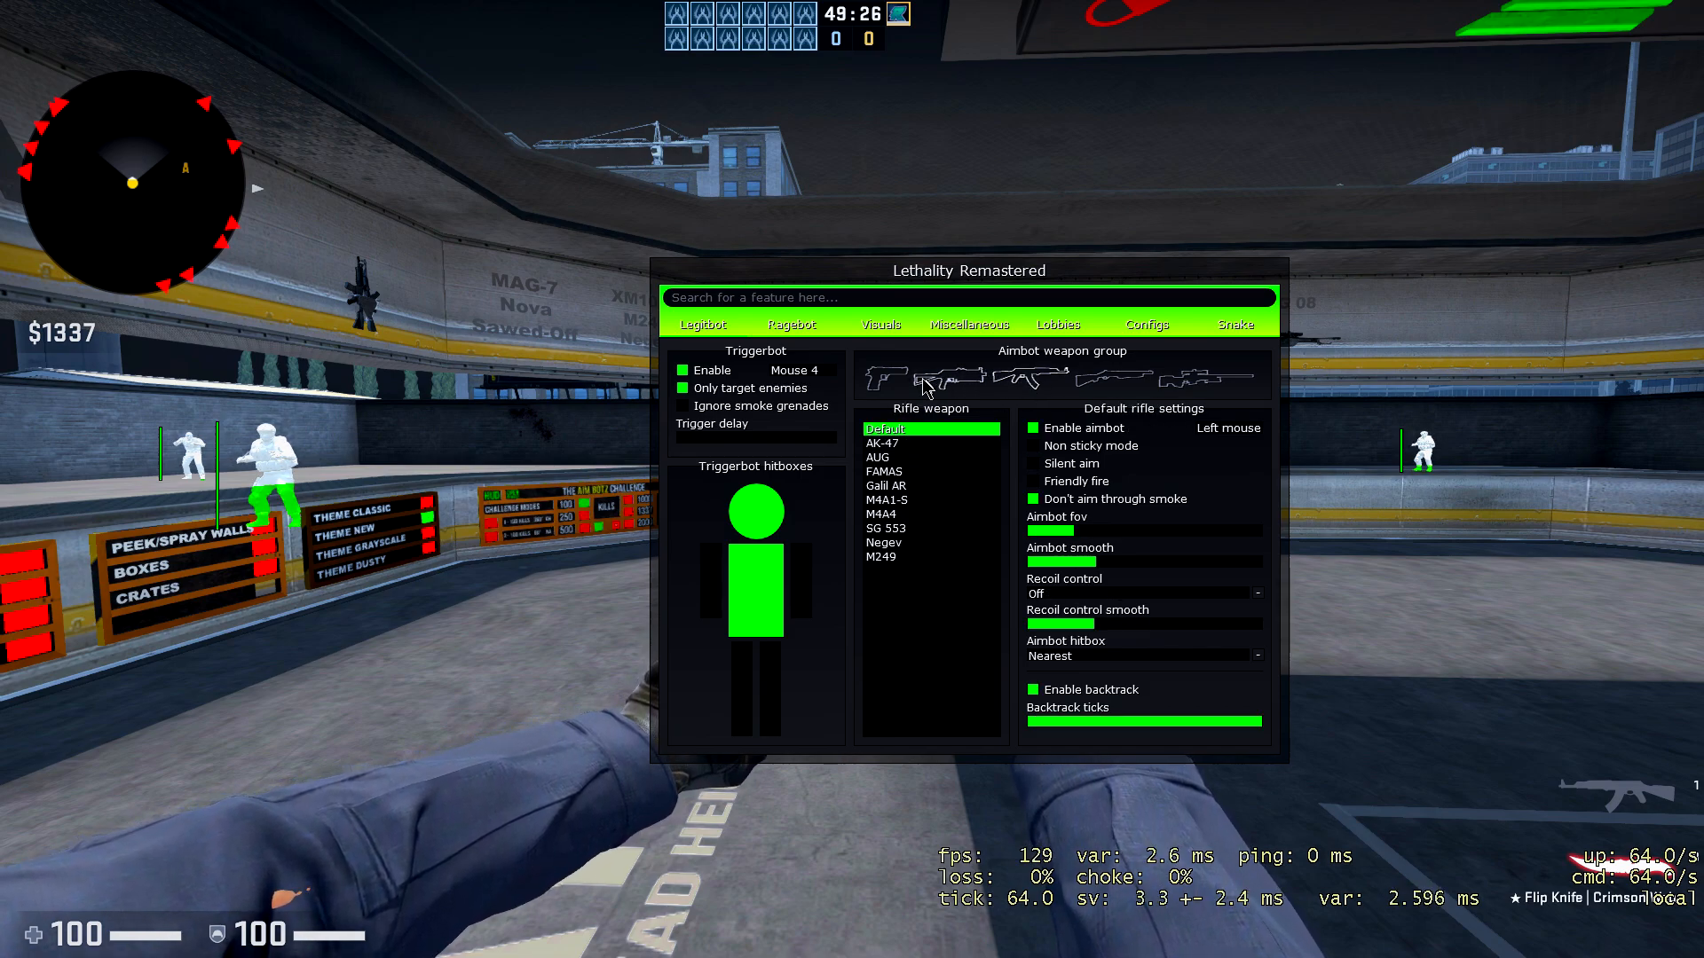
Browse the pistol, SMG and shotgun weapon groups for their default aimbot settings.
{"action": "left_click", "coordinate": [881, 378]}
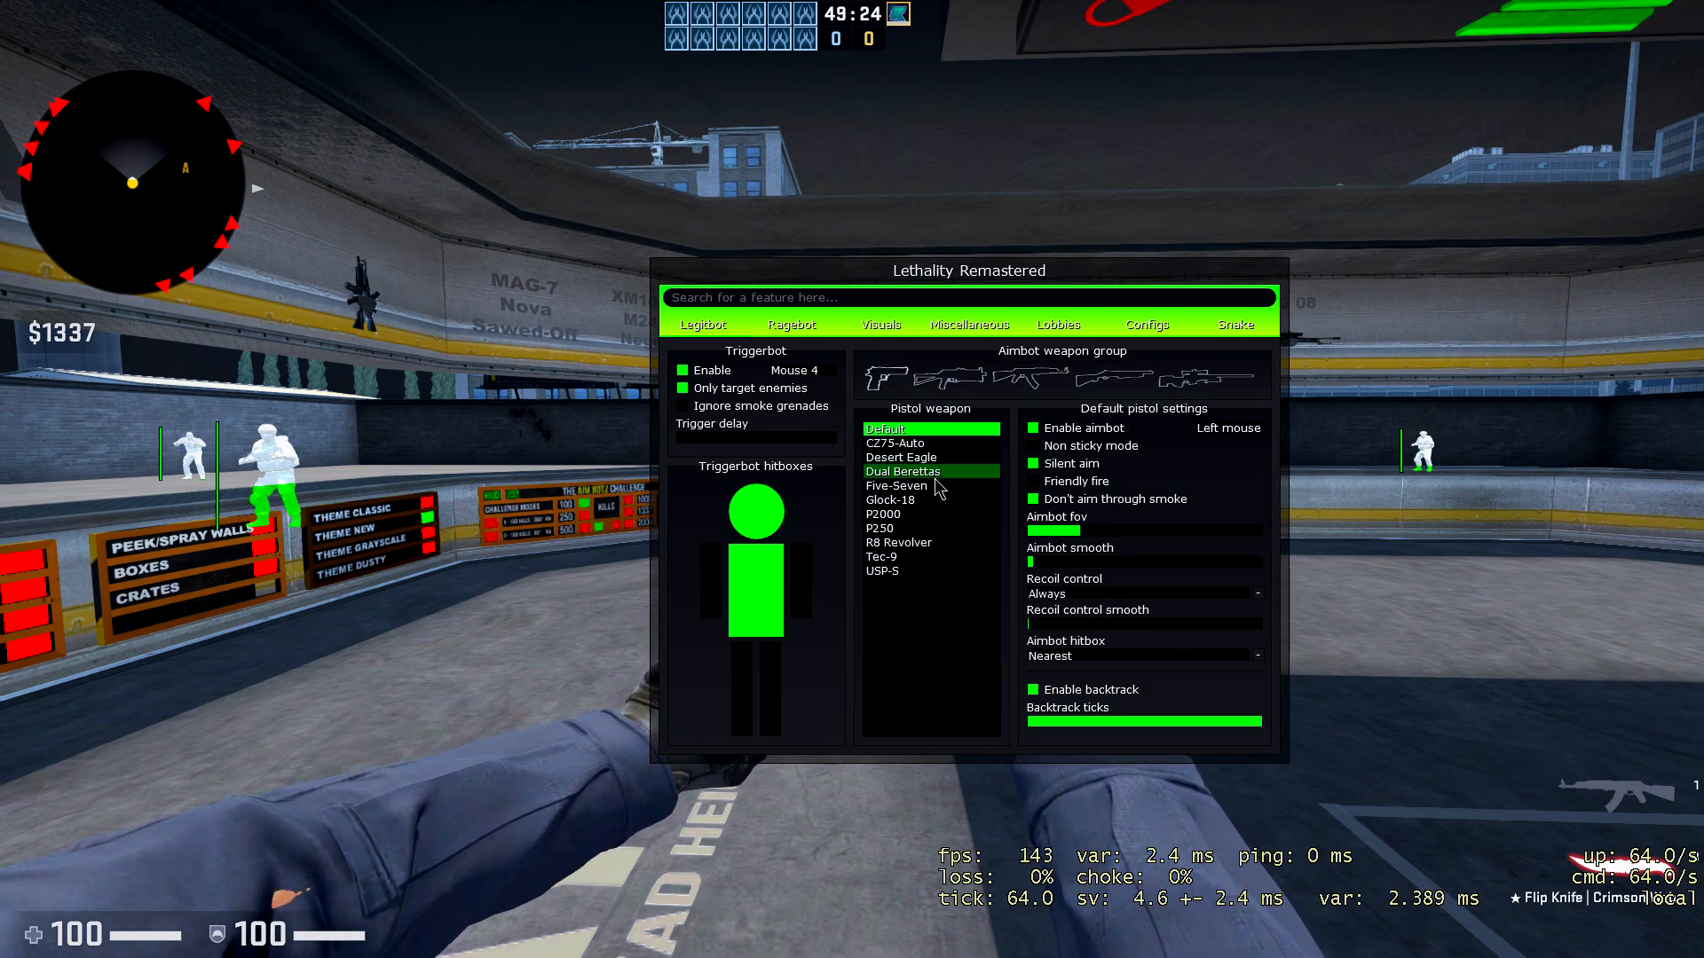
{"action": "left_click", "coordinate": [882, 428]}
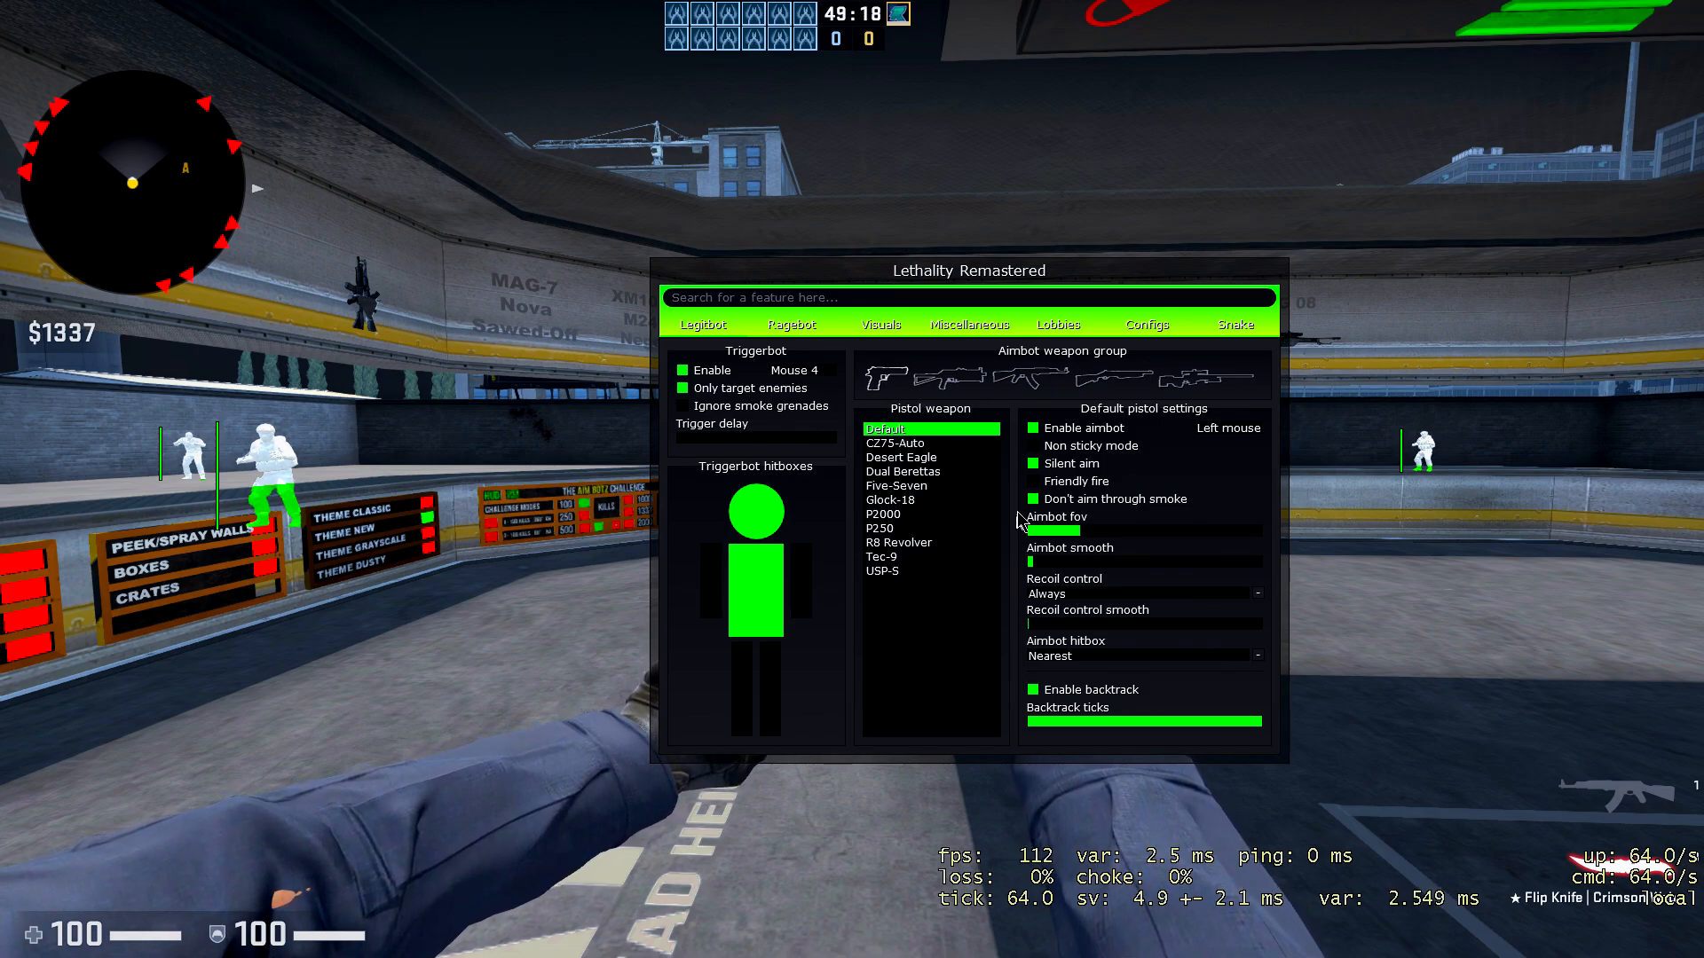
{"action": "left_click", "coordinate": [942, 376]}
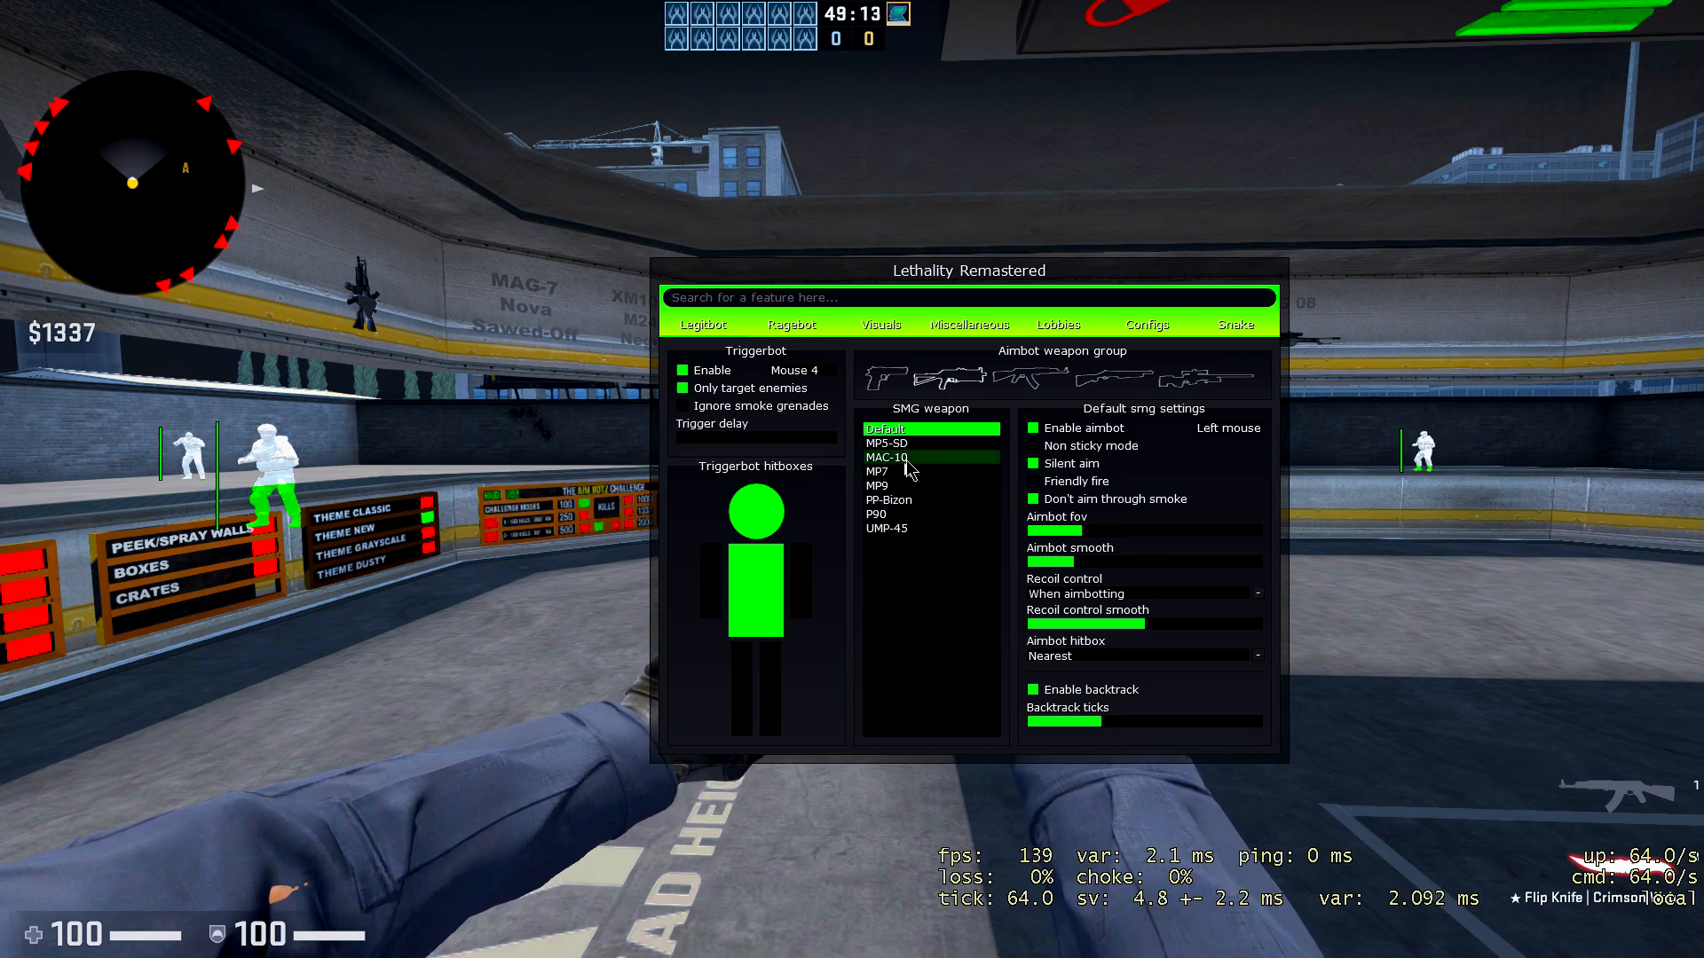
{"action": "left_click", "coordinate": [1102, 380]}
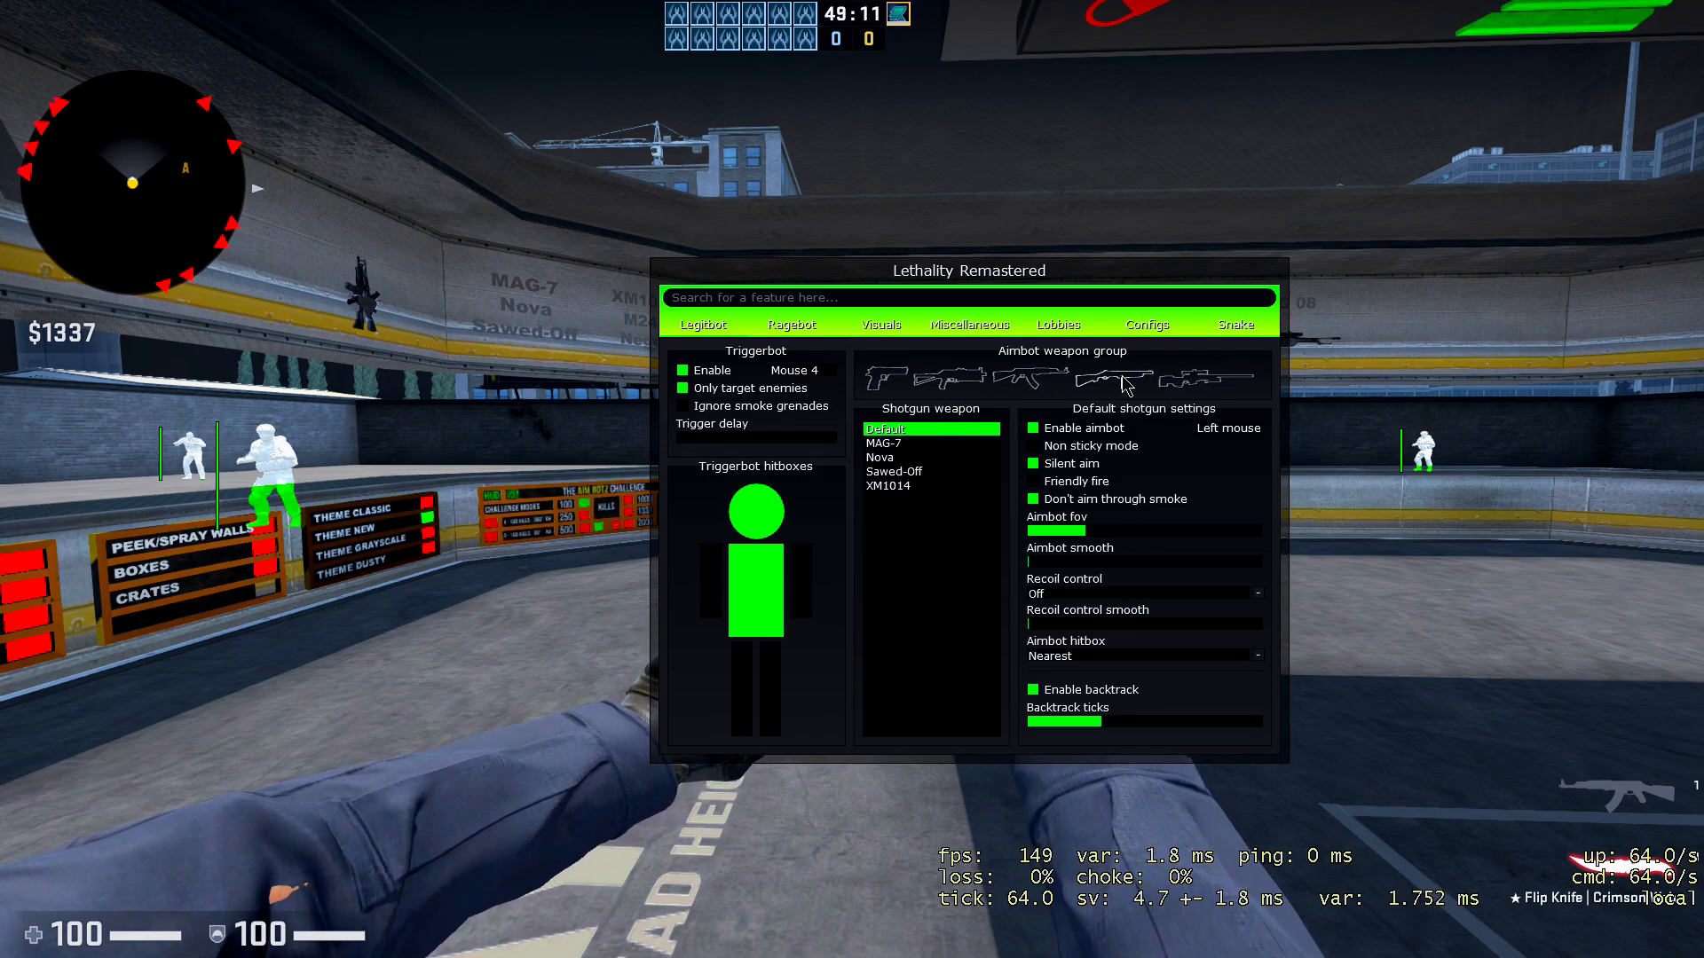
Switch the aimbot weapon group back to pistols to show the default pistol settings.
{"action": "left_click", "coordinate": [880, 377]}
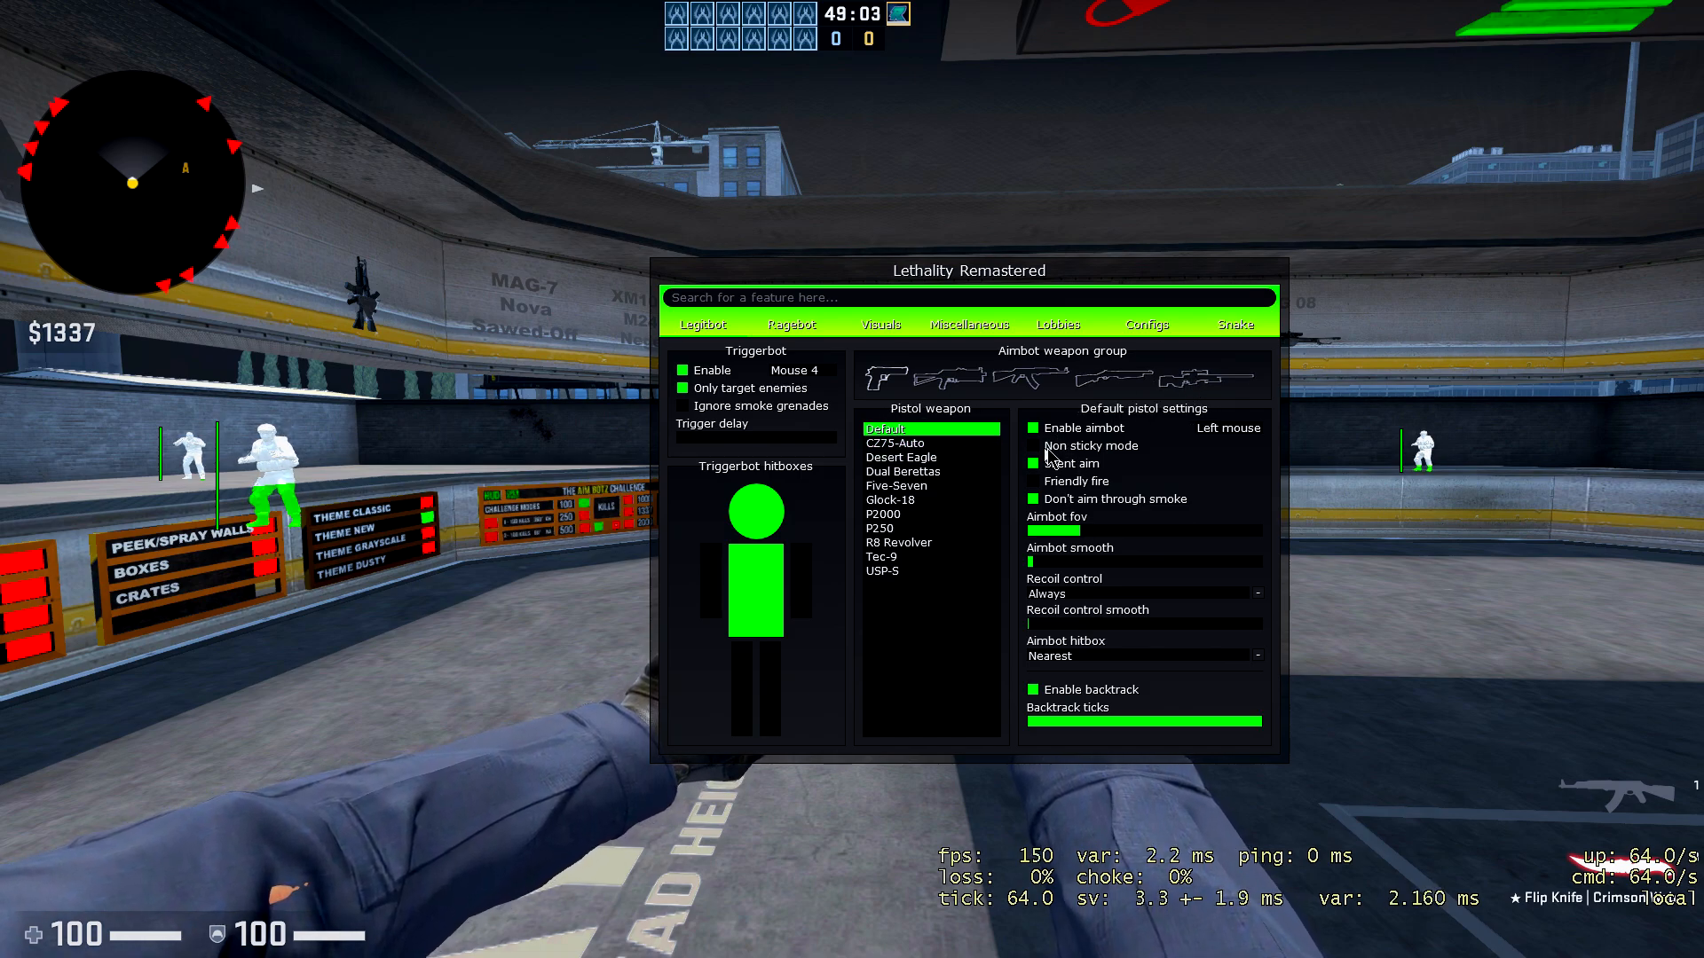
{"action": "mouse_move", "coordinate": [1173, 451]}
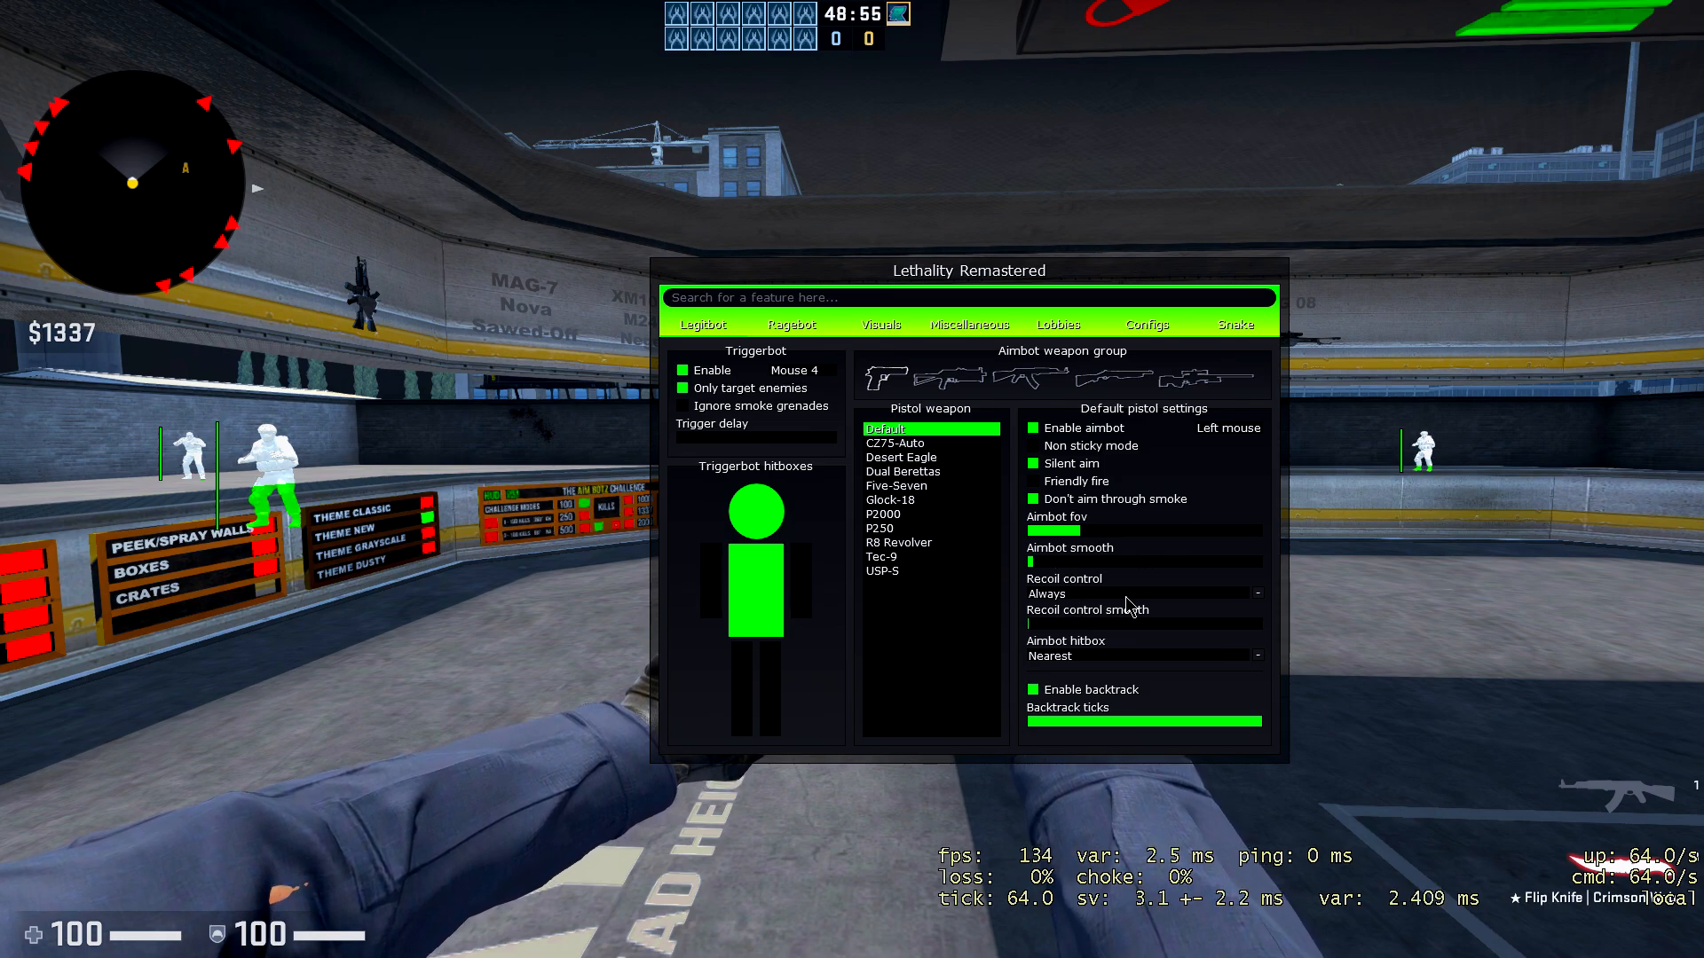
{"action": "mouse_move", "coordinate": [1065, 650]}
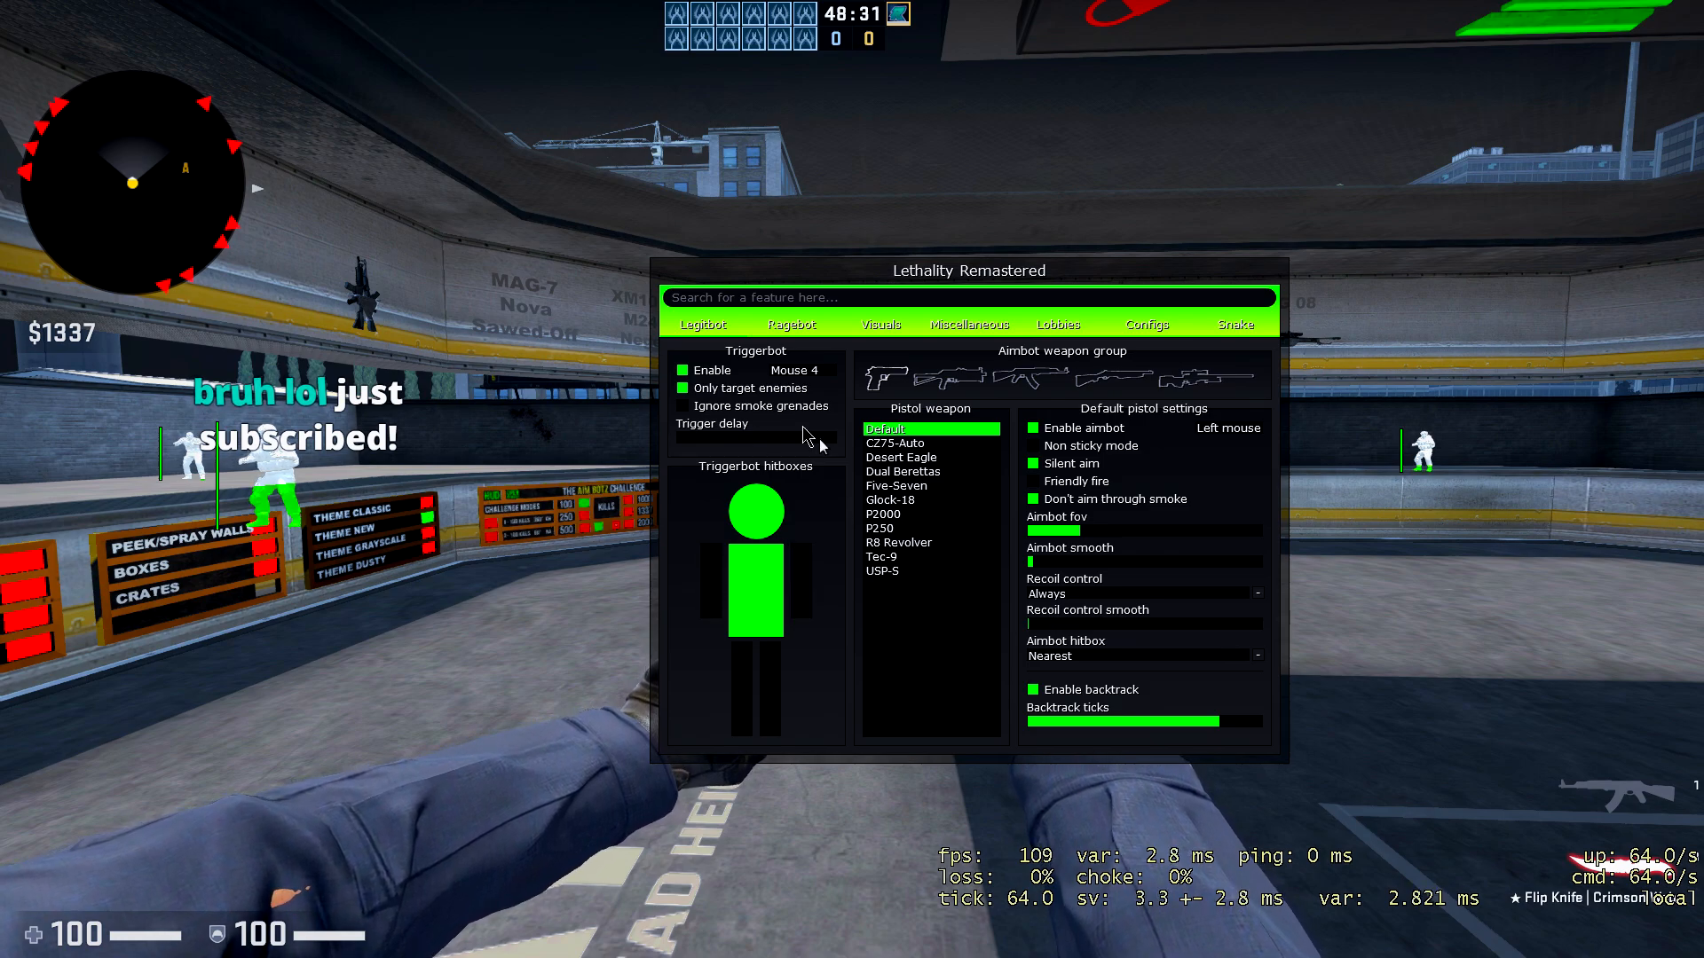
{"action": "mouse_move", "coordinate": [763, 628]}
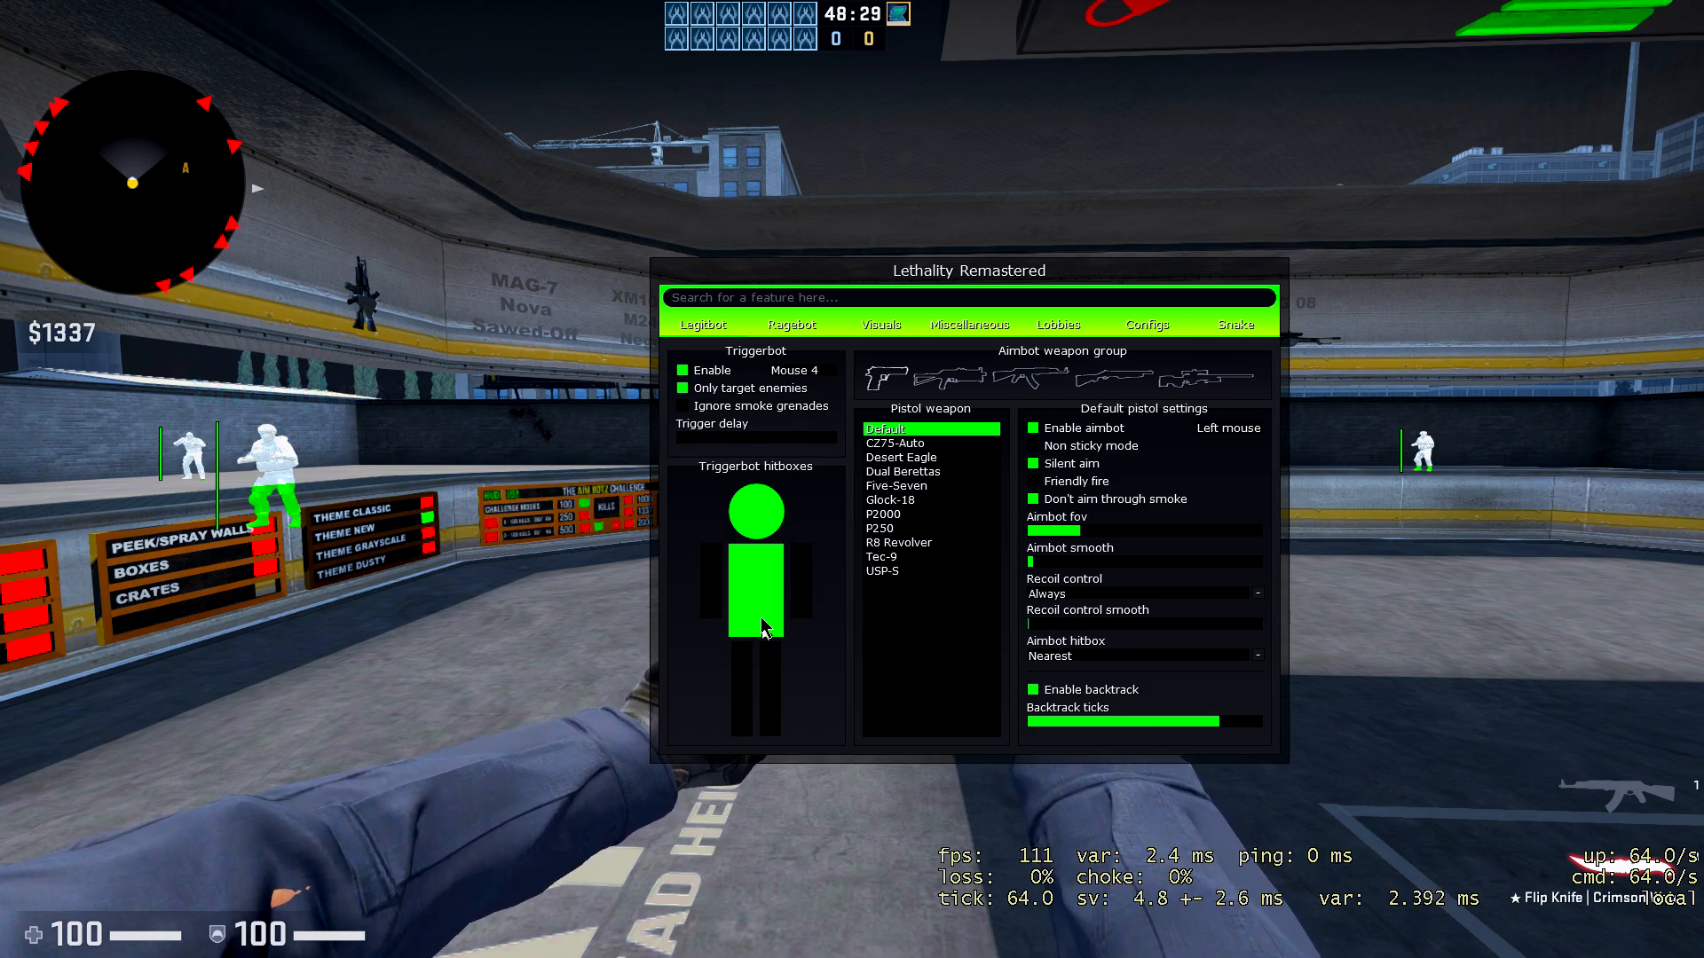
{"action": "mouse_move", "coordinate": [726, 612]}
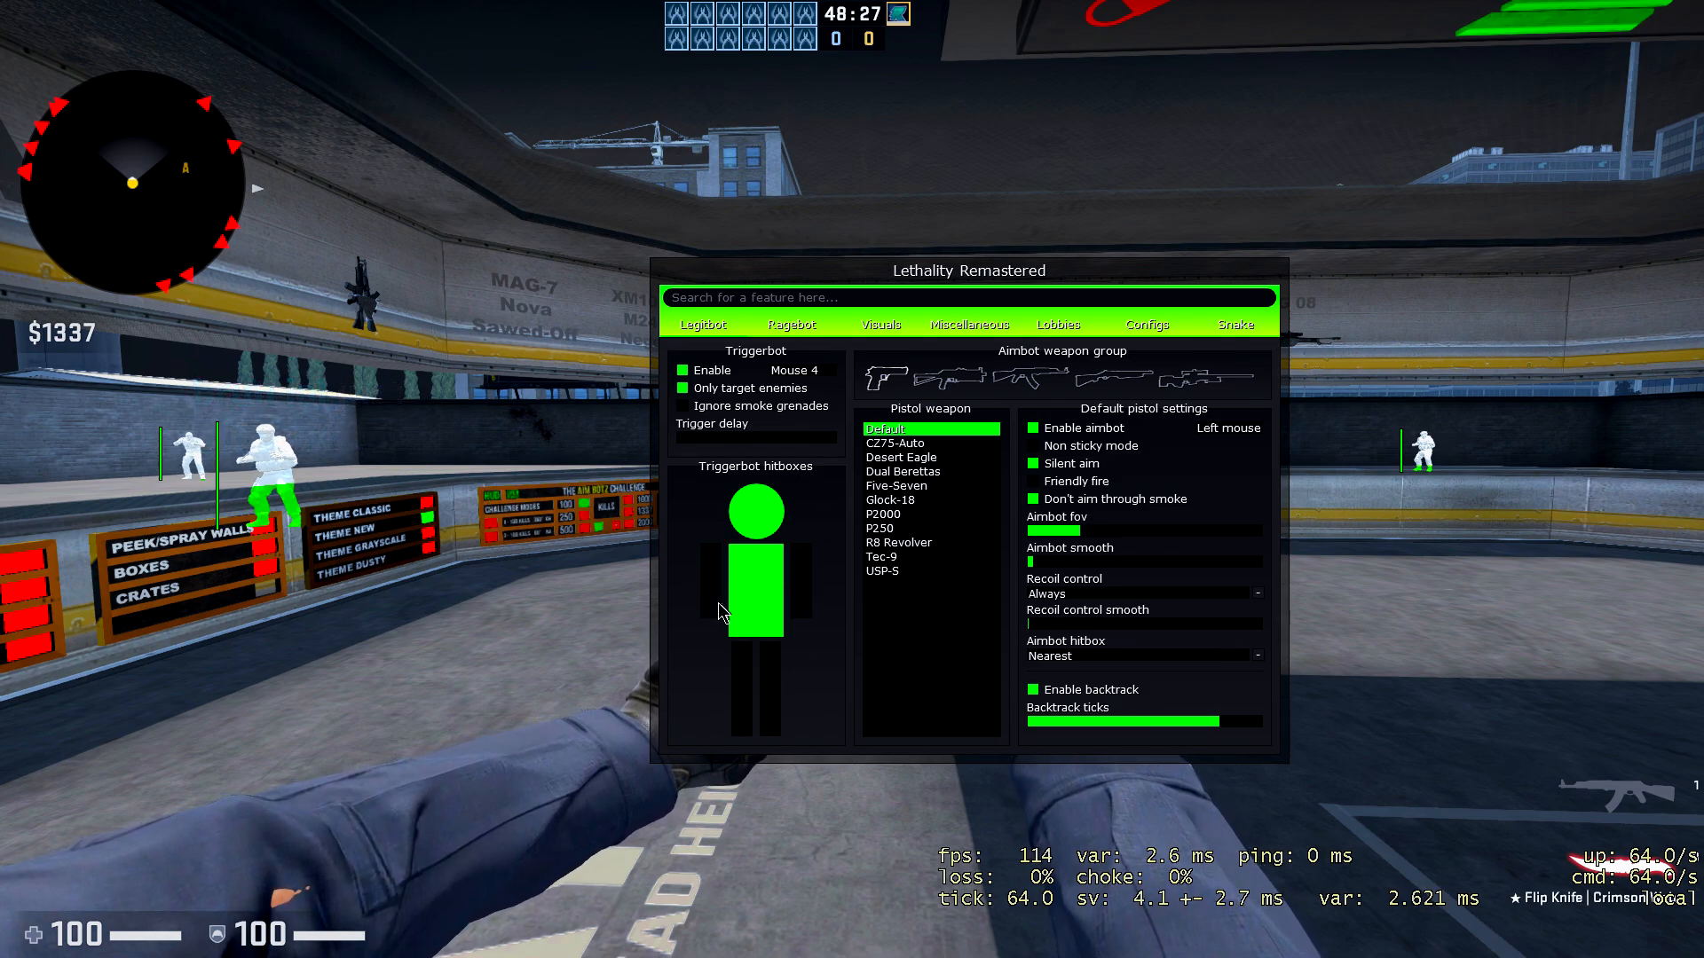
{"action": "mouse_move", "coordinate": [752, 595]}
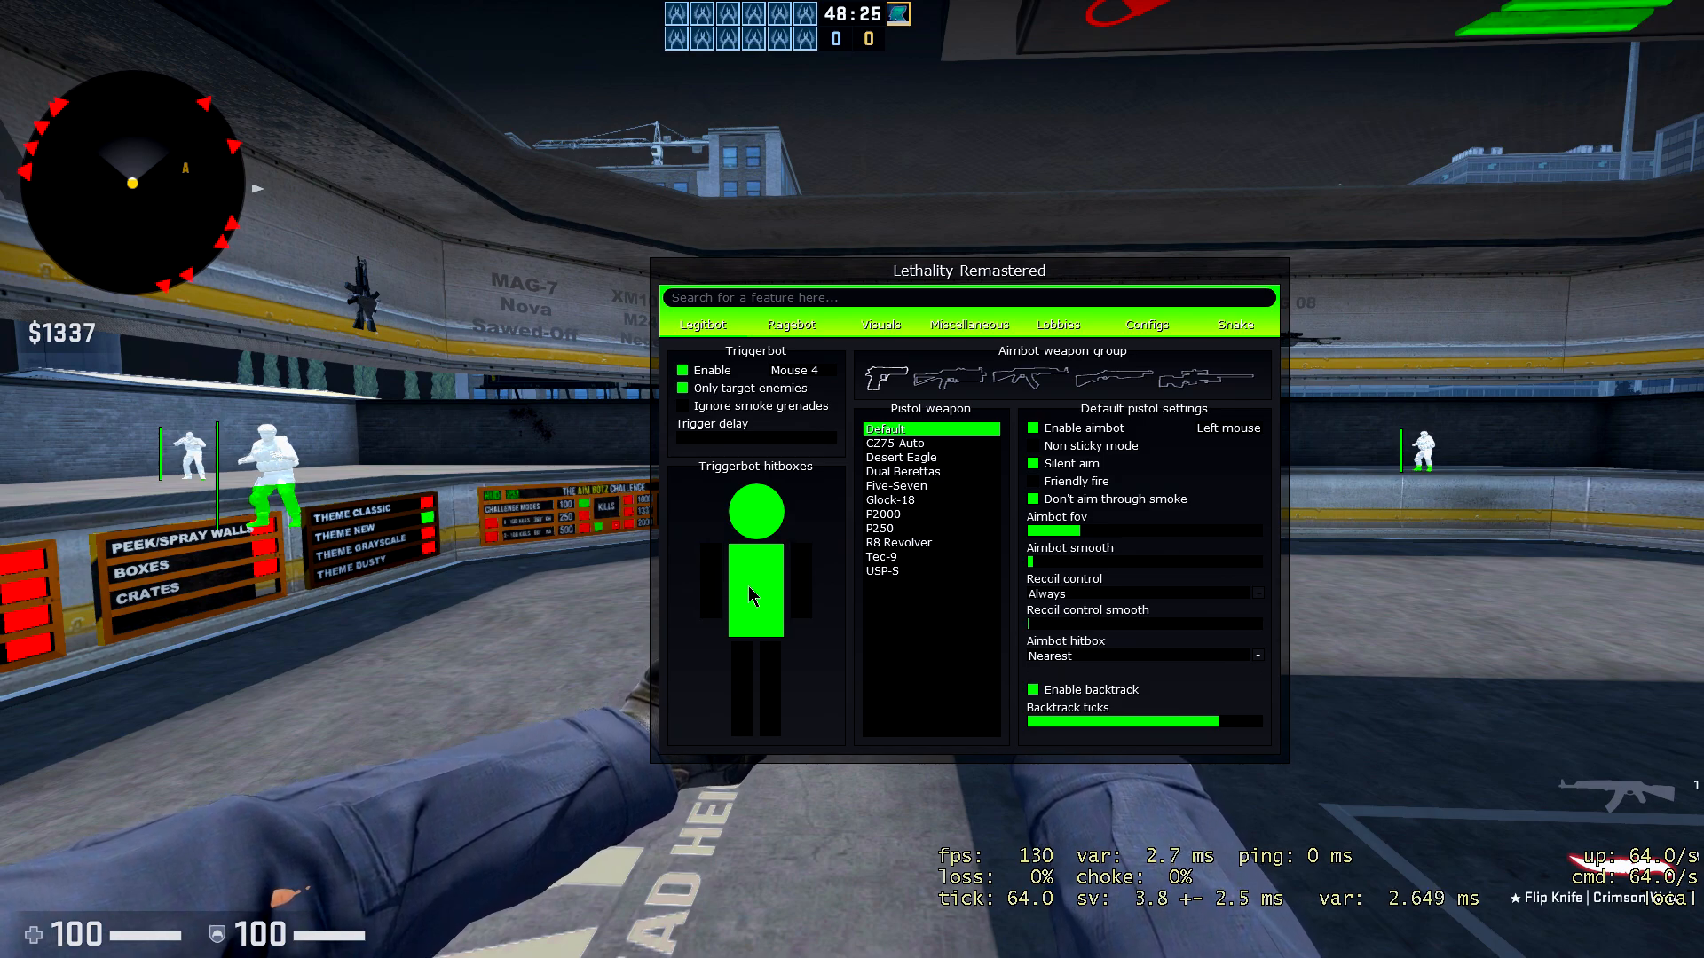
{"action": "mouse_move", "coordinate": [866, 593]}
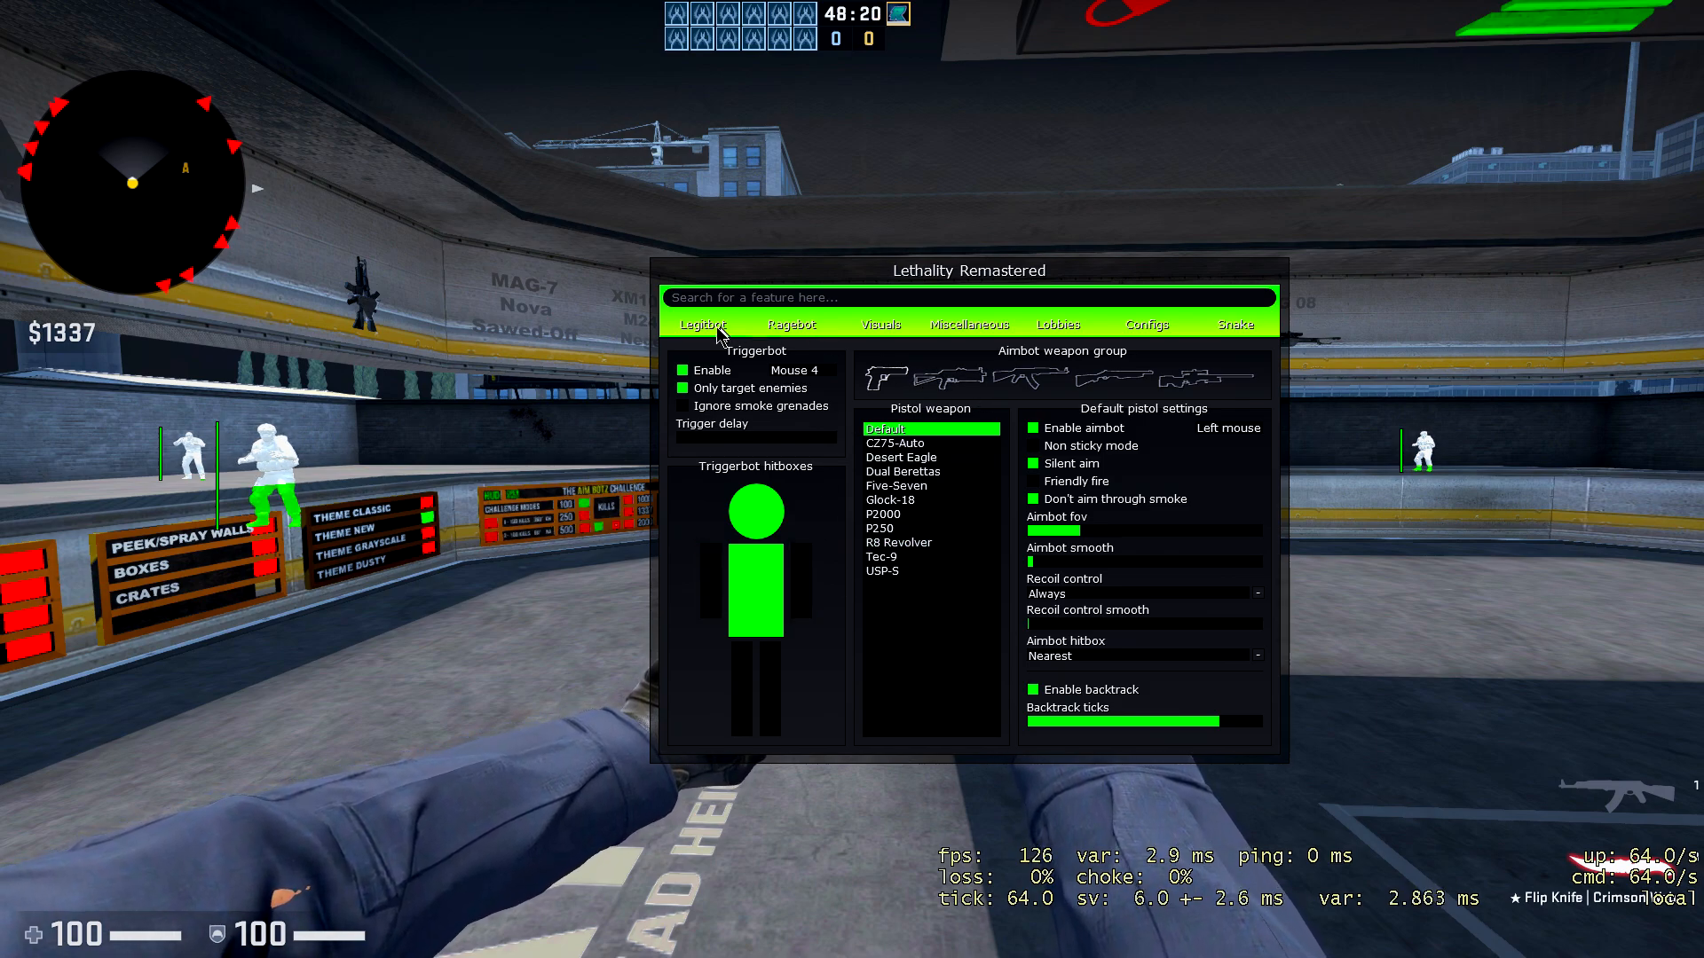
Show the Ragebot page, scroll the rage hitbox and fakelag lists, and view the Move antiaim options.
{"action": "left_click", "coordinate": [792, 324]}
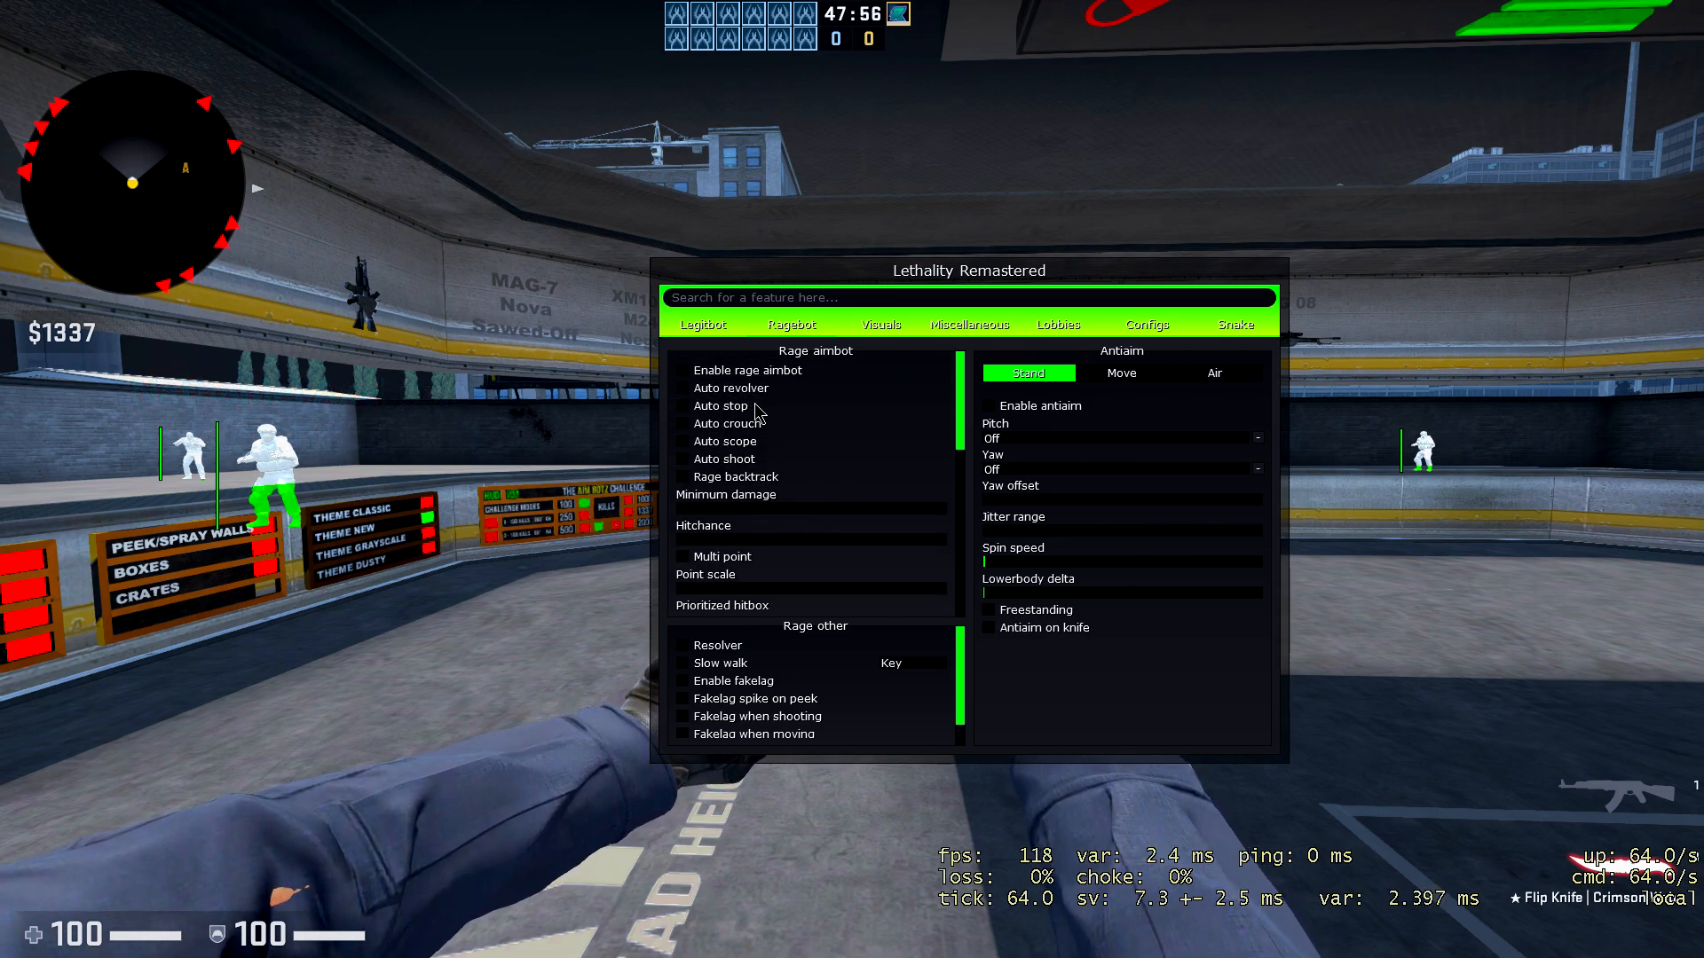
{"action": "scroll", "scroll_direction": "down", "scroll_amount": 3}
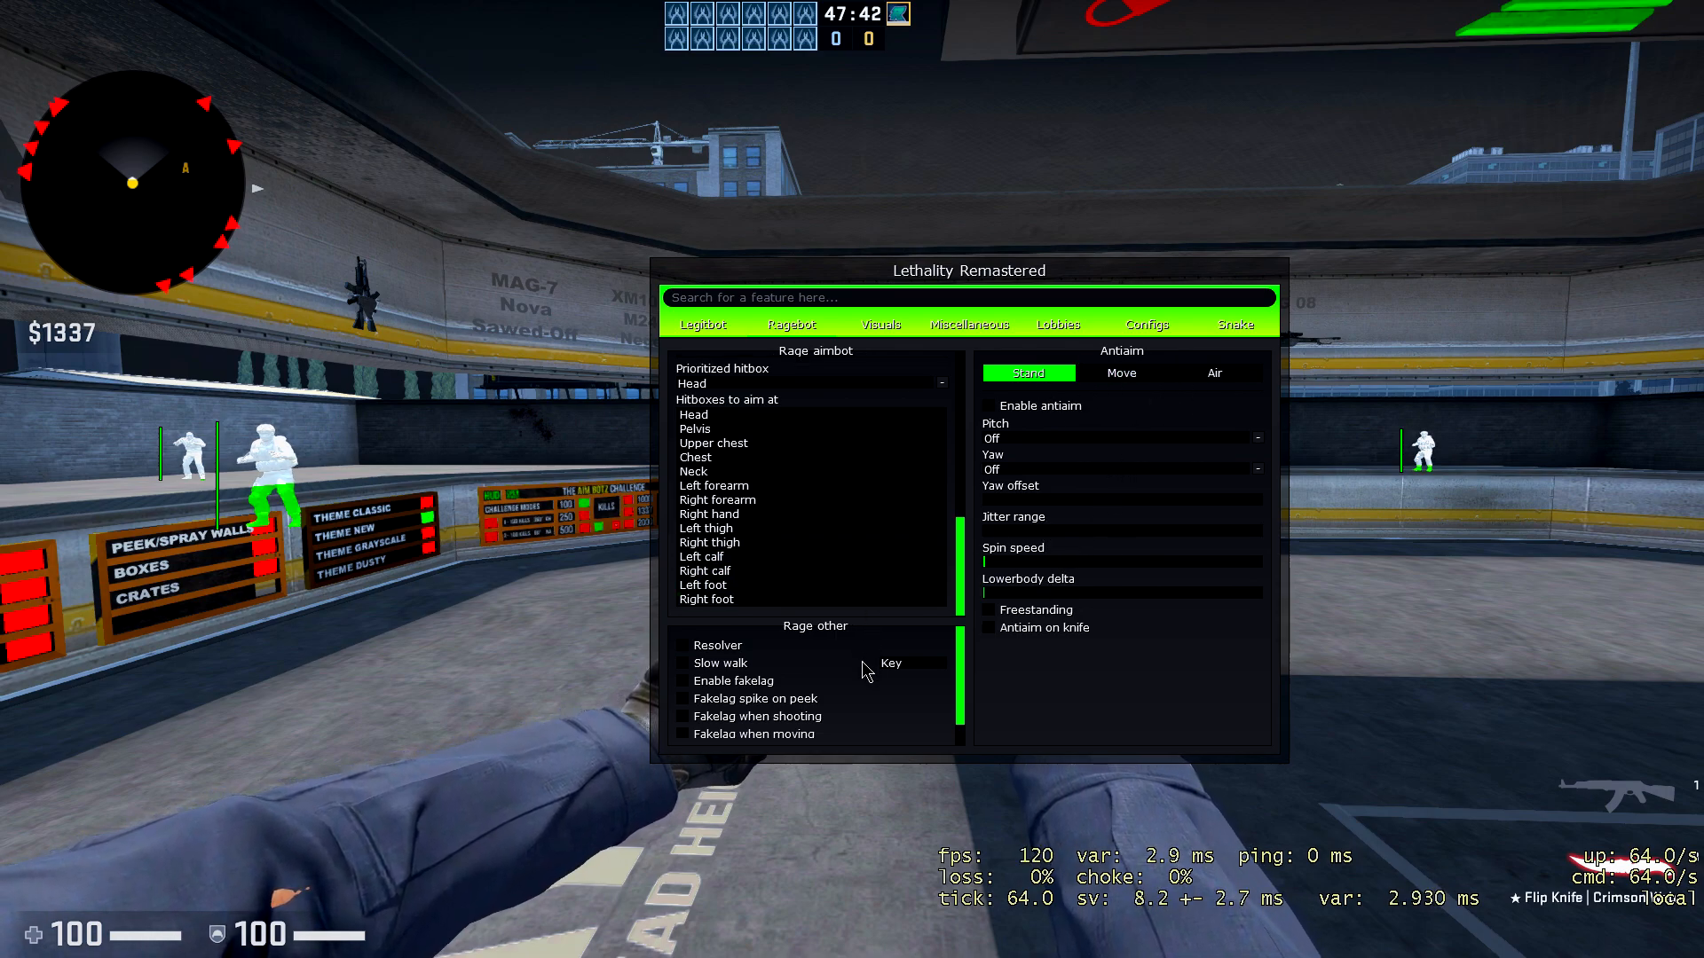
{"action": "scroll", "scroll_direction": "down", "scroll_amount": 3}
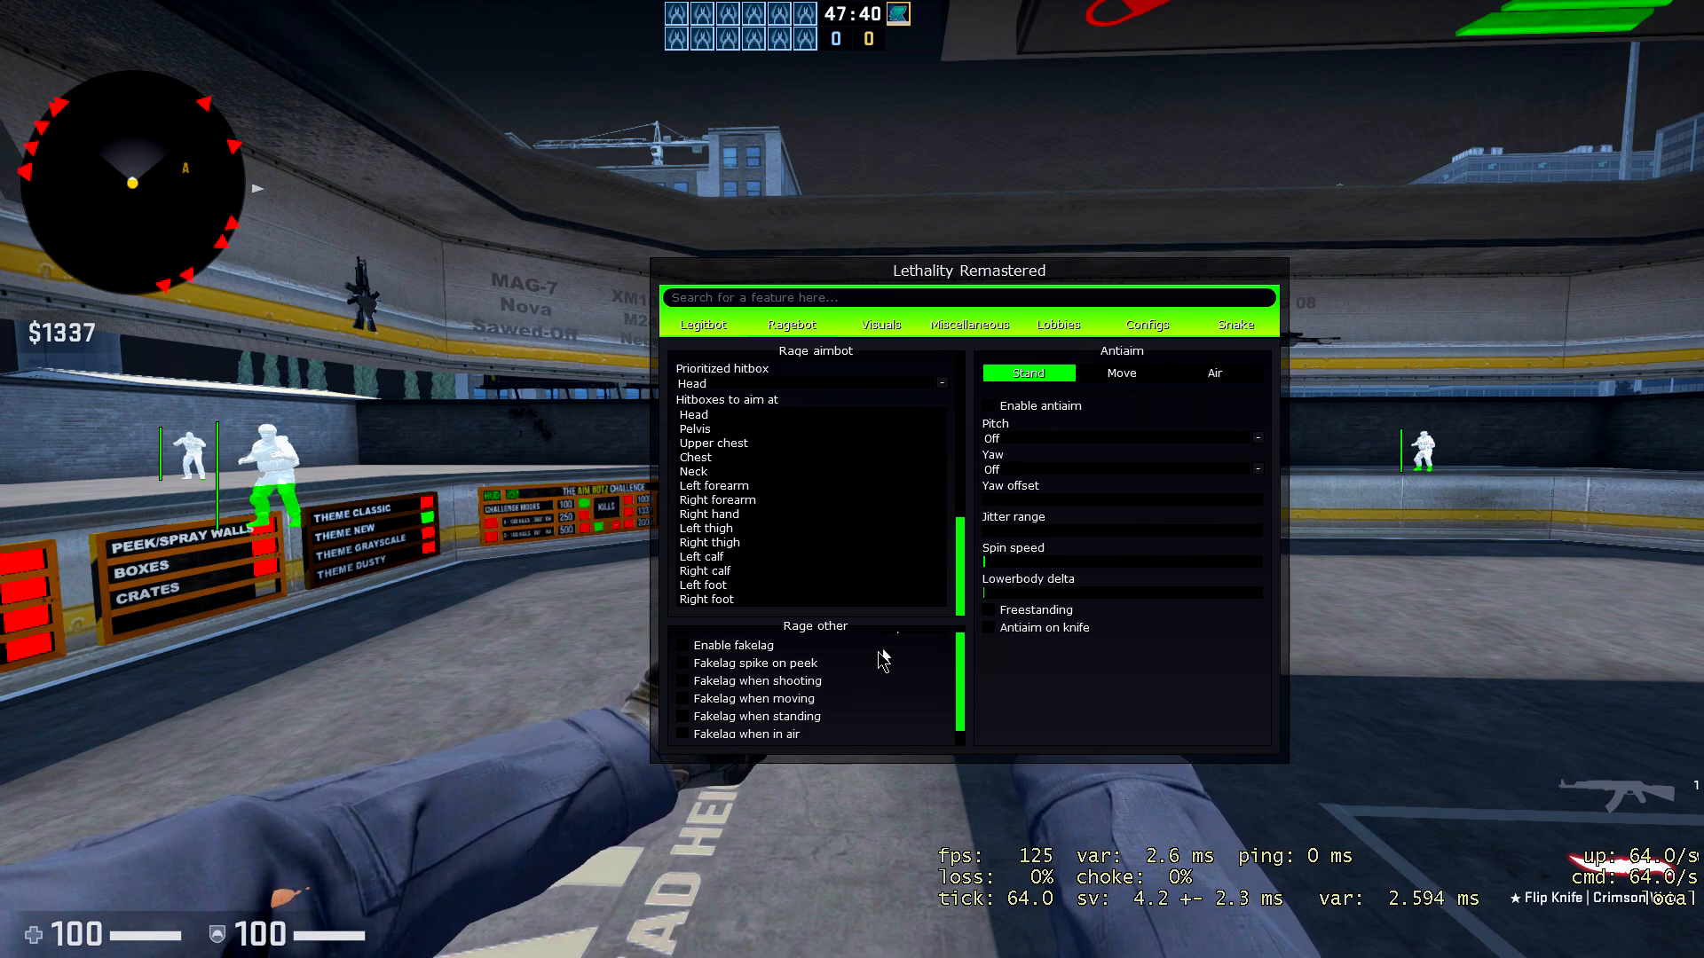
{"action": "mouse_move", "coordinate": [898, 626]}
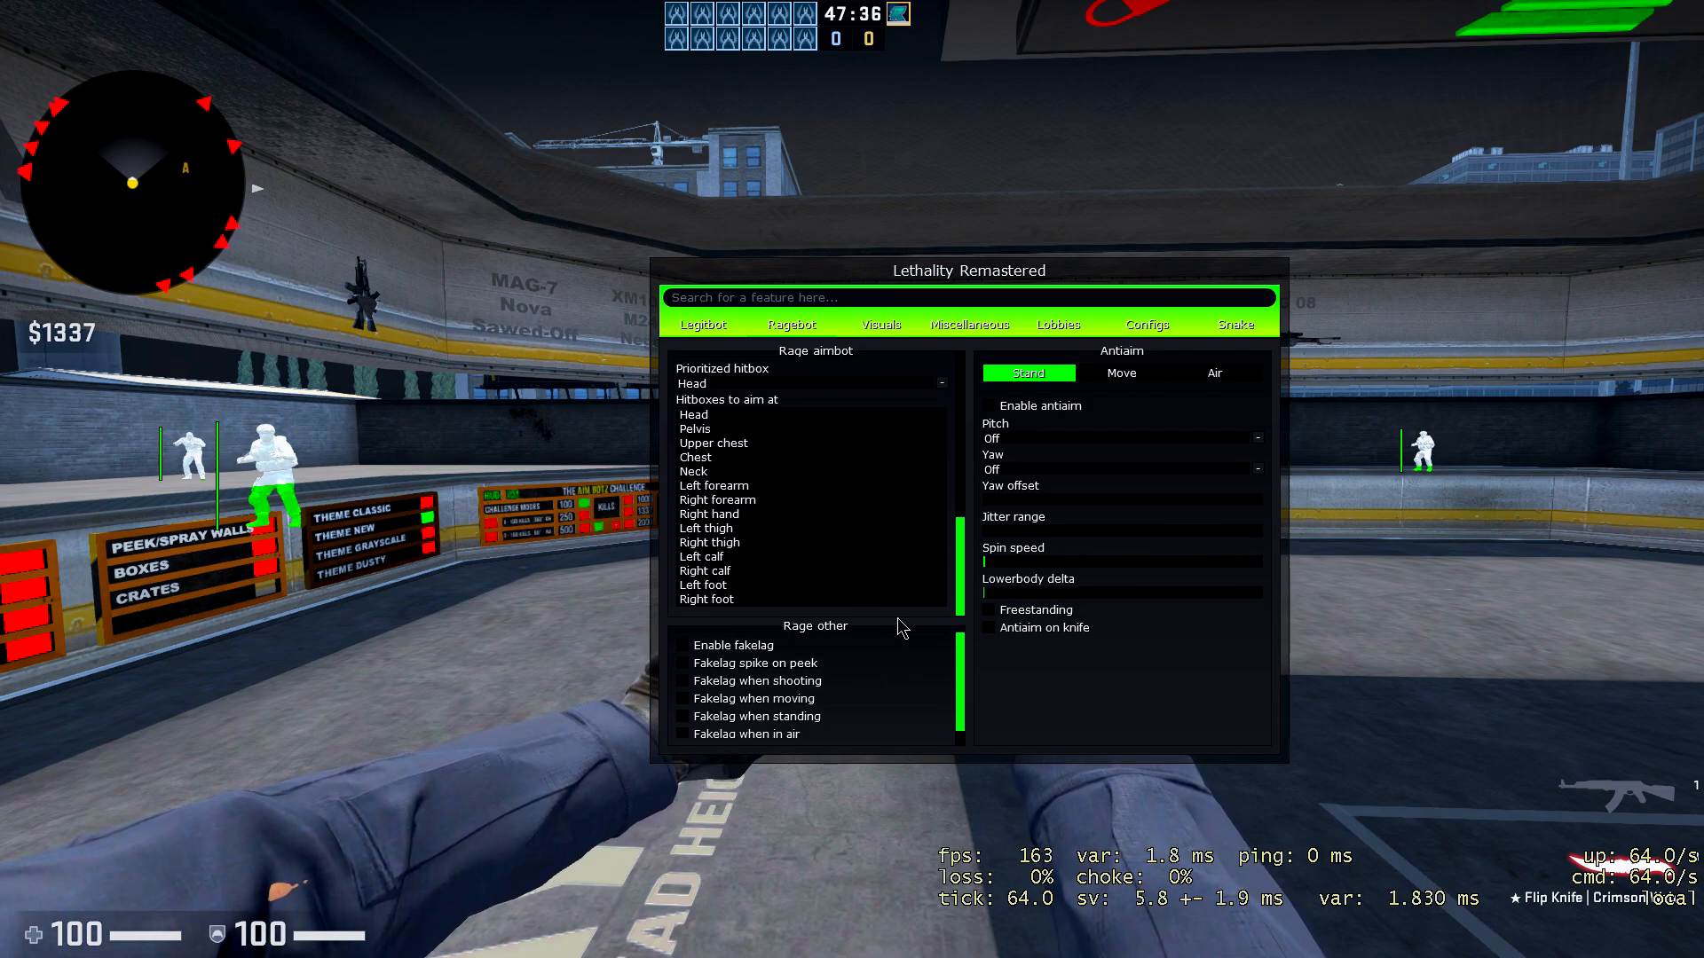
{"action": "scroll", "scroll_direction": "down", "scroll_amount": 3}
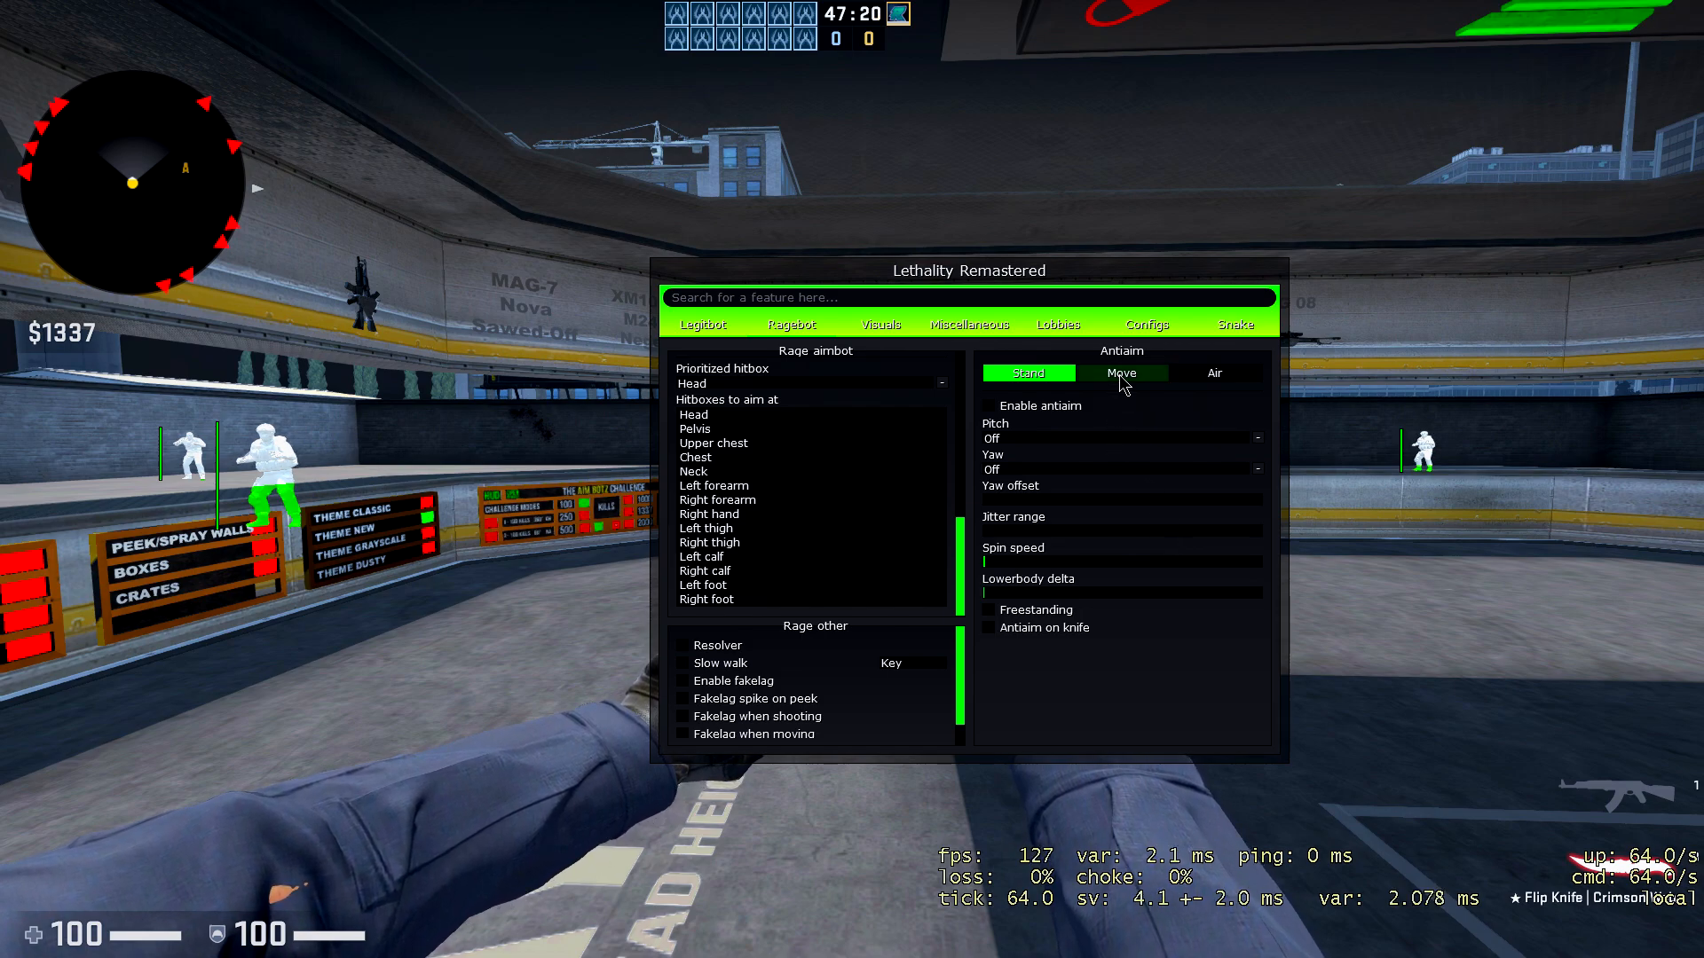
{"action": "left_click", "coordinate": [1028, 373]}
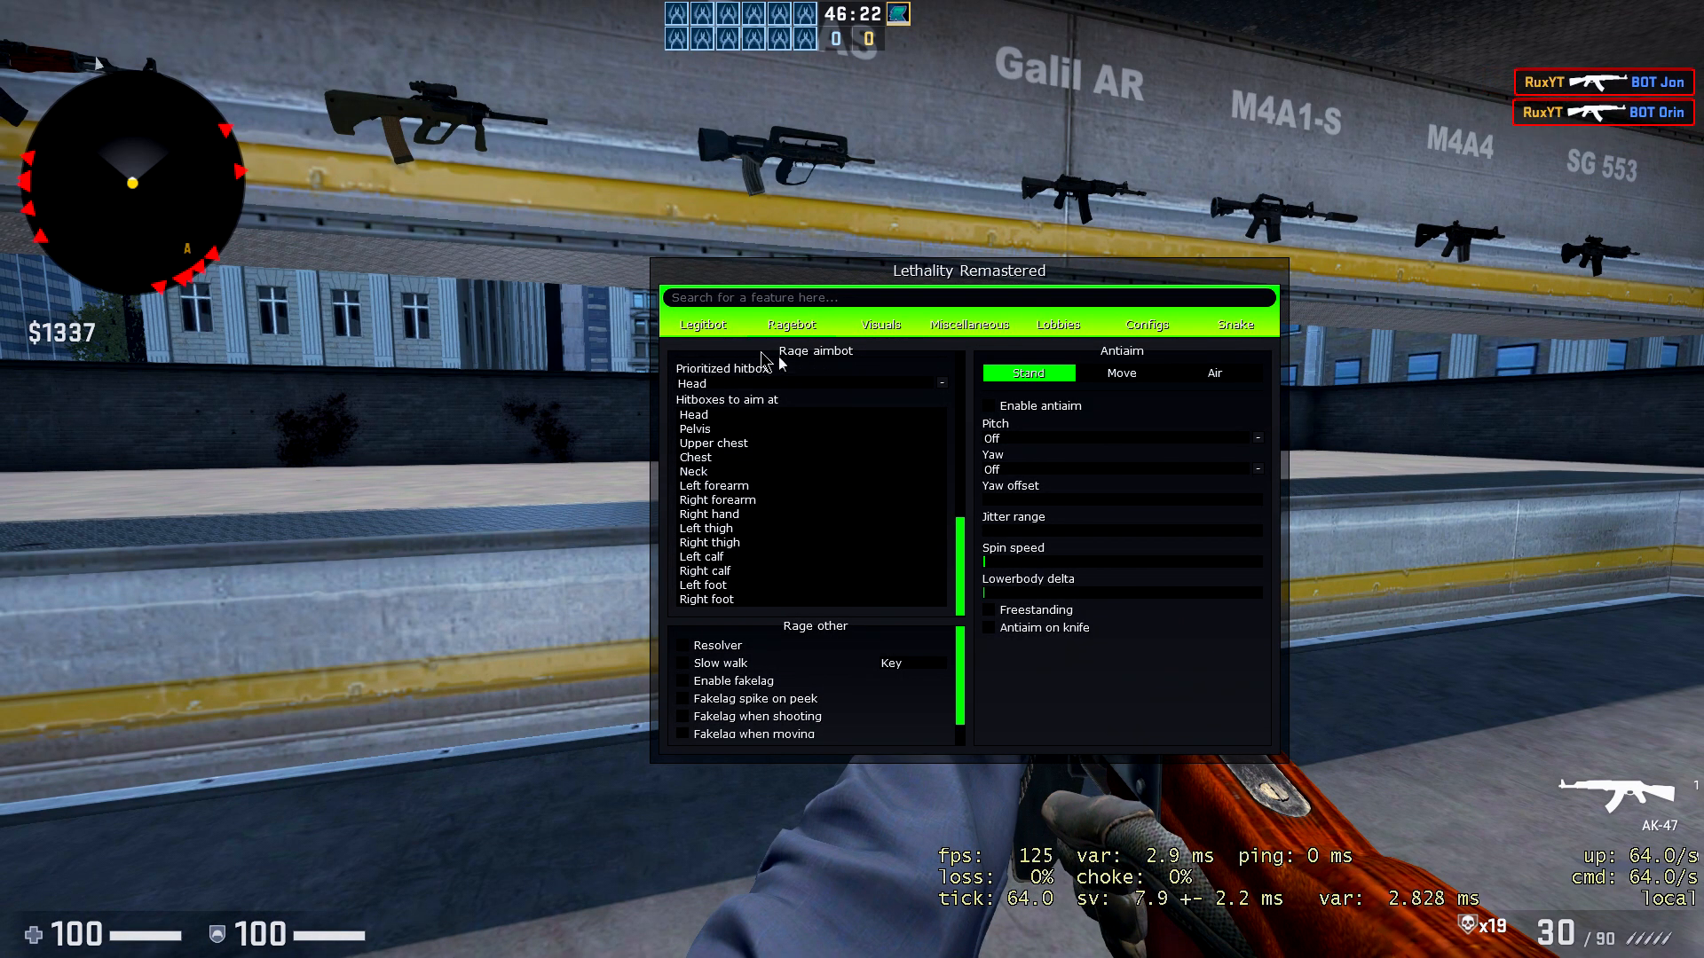
Switch via Legitbot to the Visuals page and toggle stream proofing, leaving it off.
{"action": "left_click", "coordinate": [702, 323]}
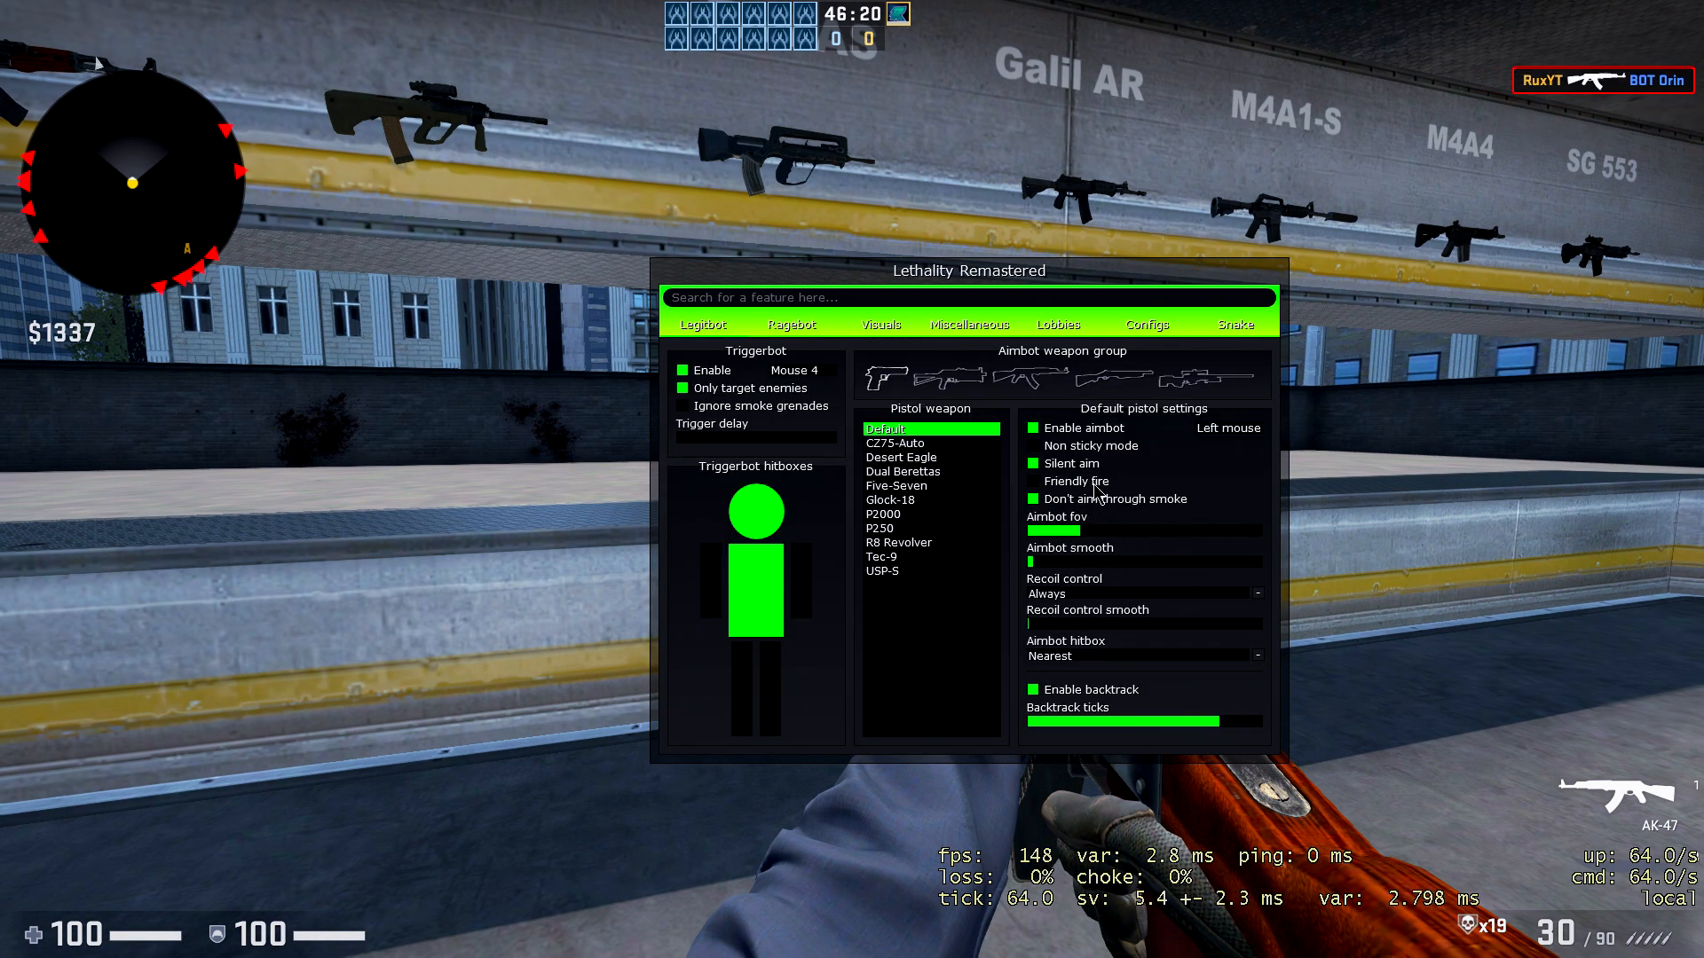
{"action": "left_click", "coordinate": [881, 323]}
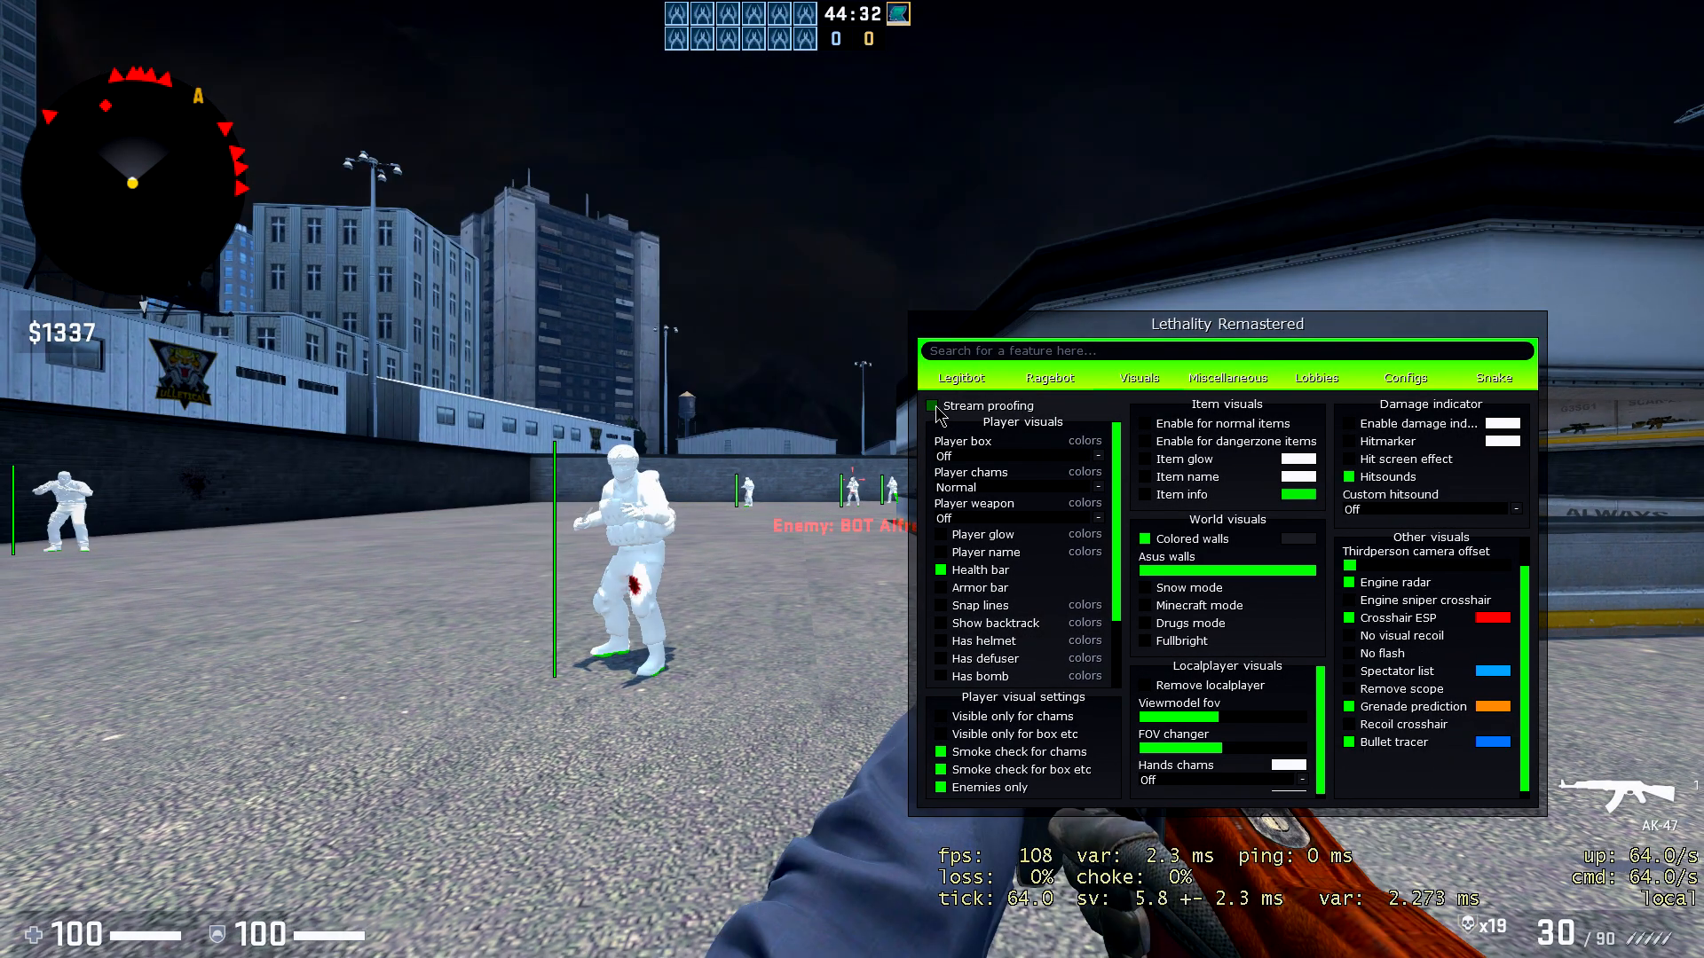
{"action": "left_click", "coordinate": [937, 405]}
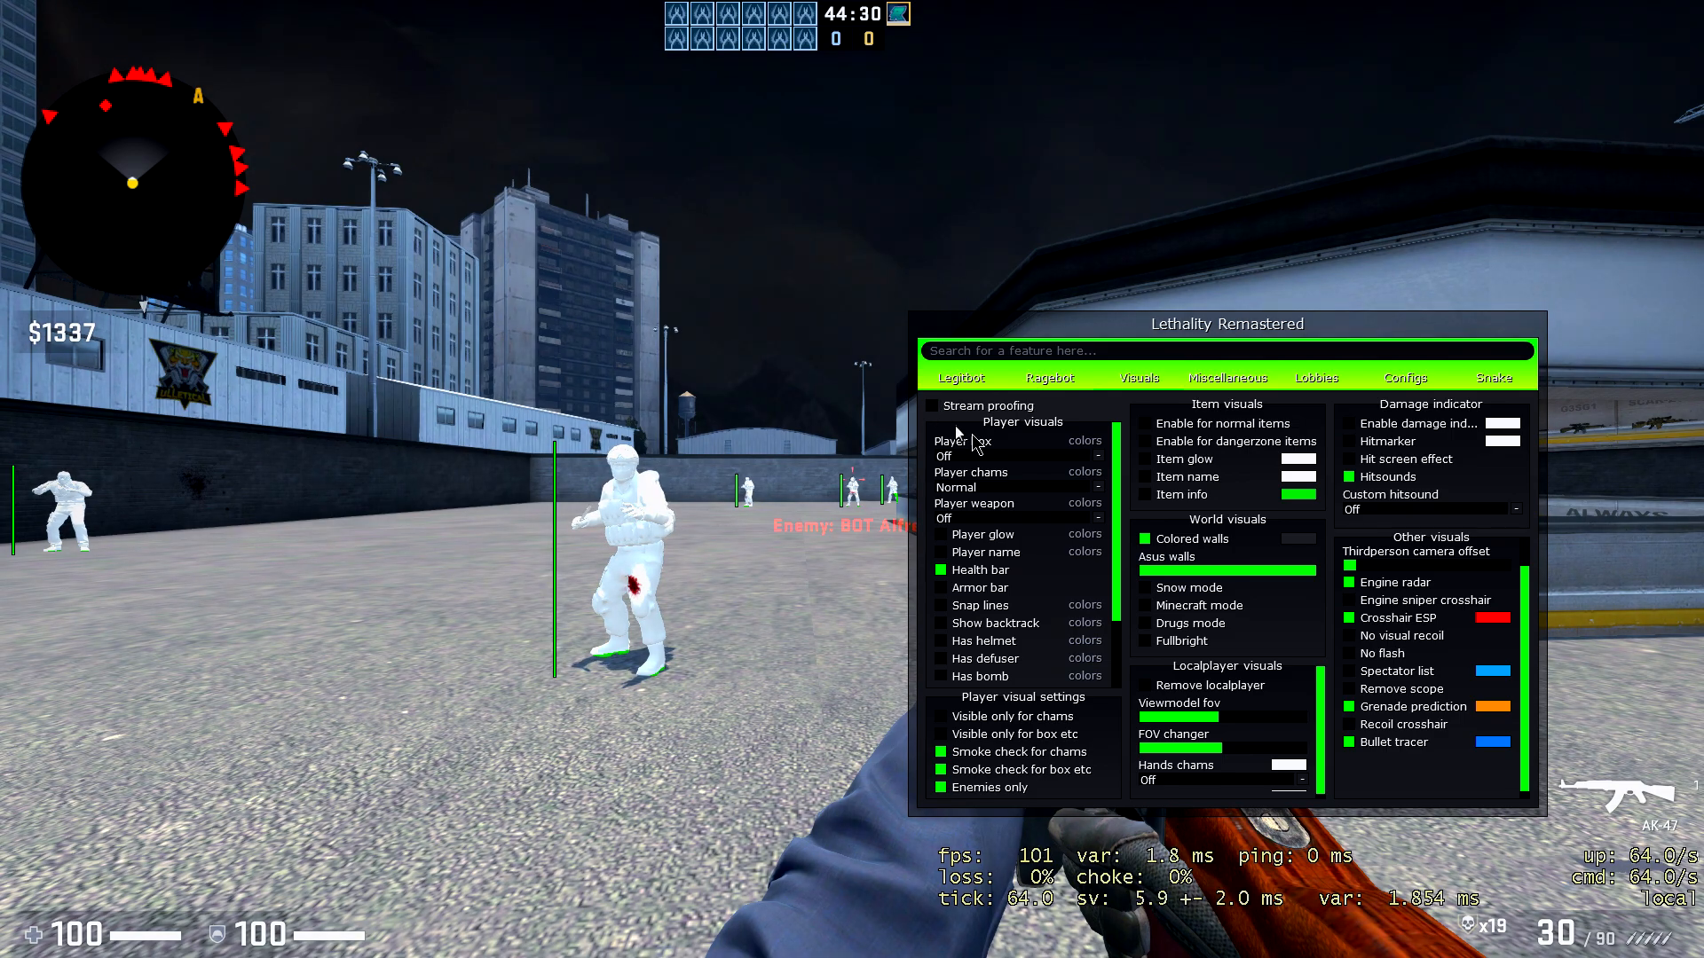
{"action": "mouse_move", "coordinate": [982, 439]}
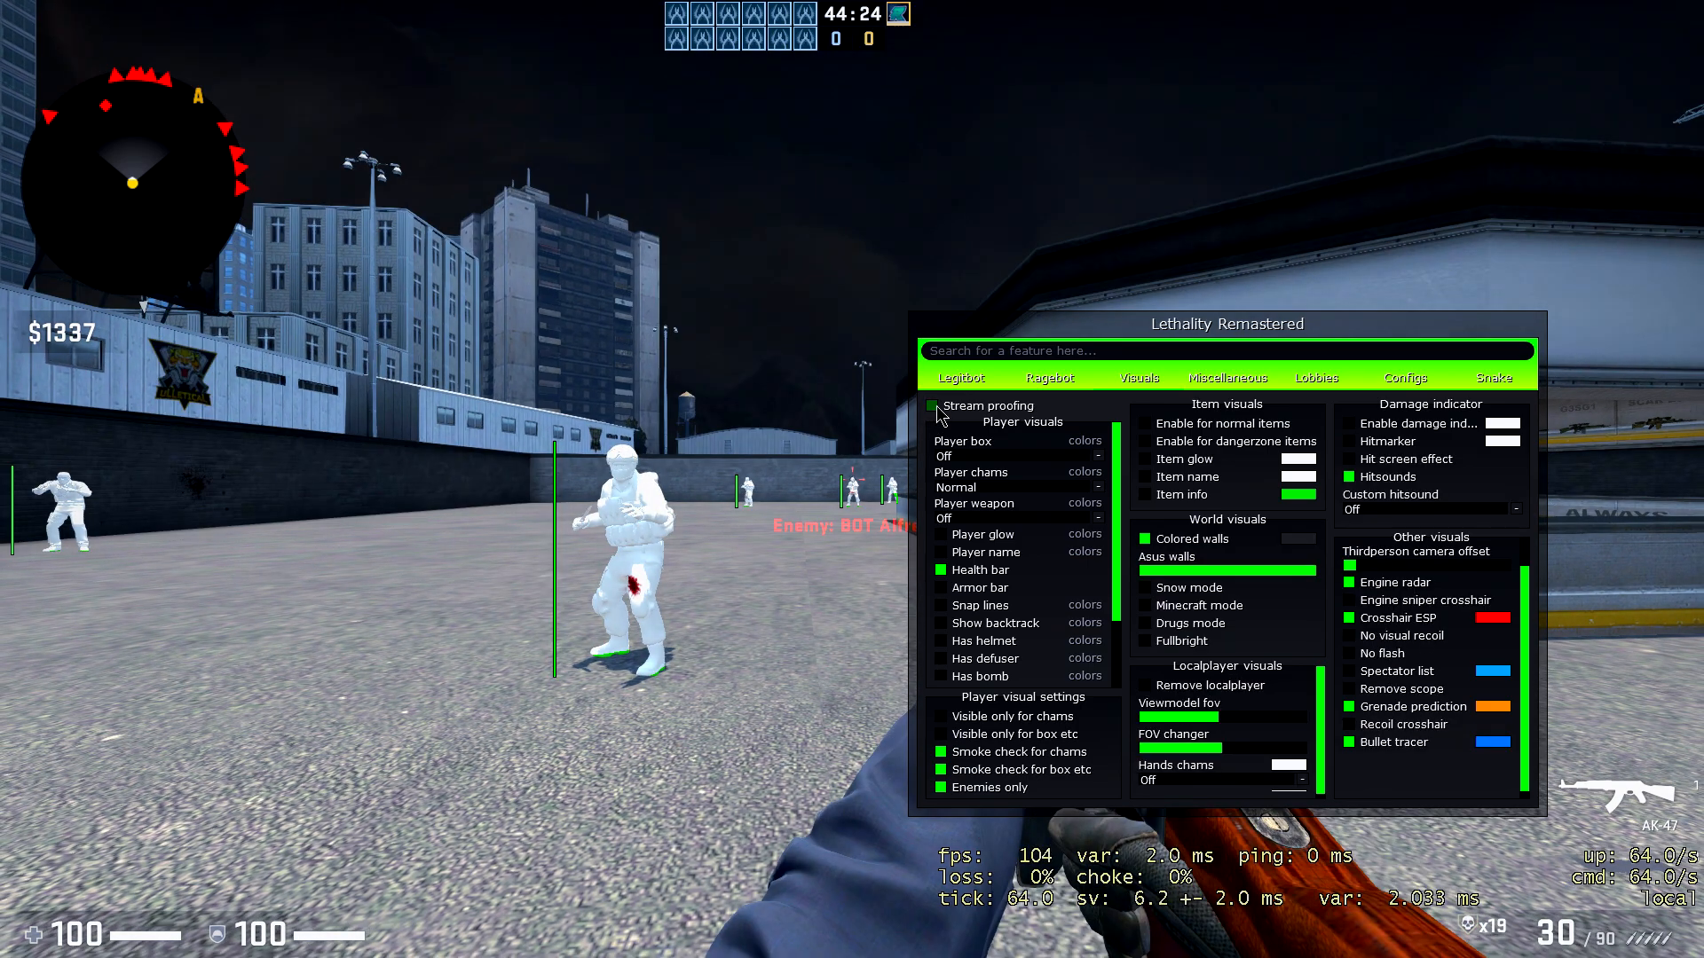
{"action": "left_click", "coordinate": [937, 404]}
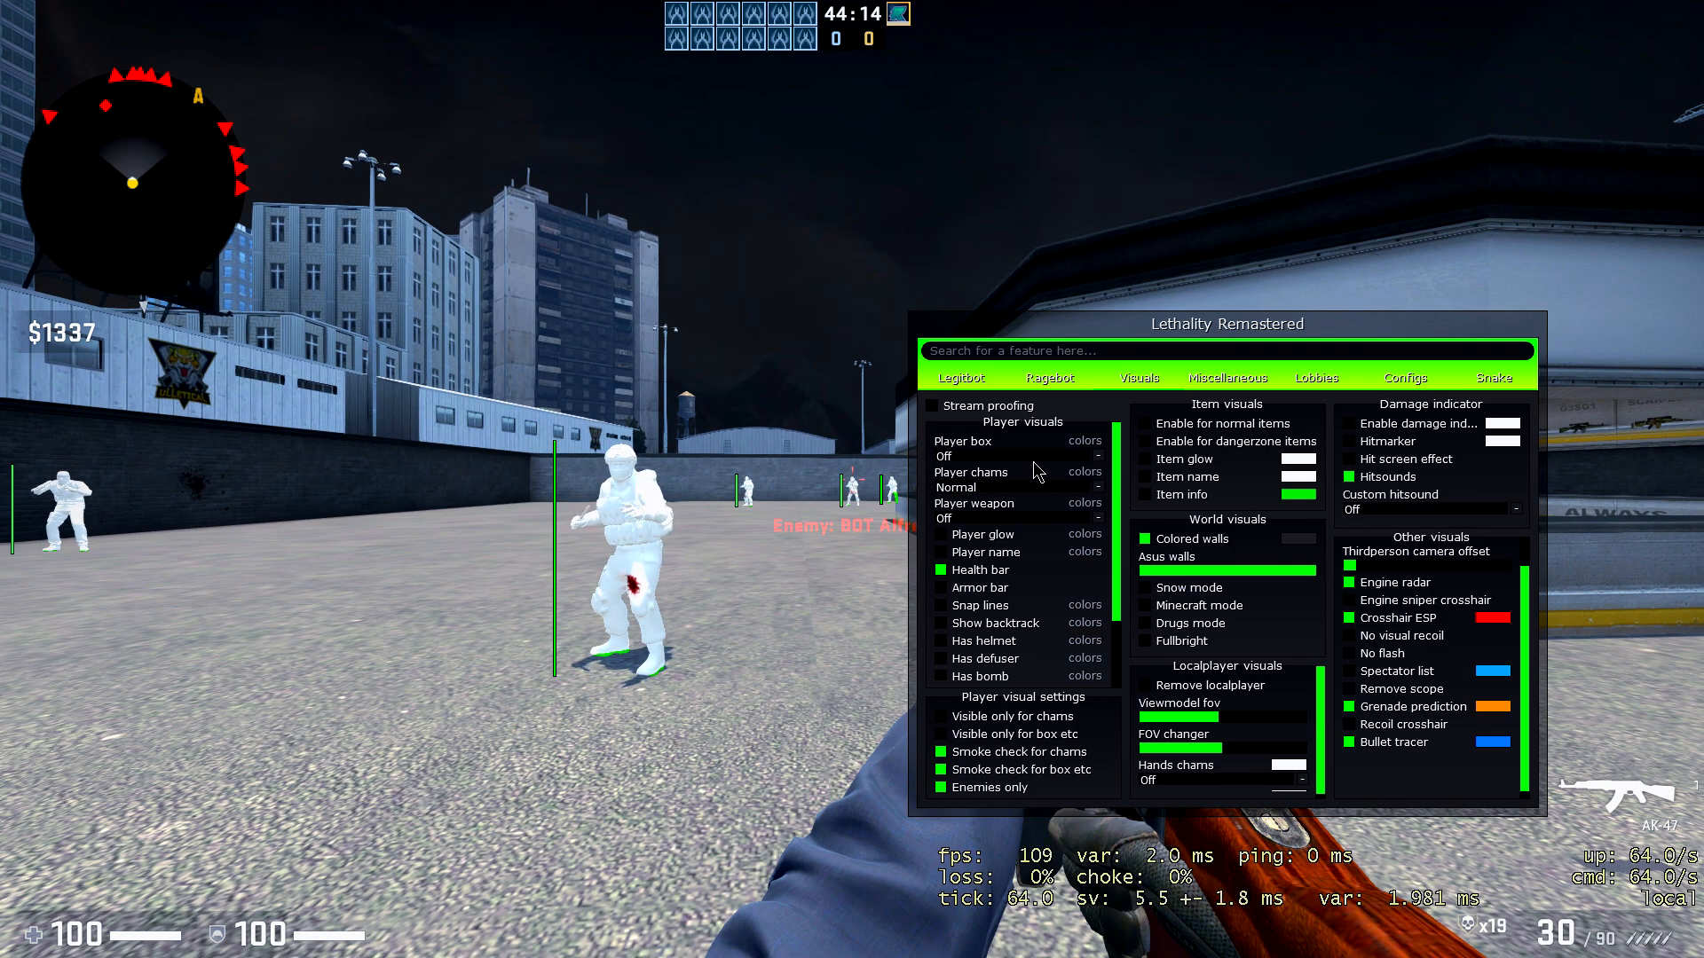
{"action": "mouse_move", "coordinate": [1086, 502]}
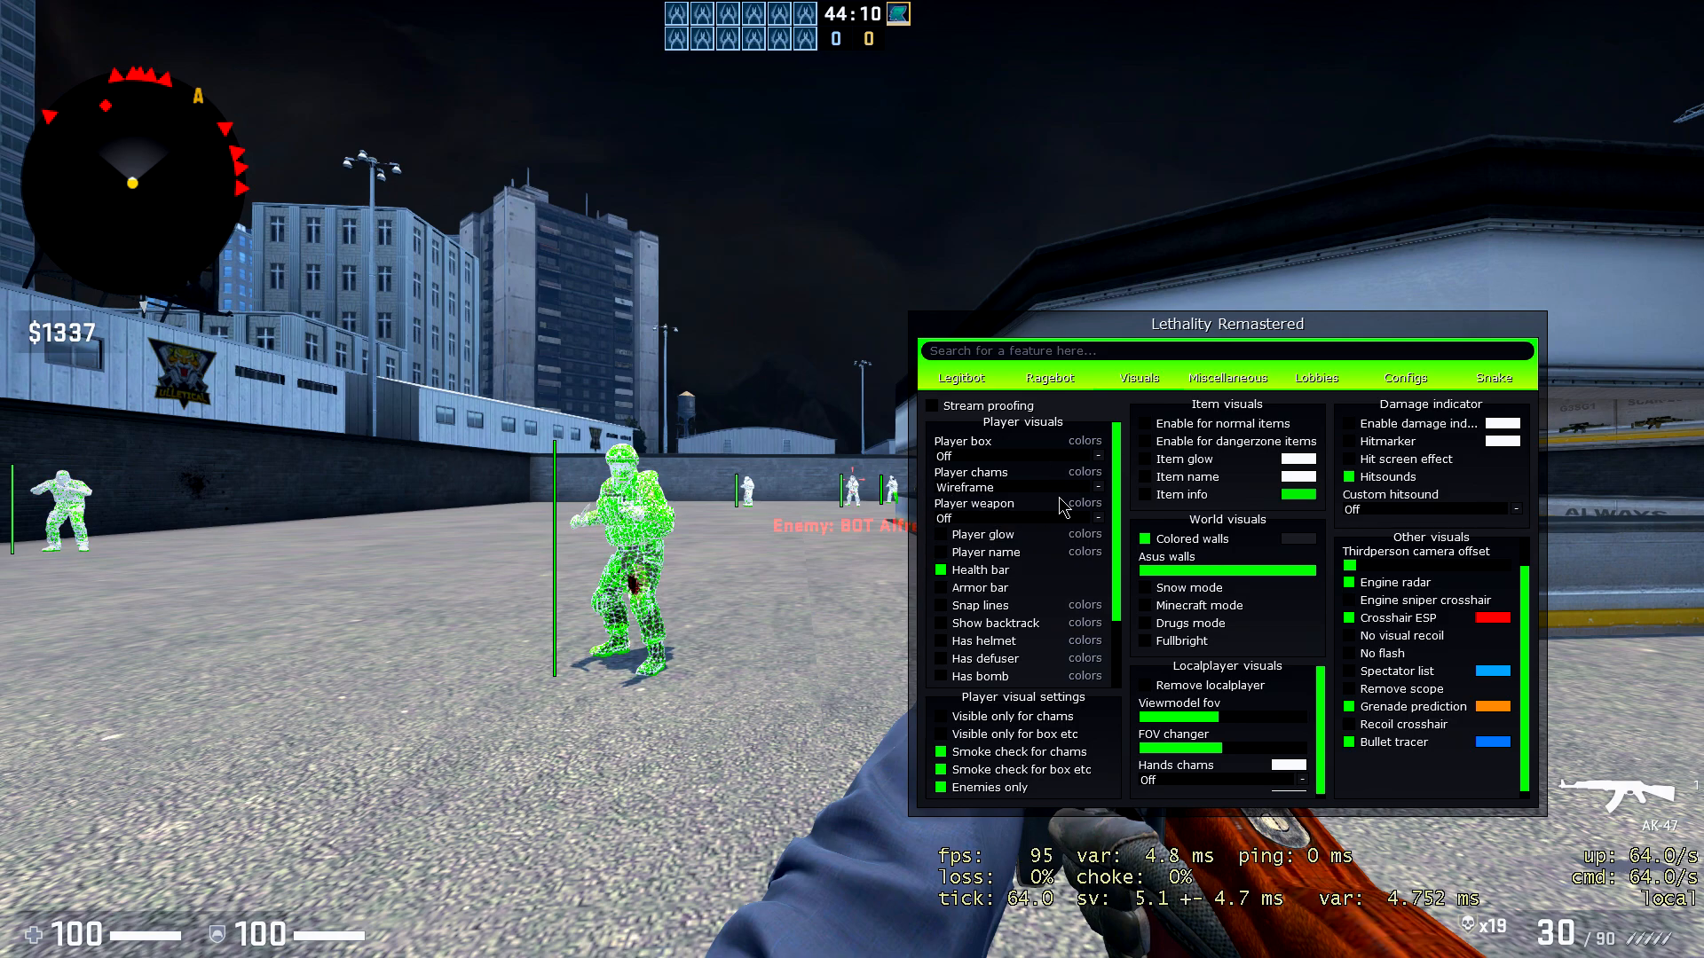
Set player chams to Metallic and leave player weapon display set to Off.
{"action": "left_click", "coordinate": [973, 486]}
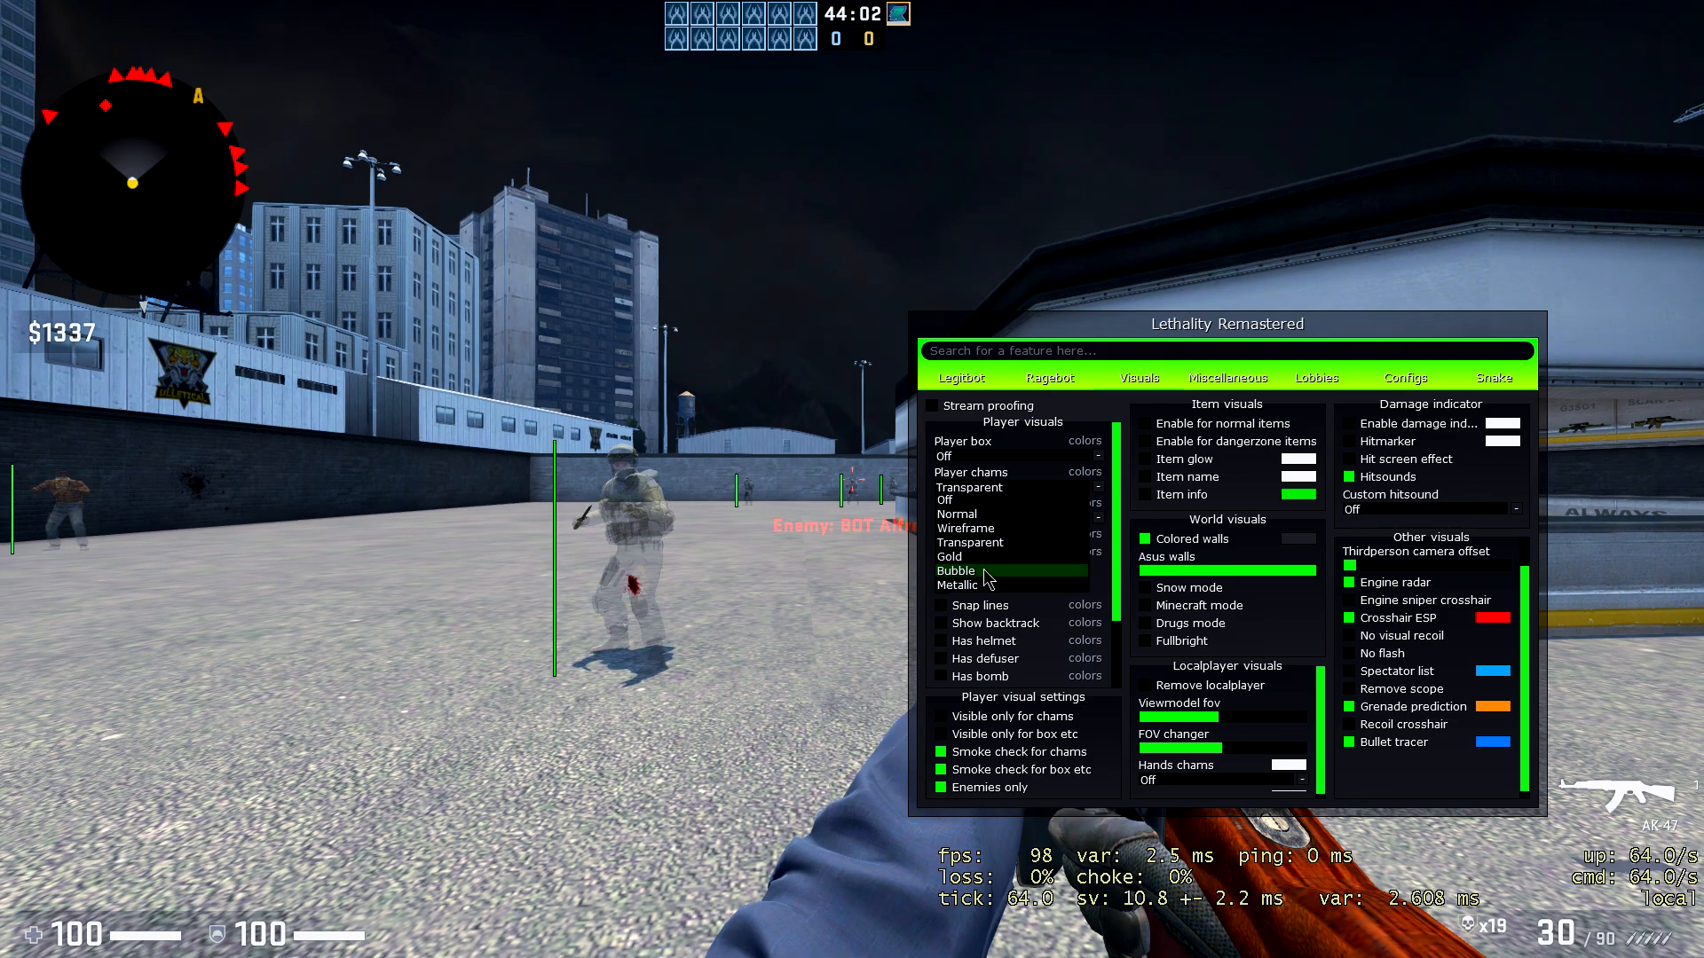
{"action": "left_click", "coordinate": [955, 569]}
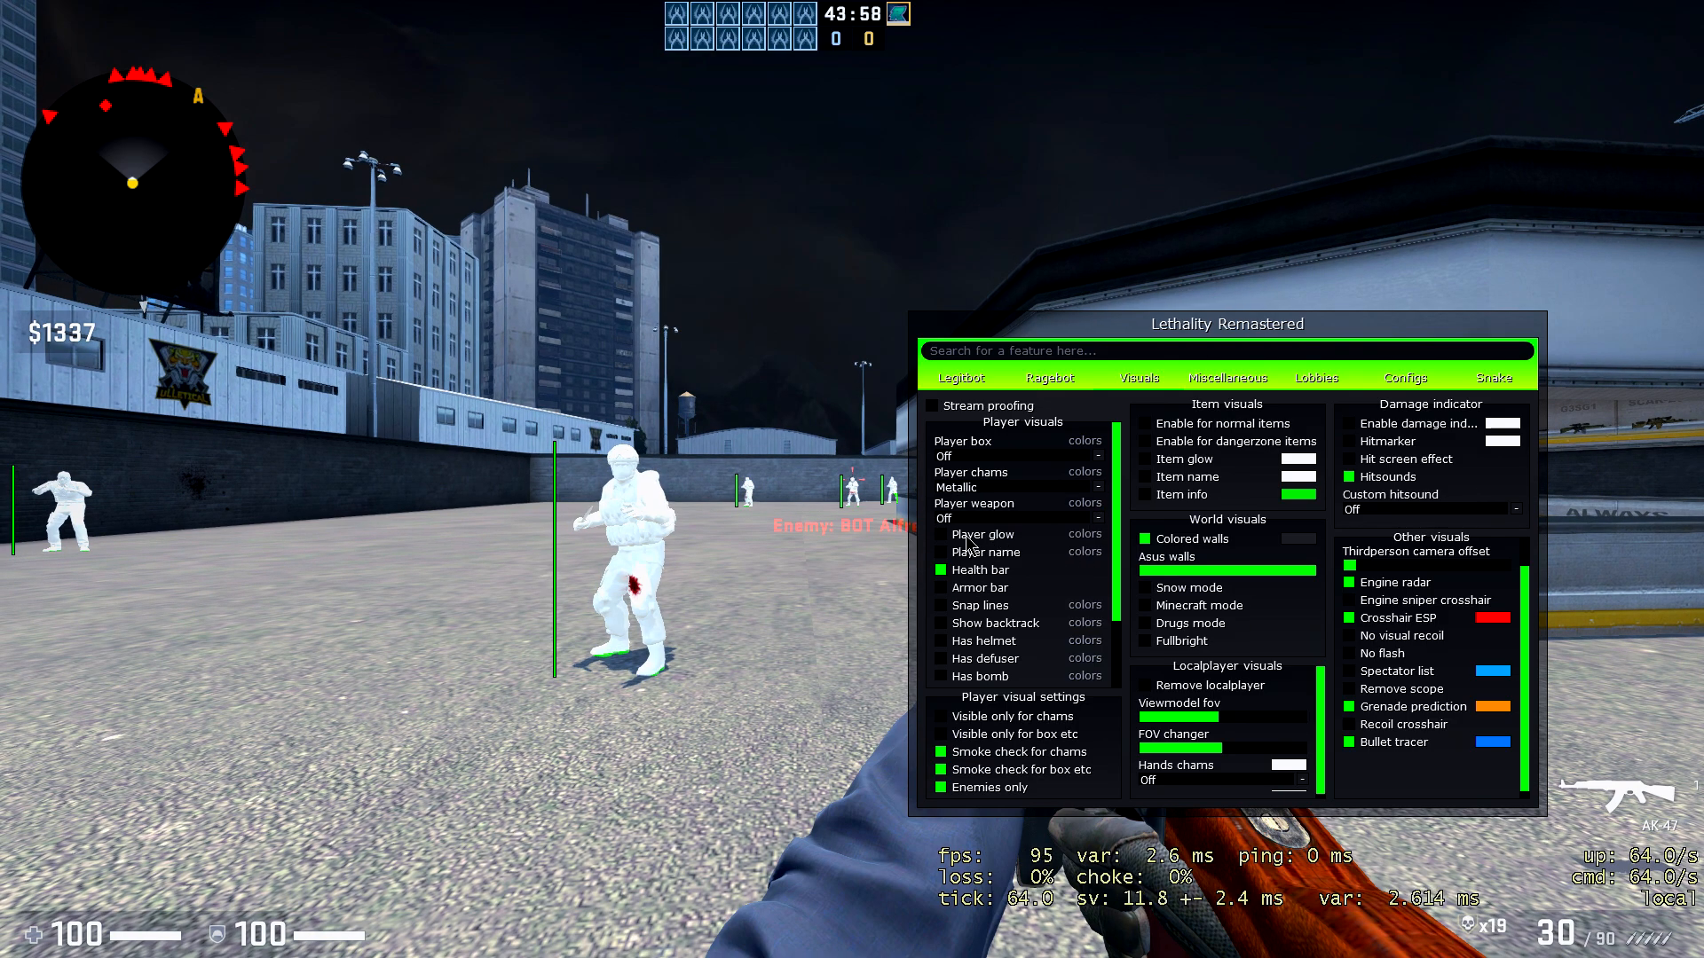
{"action": "left_click", "coordinate": [985, 550]}
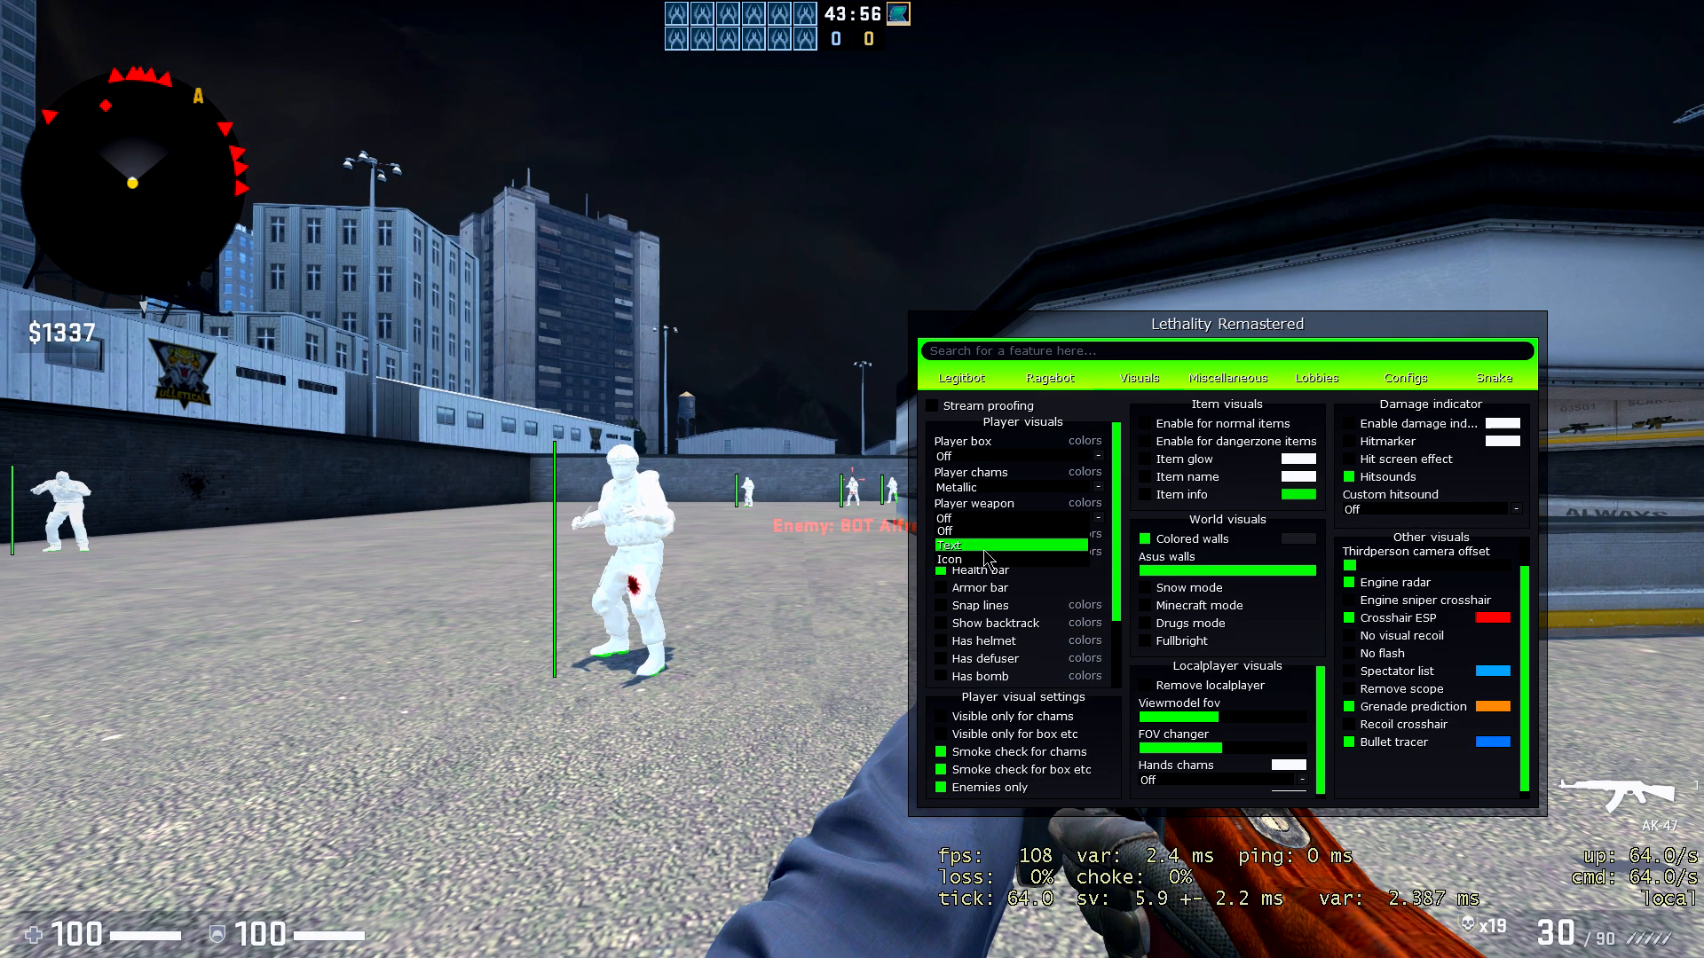
{"action": "left_click", "coordinate": [983, 543]}
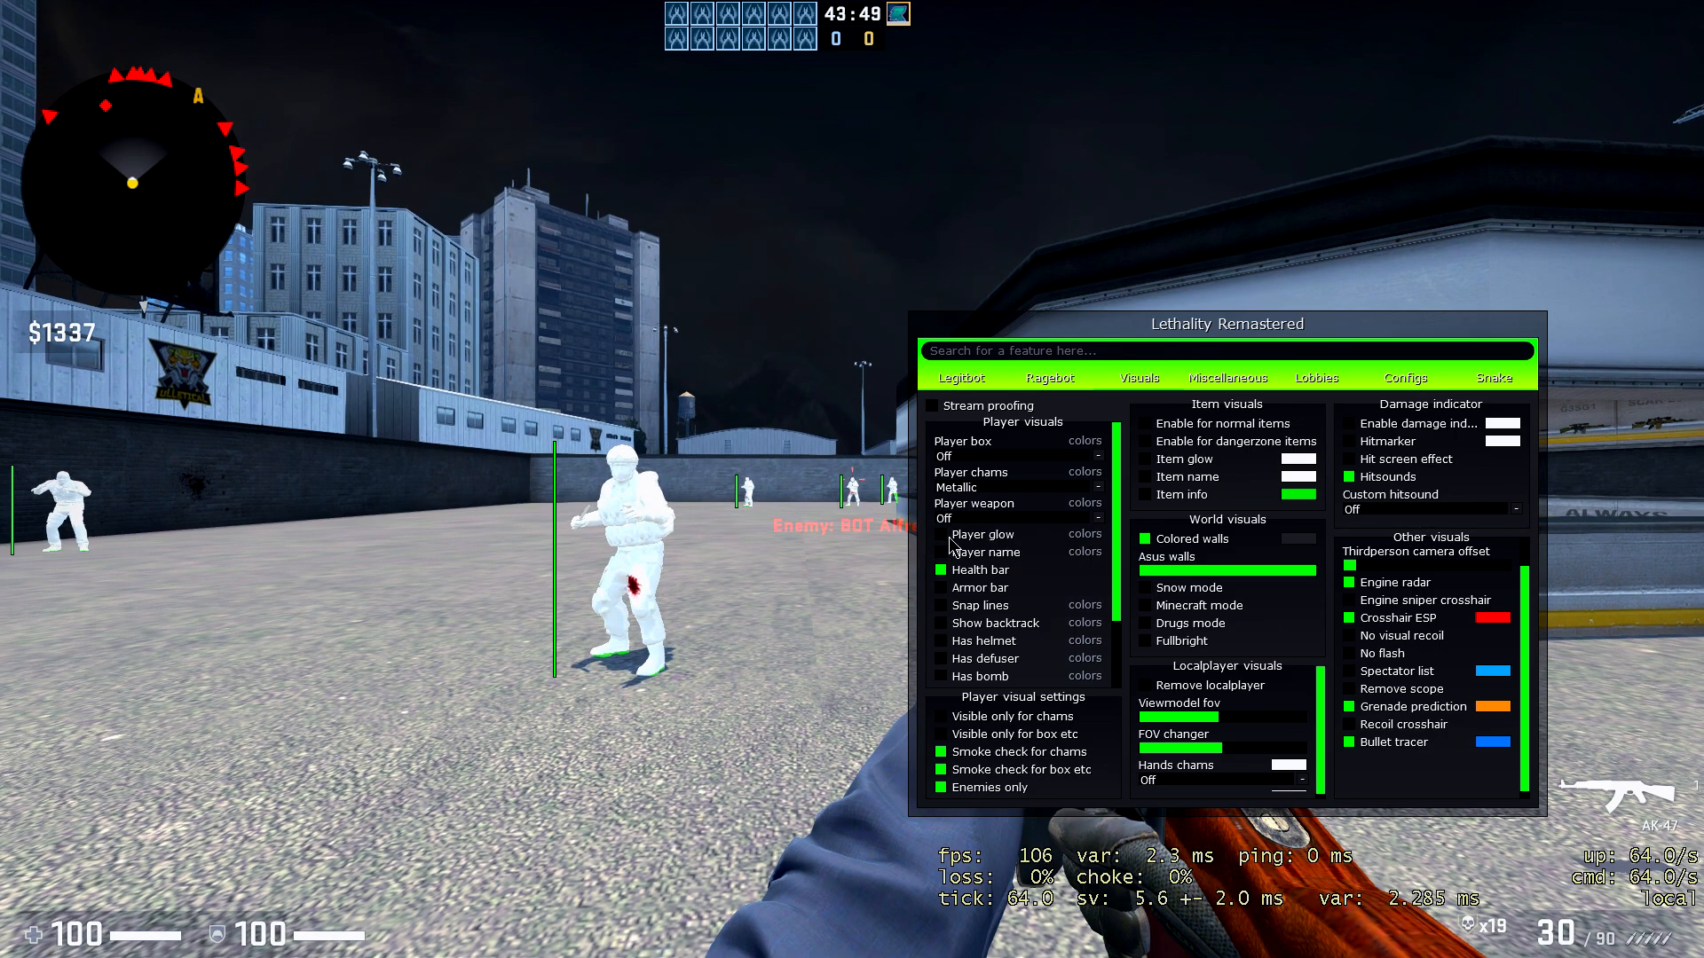
Toggle player glow and snap lines off again, turn on the armor bar and Show backtrack.
{"action": "left_click", "coordinate": [937, 534]}
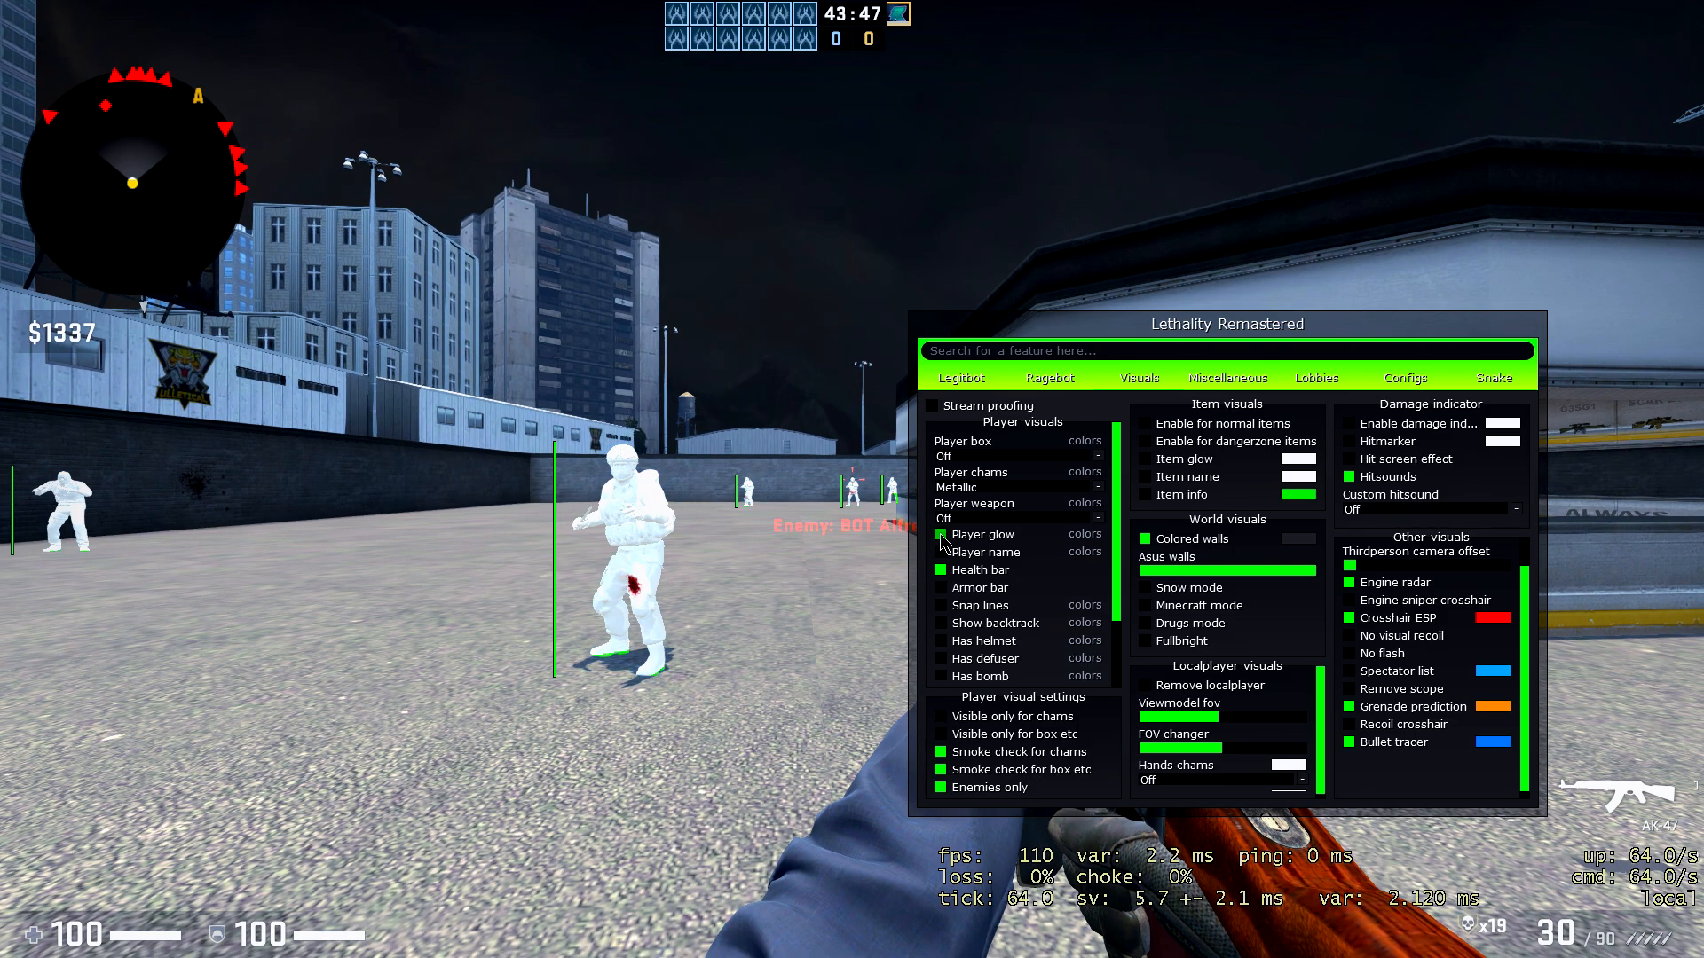
{"action": "left_click", "coordinate": [937, 534]}
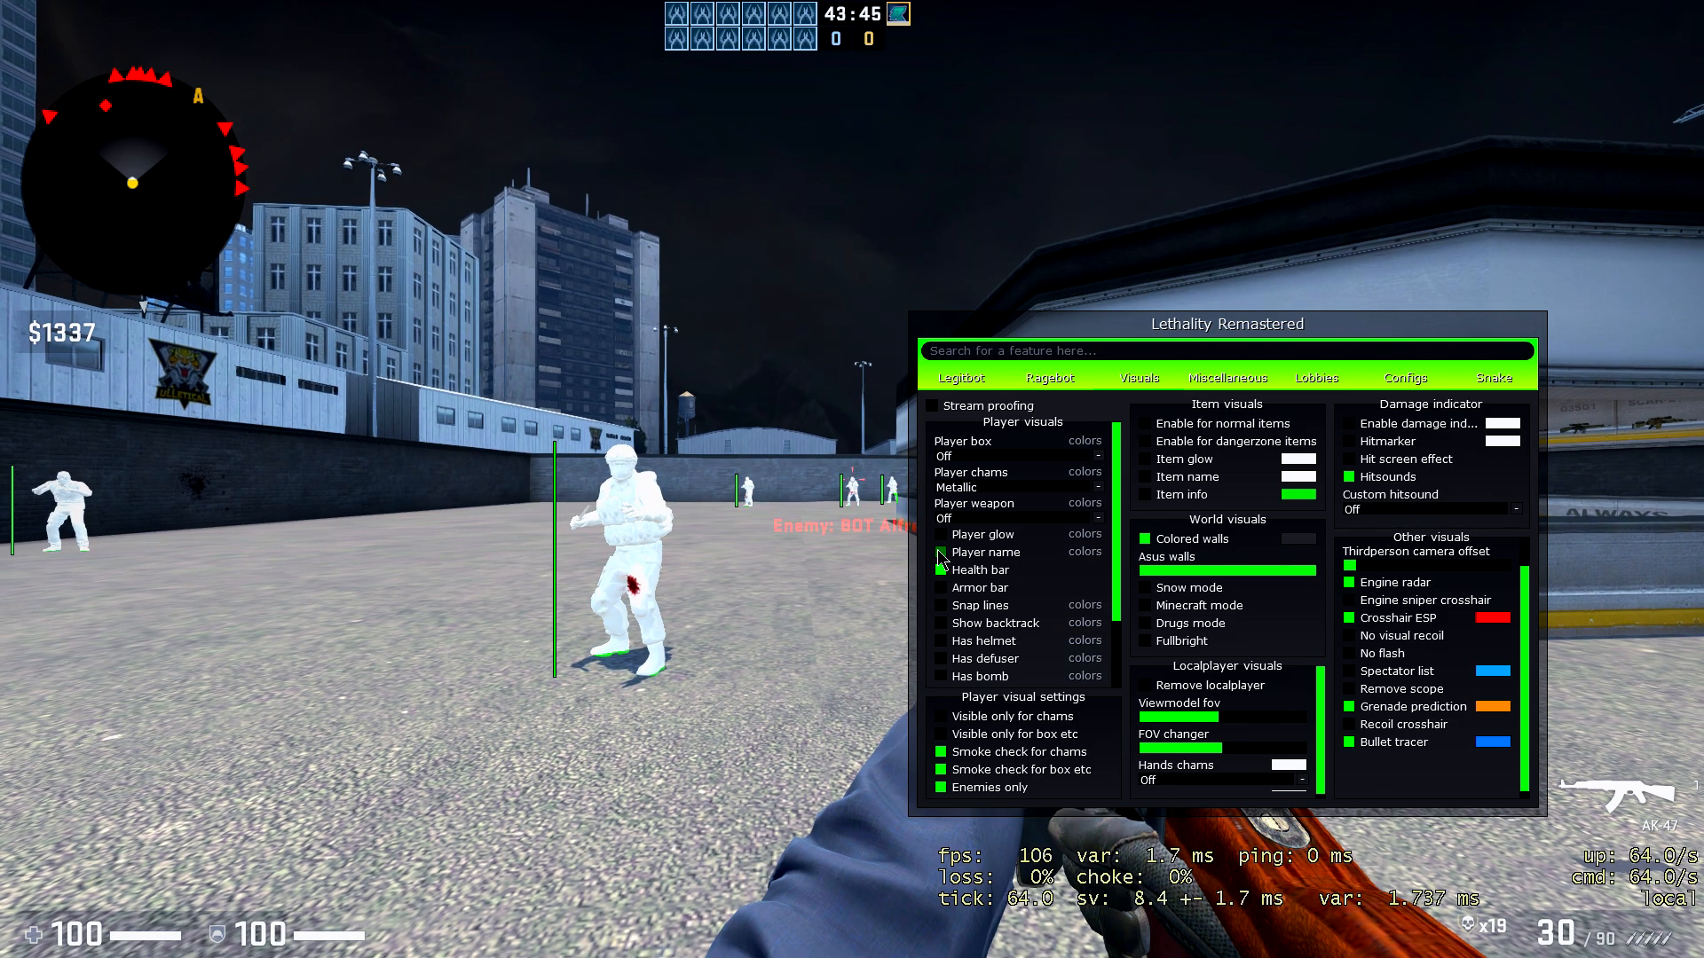
{"action": "left_click", "coordinate": [941, 555]}
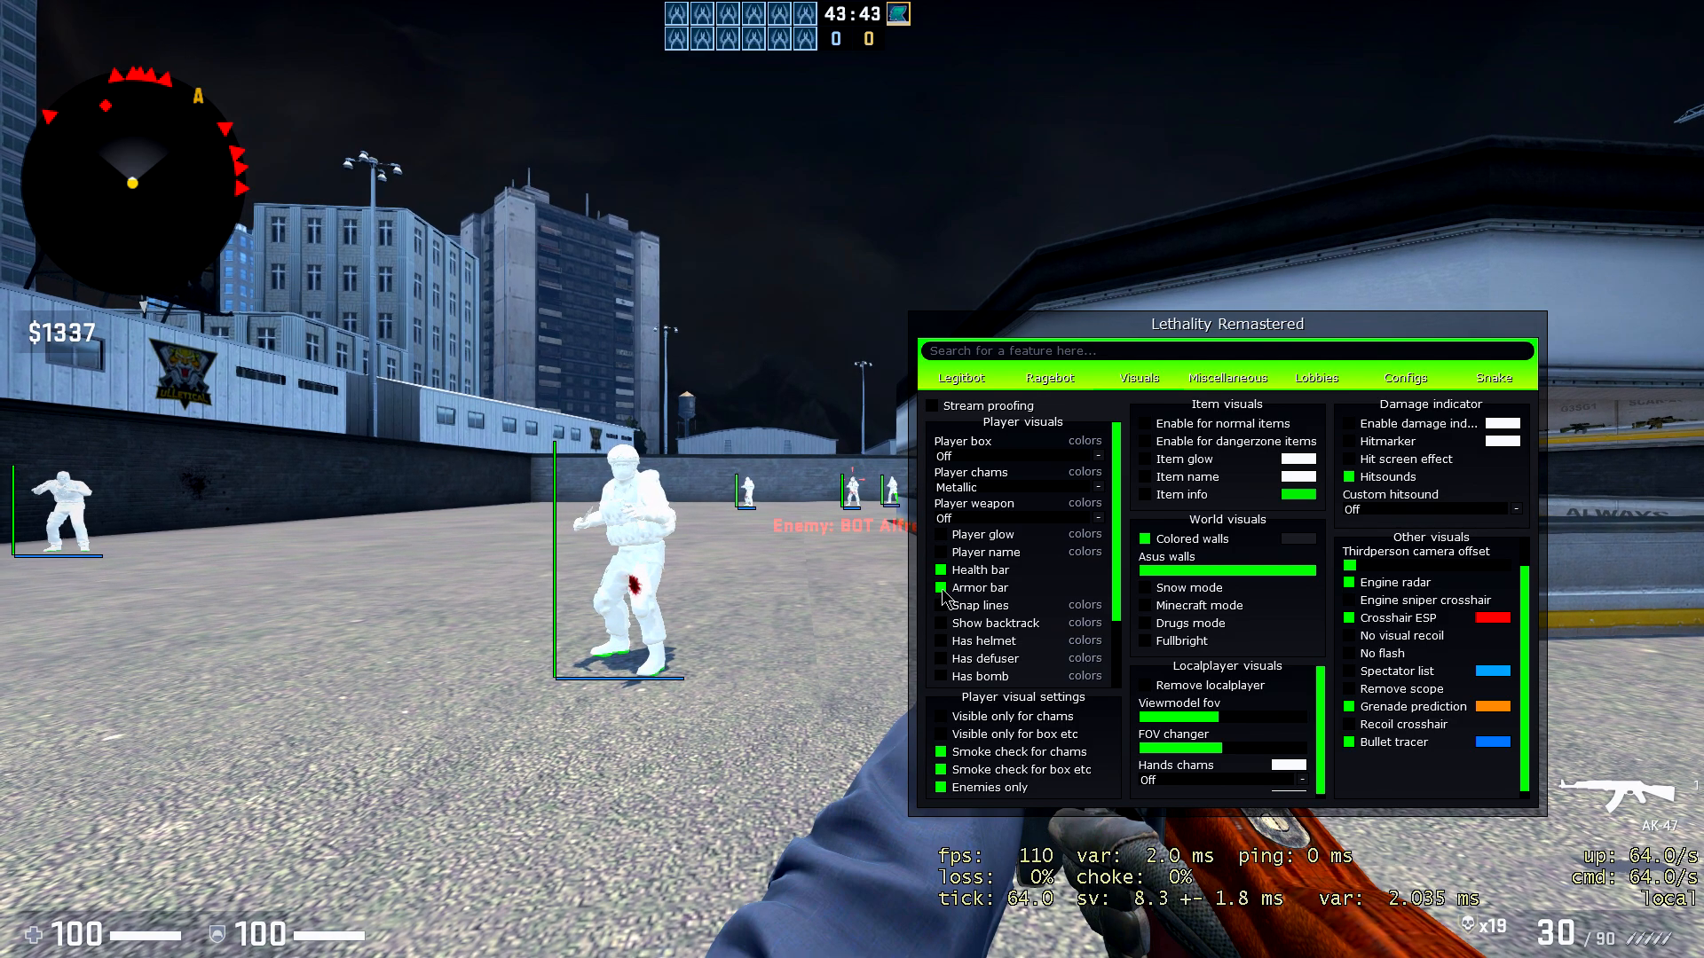
{"action": "left_click", "coordinate": [937, 605]}
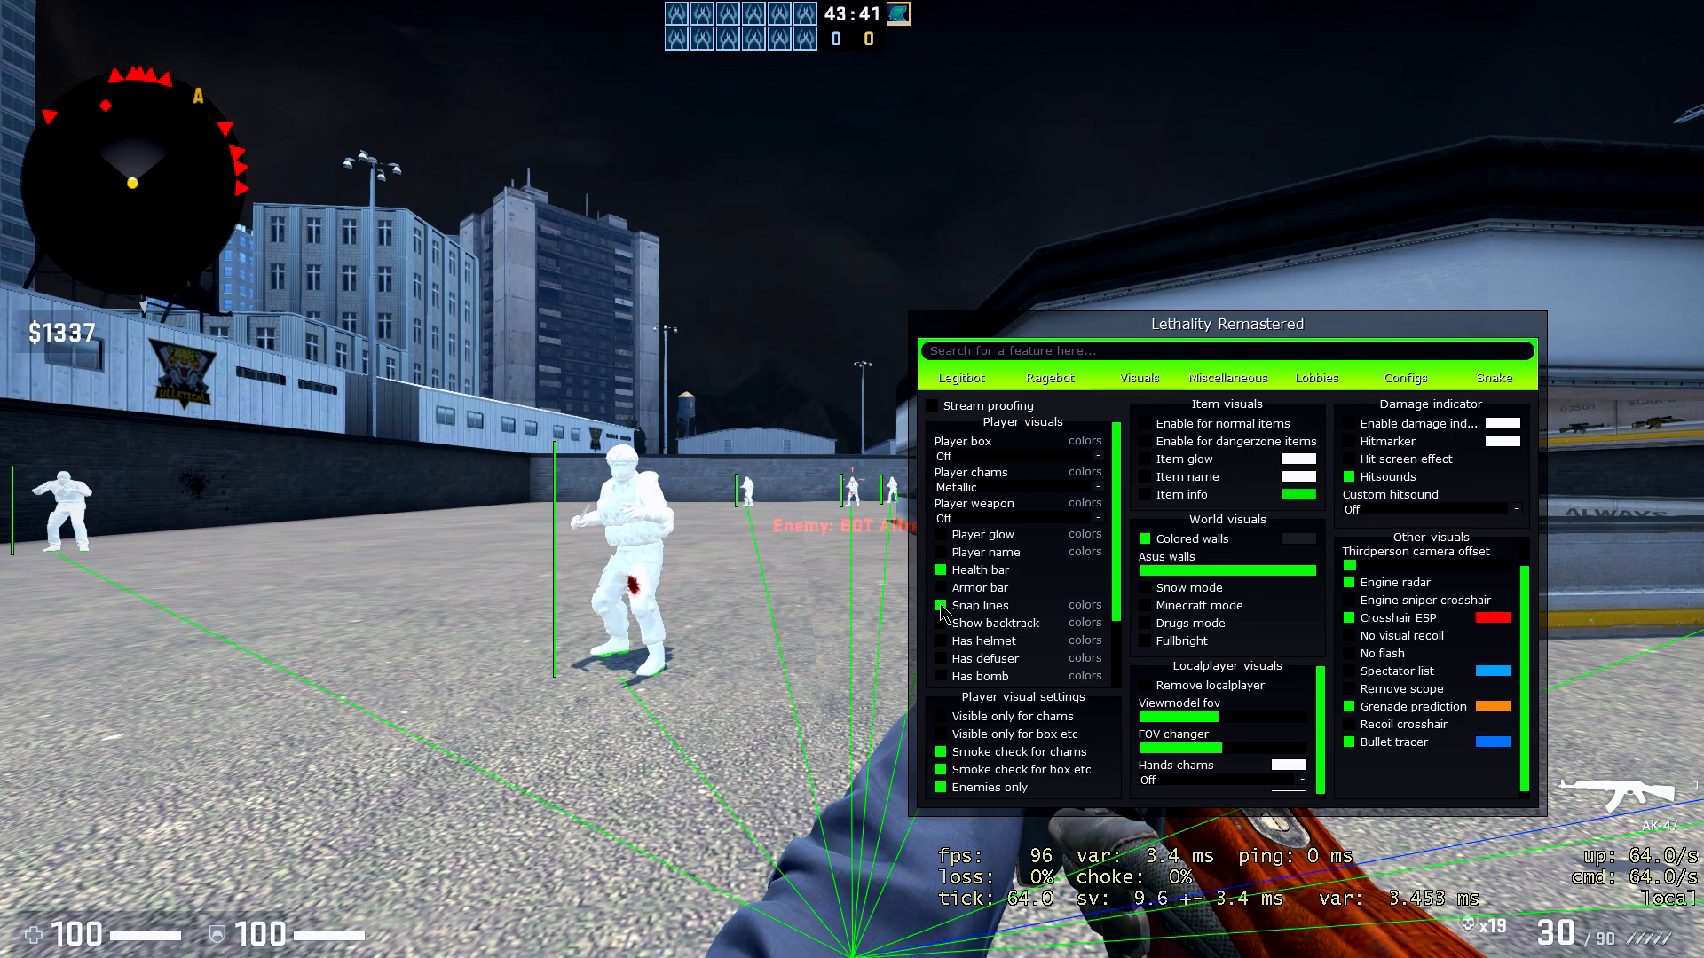
{"action": "left_click", "coordinate": [937, 605]}
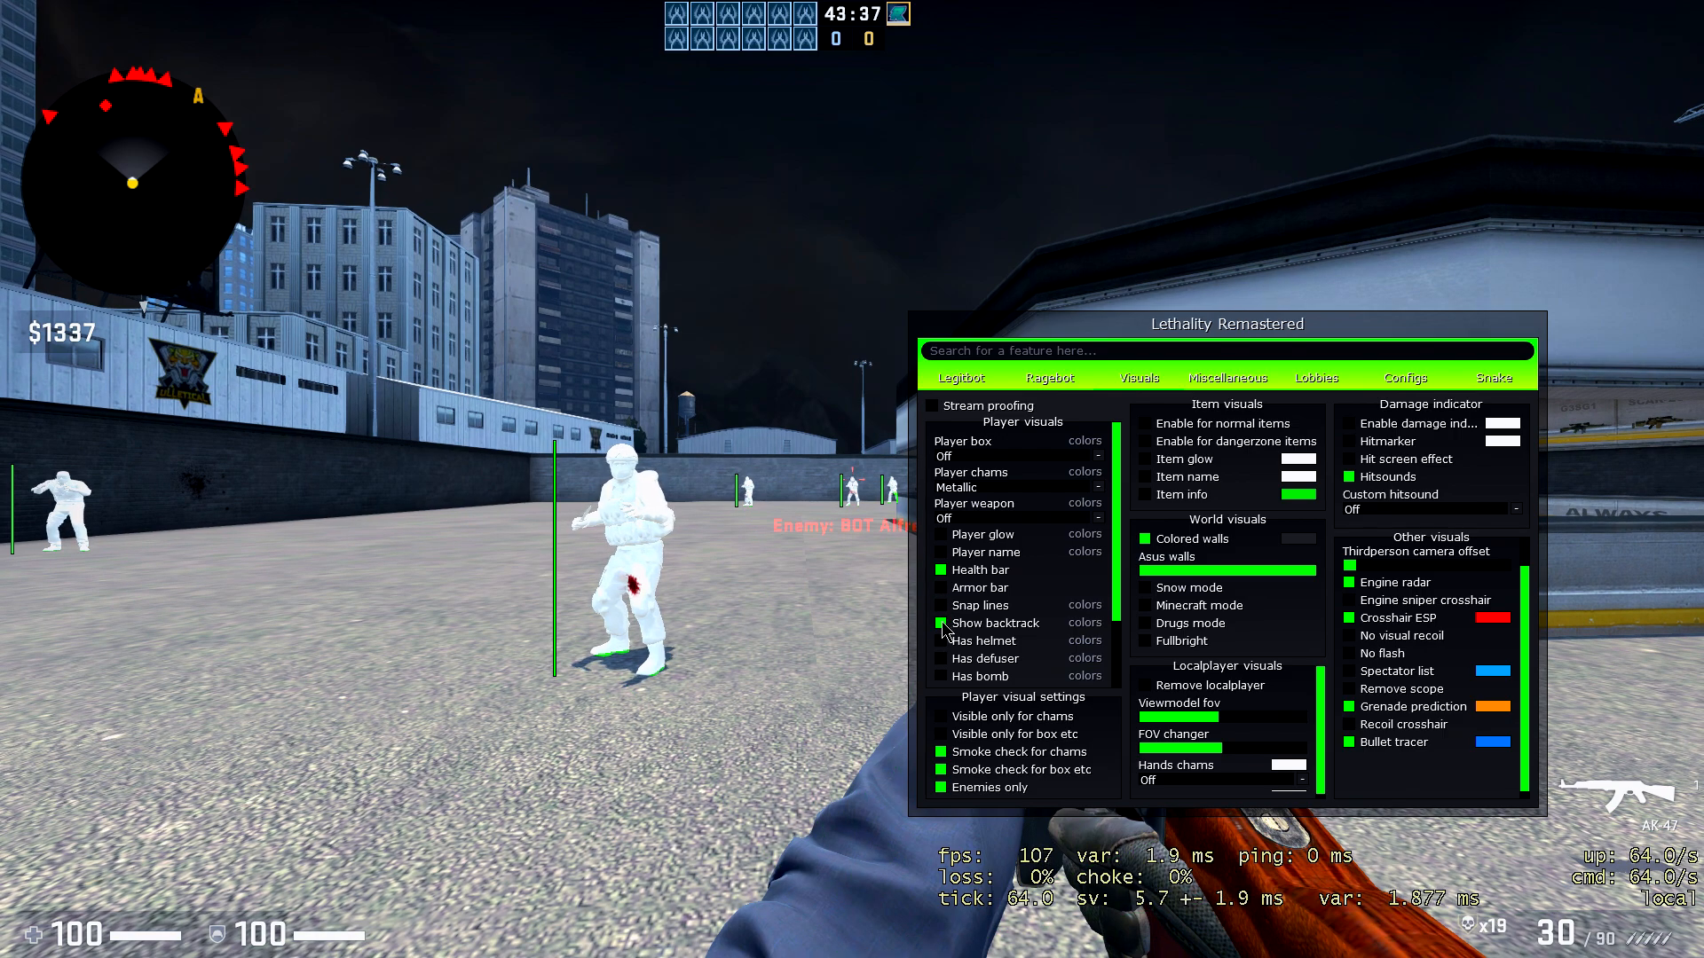
{"action": "left_click", "coordinate": [939, 623]}
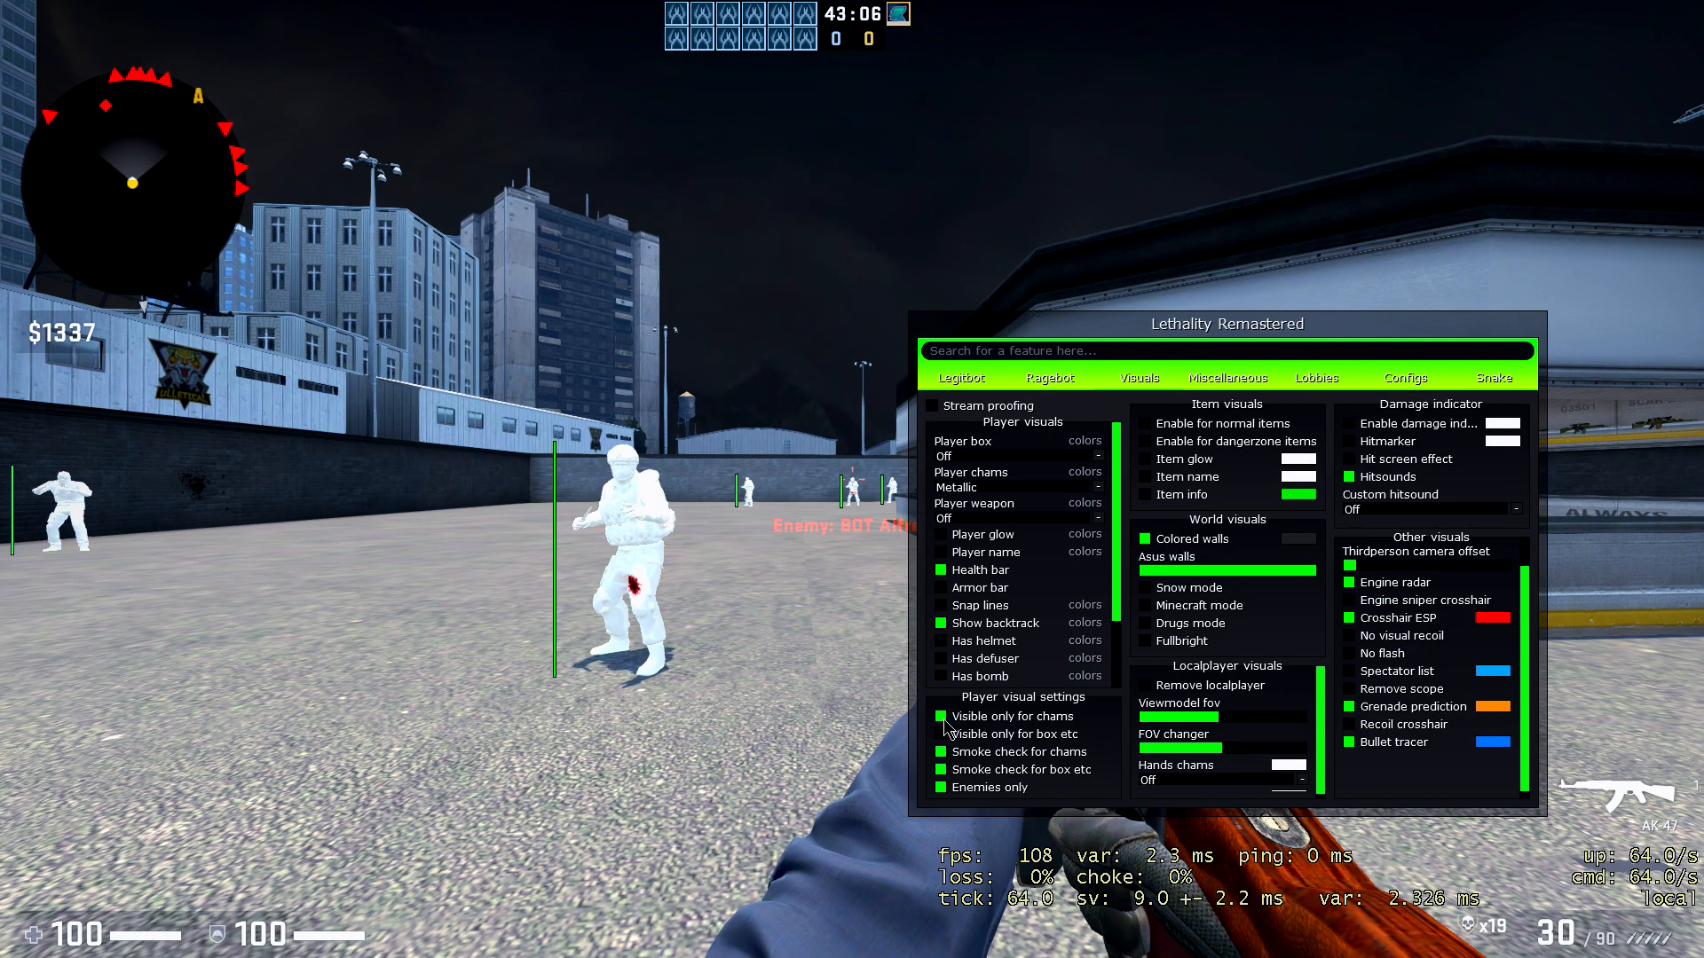
{"action": "left_click", "coordinate": [941, 715]}
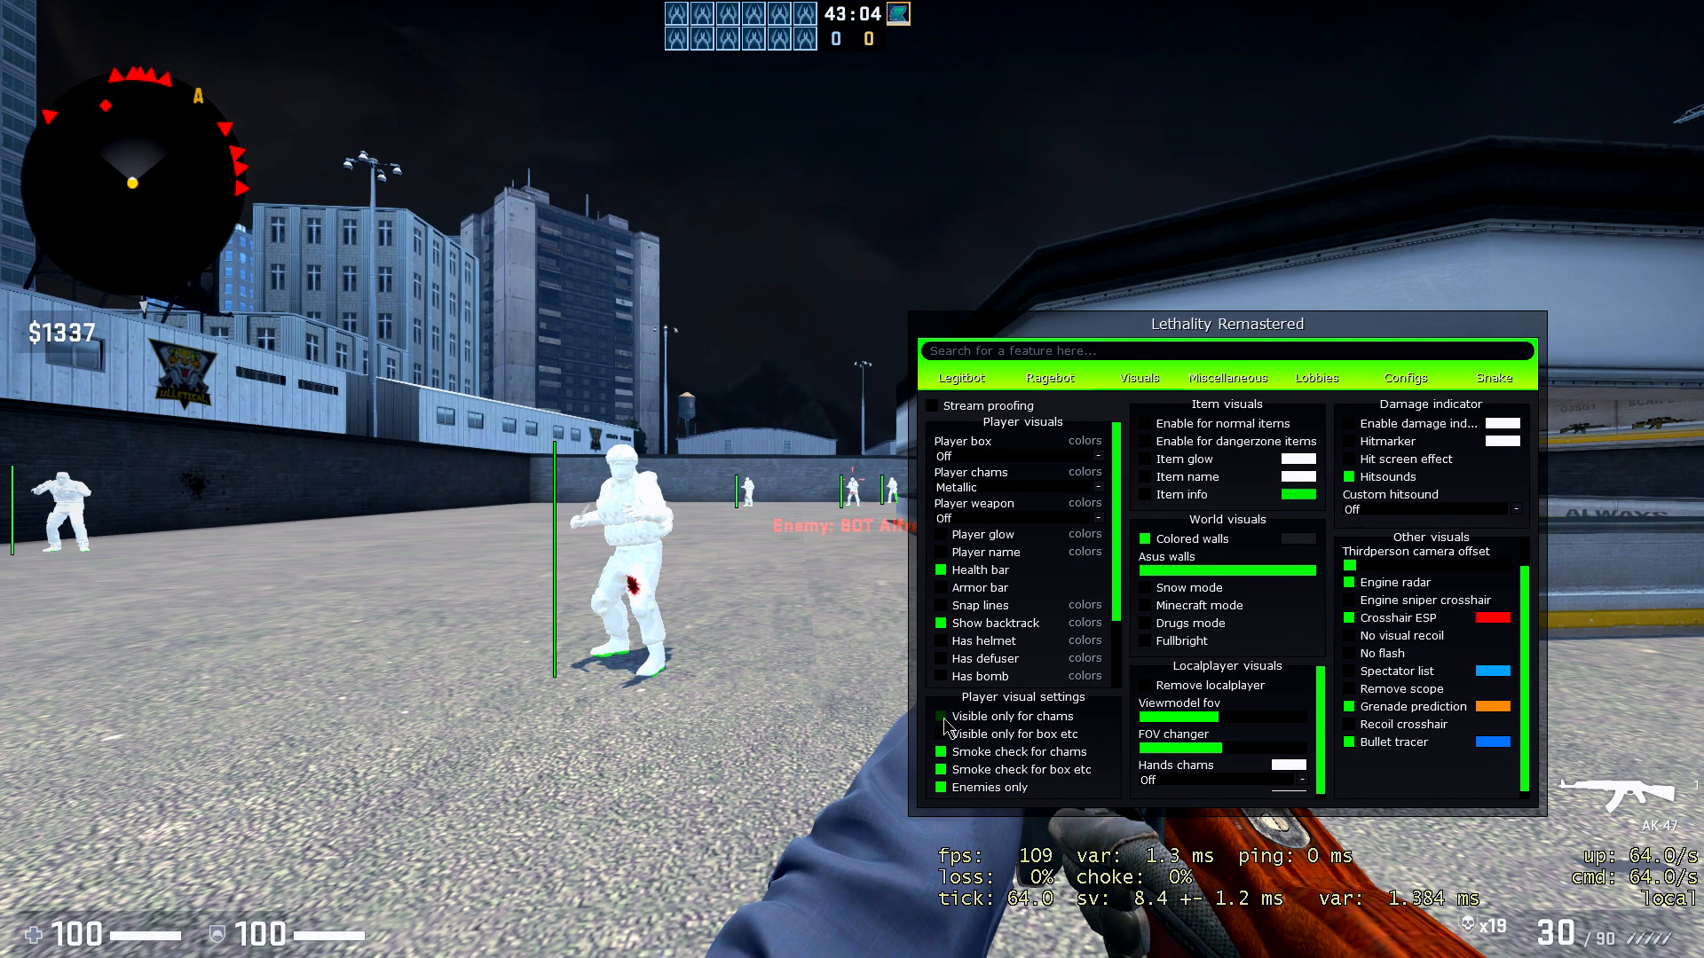
{"action": "left_click", "coordinate": [939, 715]}
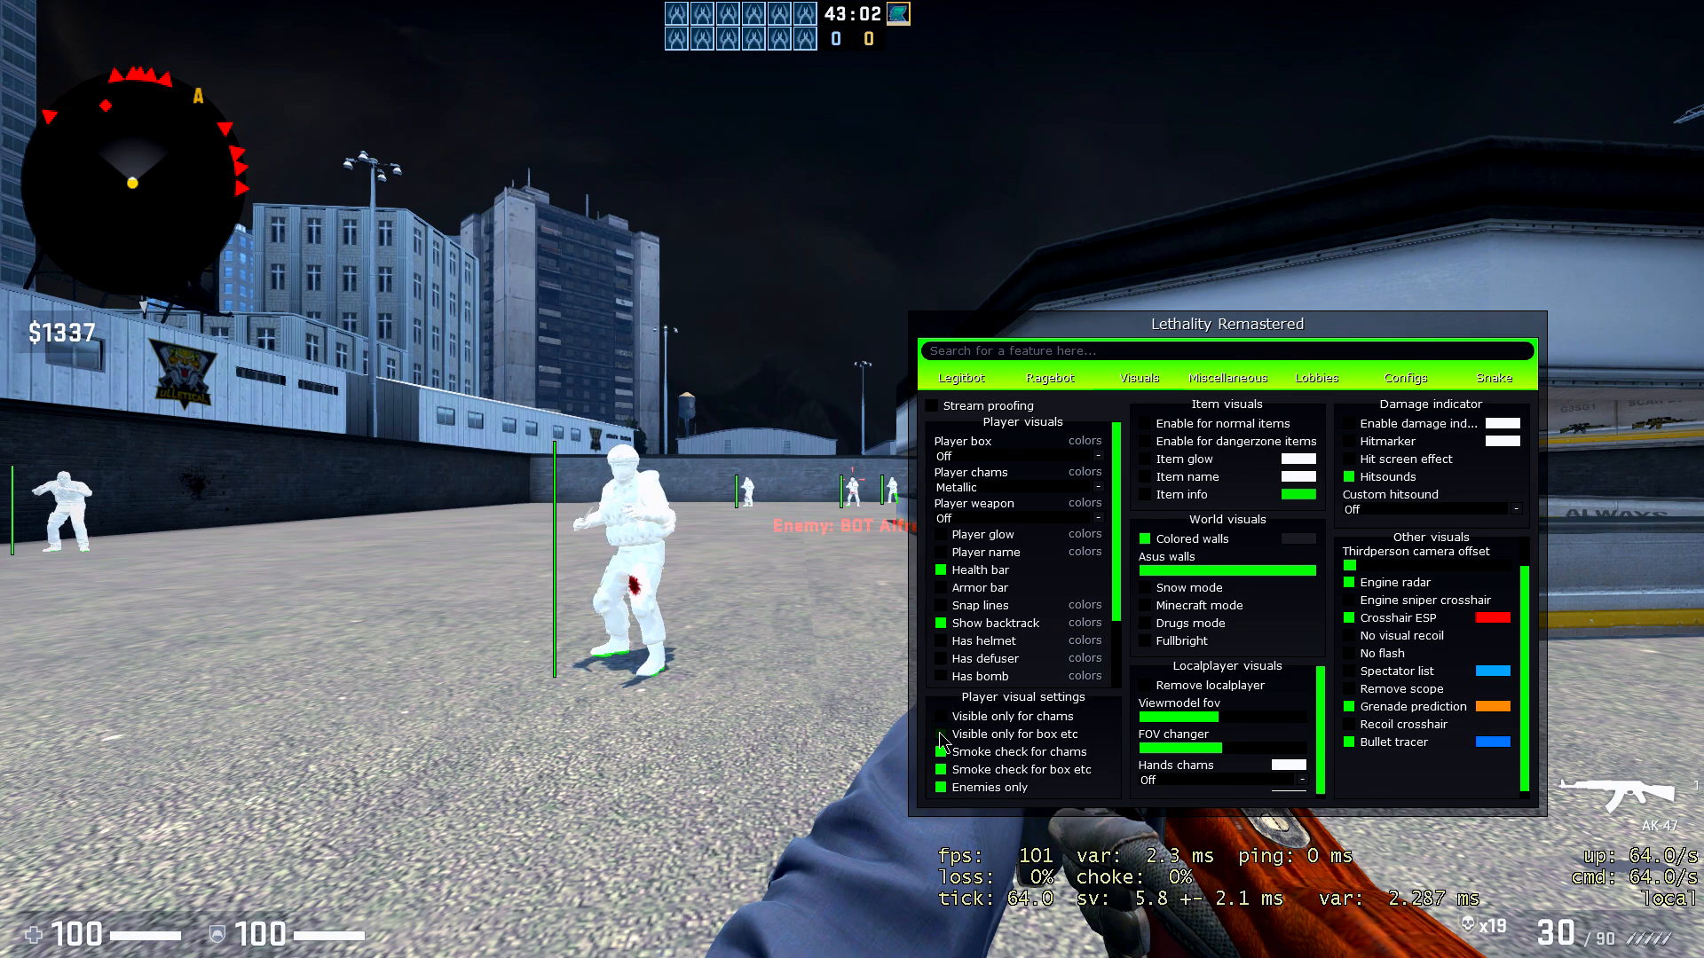
{"action": "left_click", "coordinate": [939, 753]}
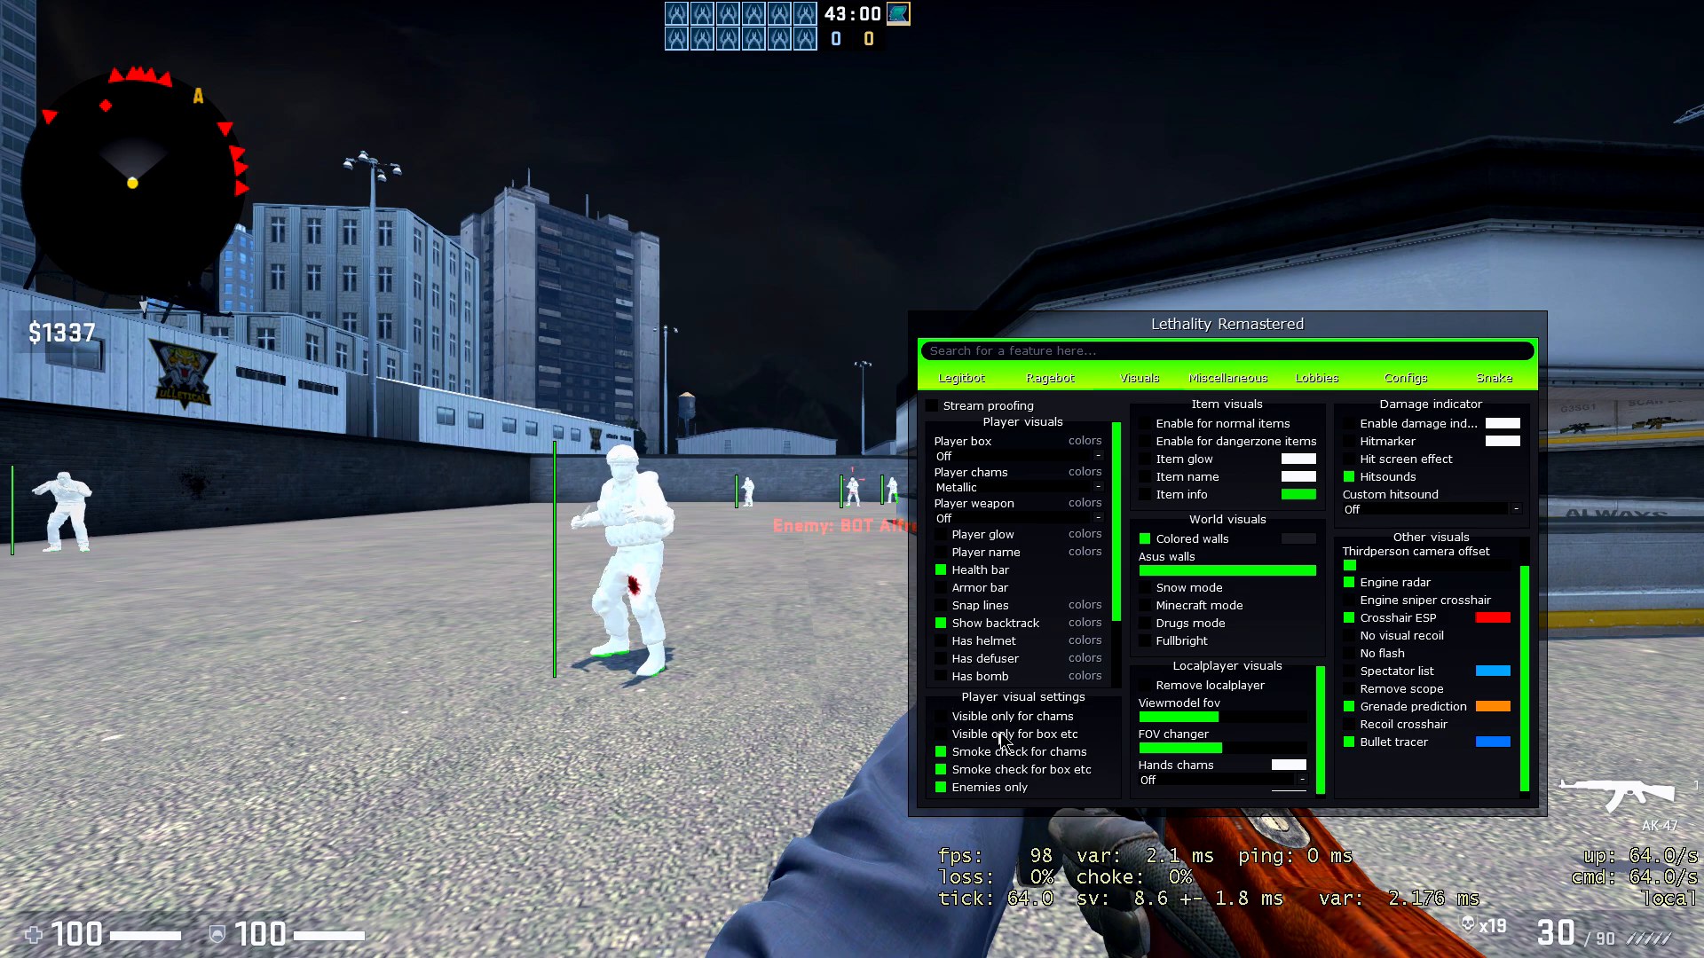
{"action": "left_click", "coordinate": [937, 786]}
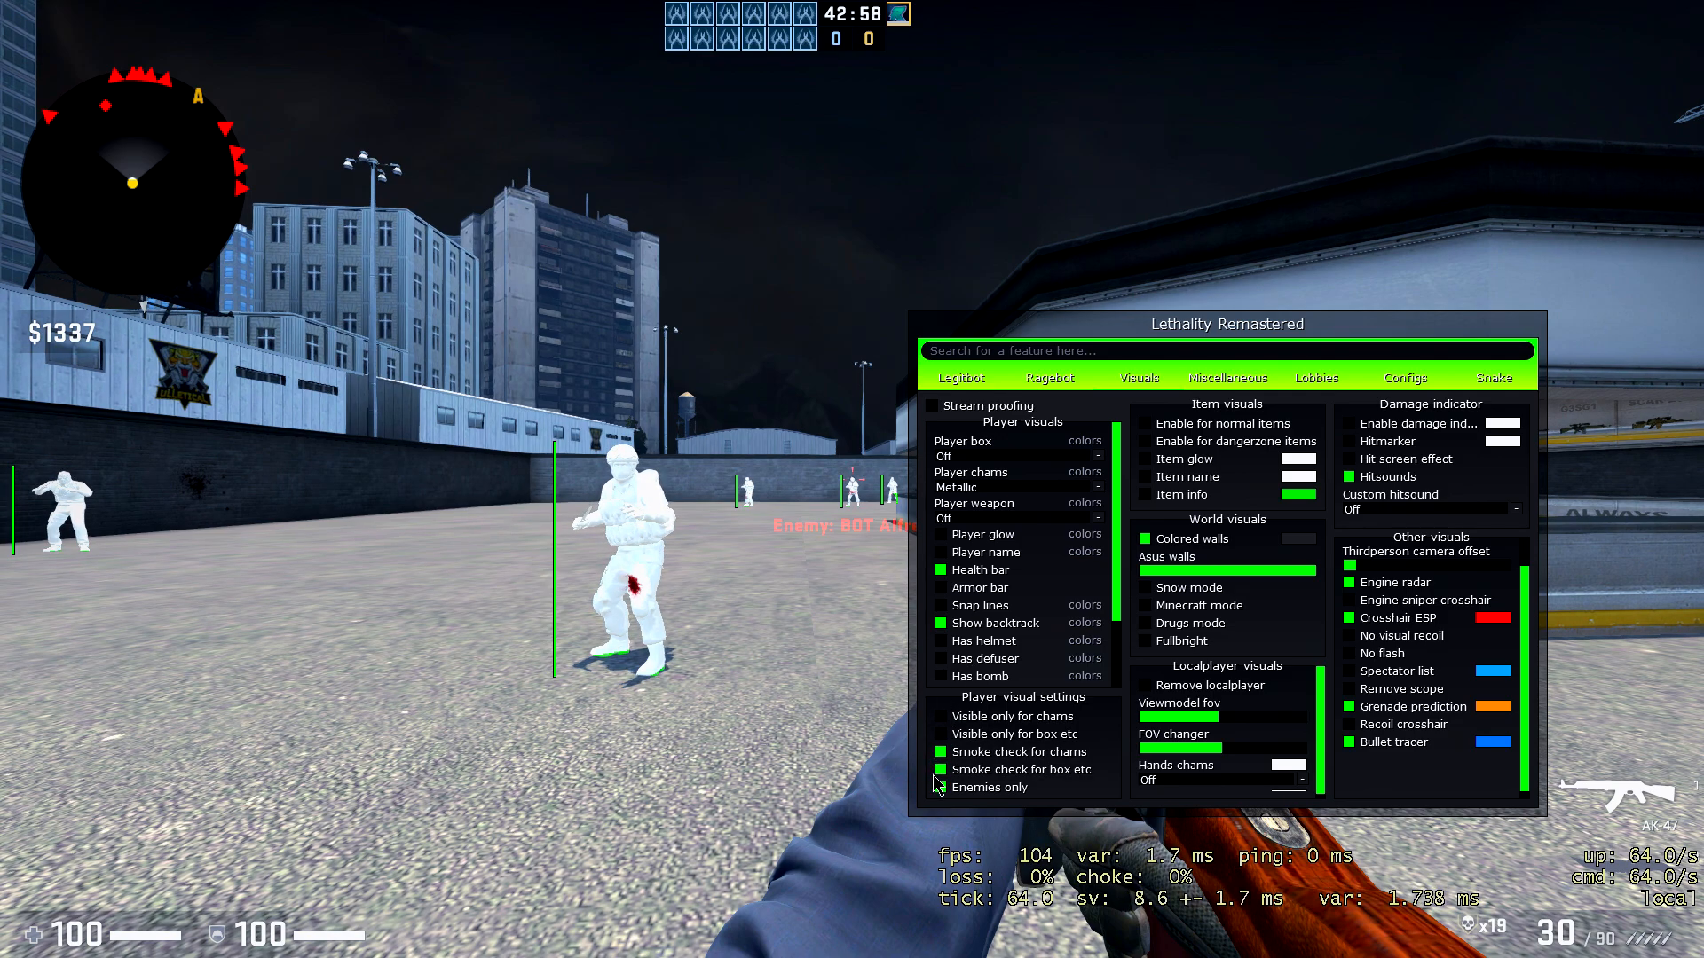
{"action": "left_click", "coordinate": [941, 786]}
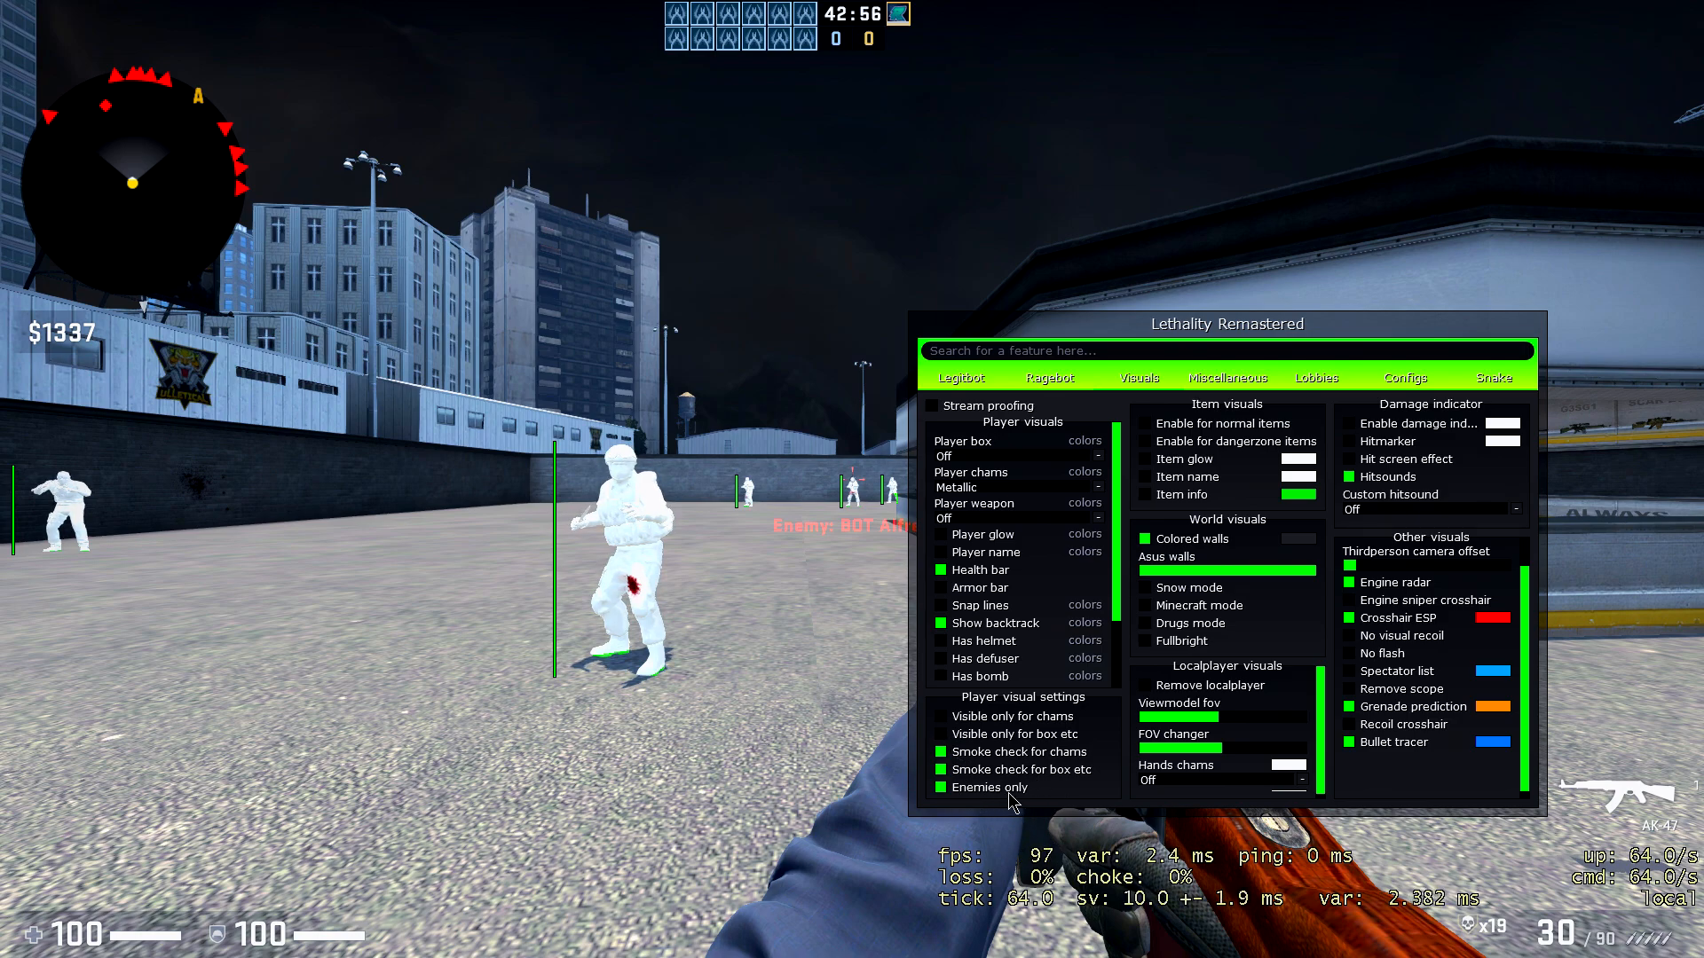
{"action": "left_click", "coordinate": [941, 786]}
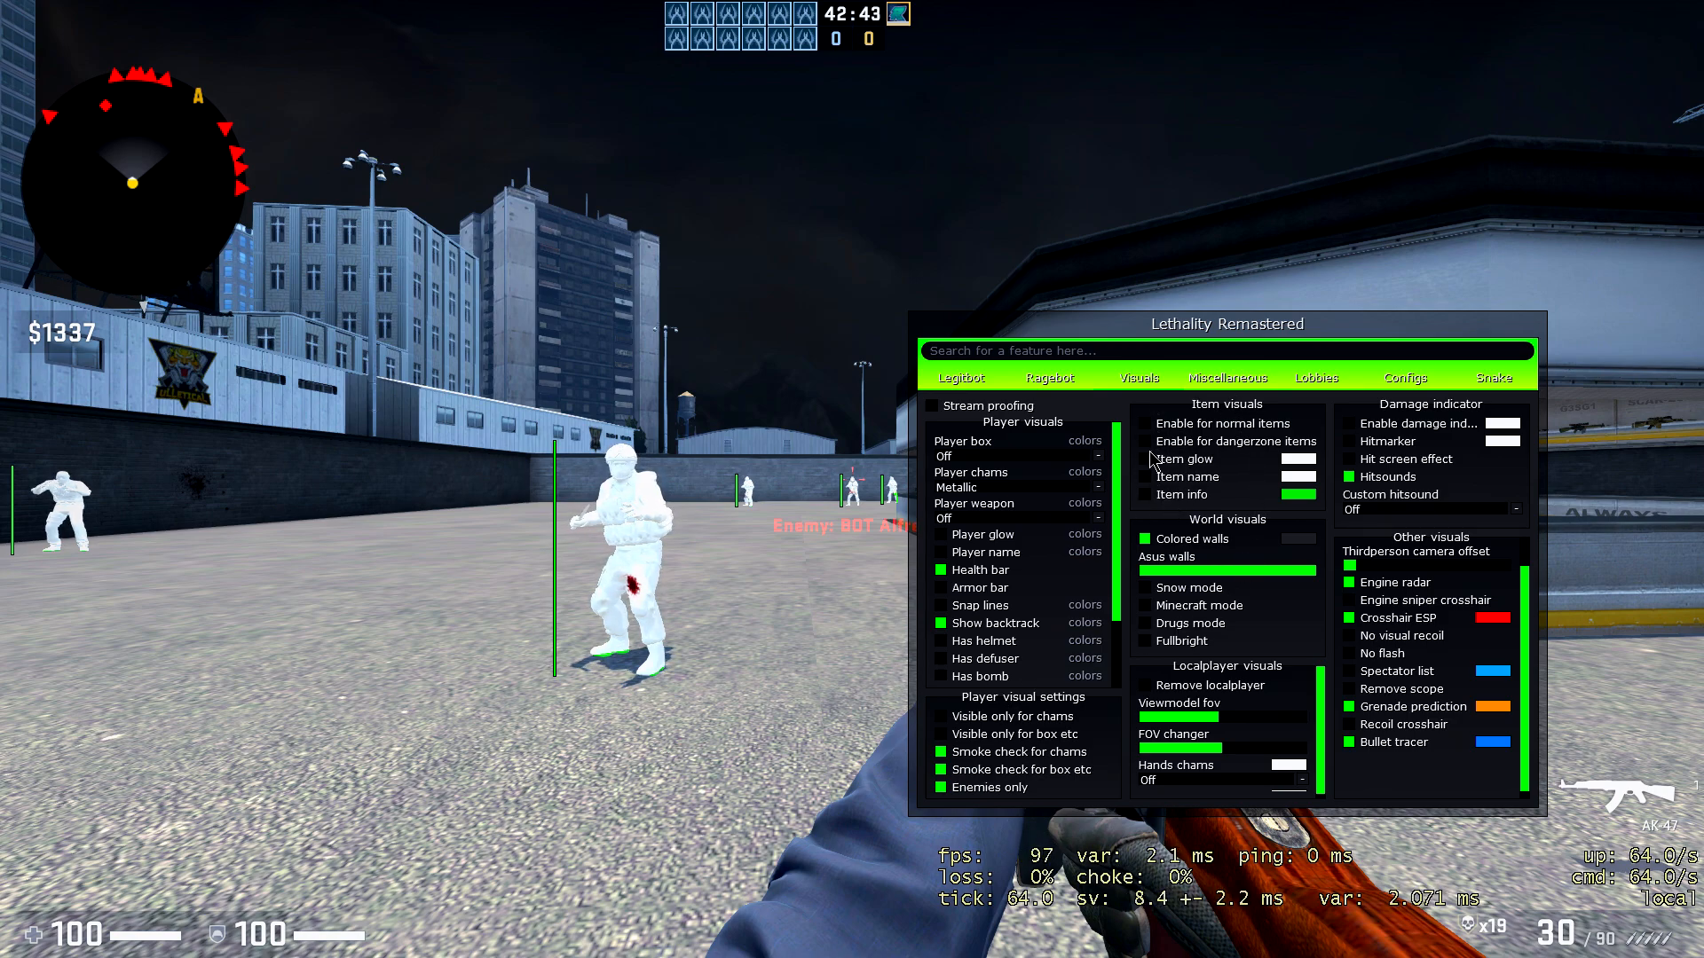
{"action": "mouse_move", "coordinate": [1223, 547]}
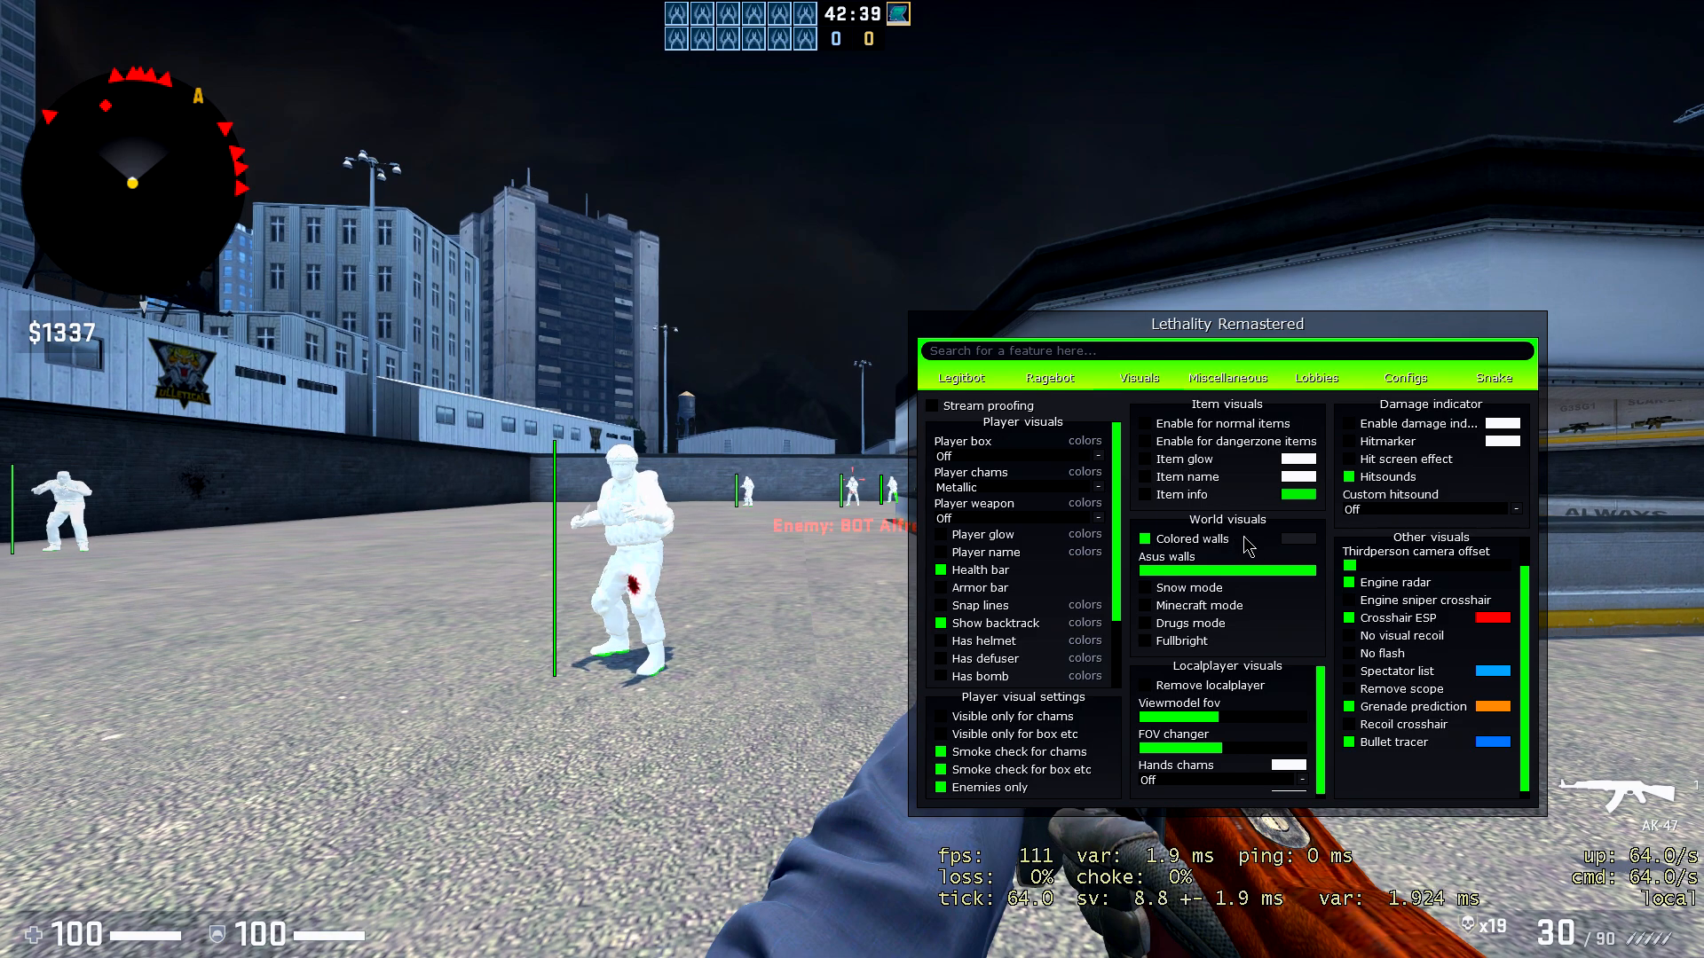
{"action": "mouse_move", "coordinate": [1150, 552]}
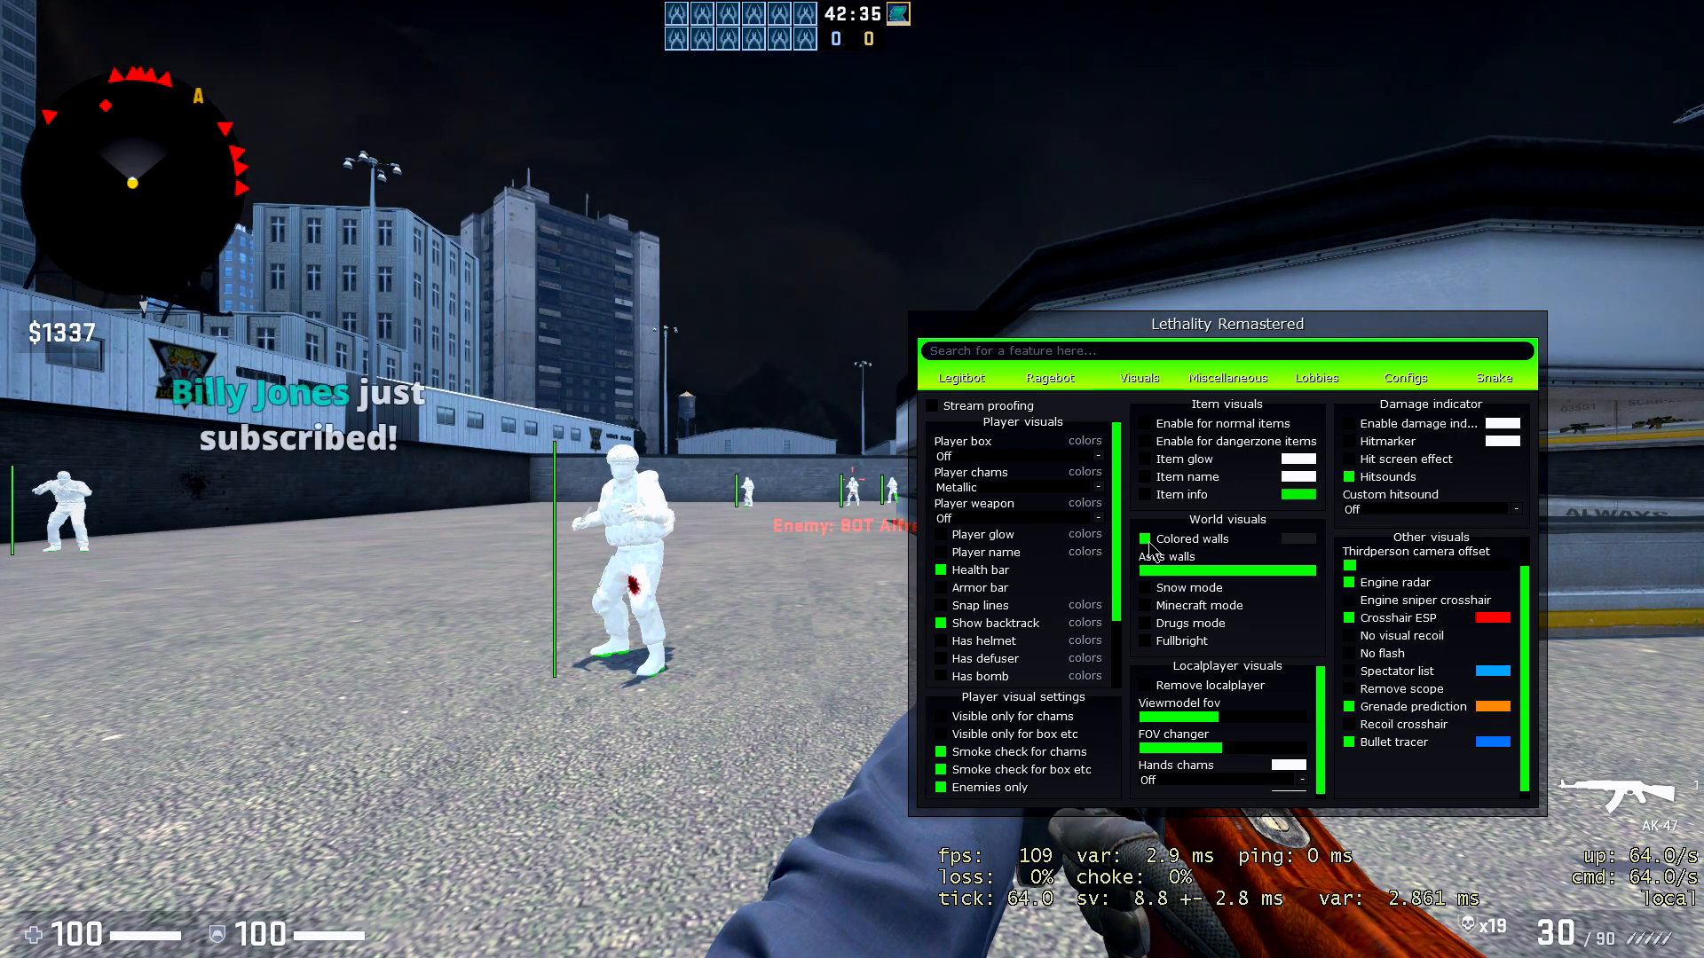
Enable colored walls, try snow and Minecraft modes, then turn both back off.
{"action": "left_click", "coordinate": [1137, 540]}
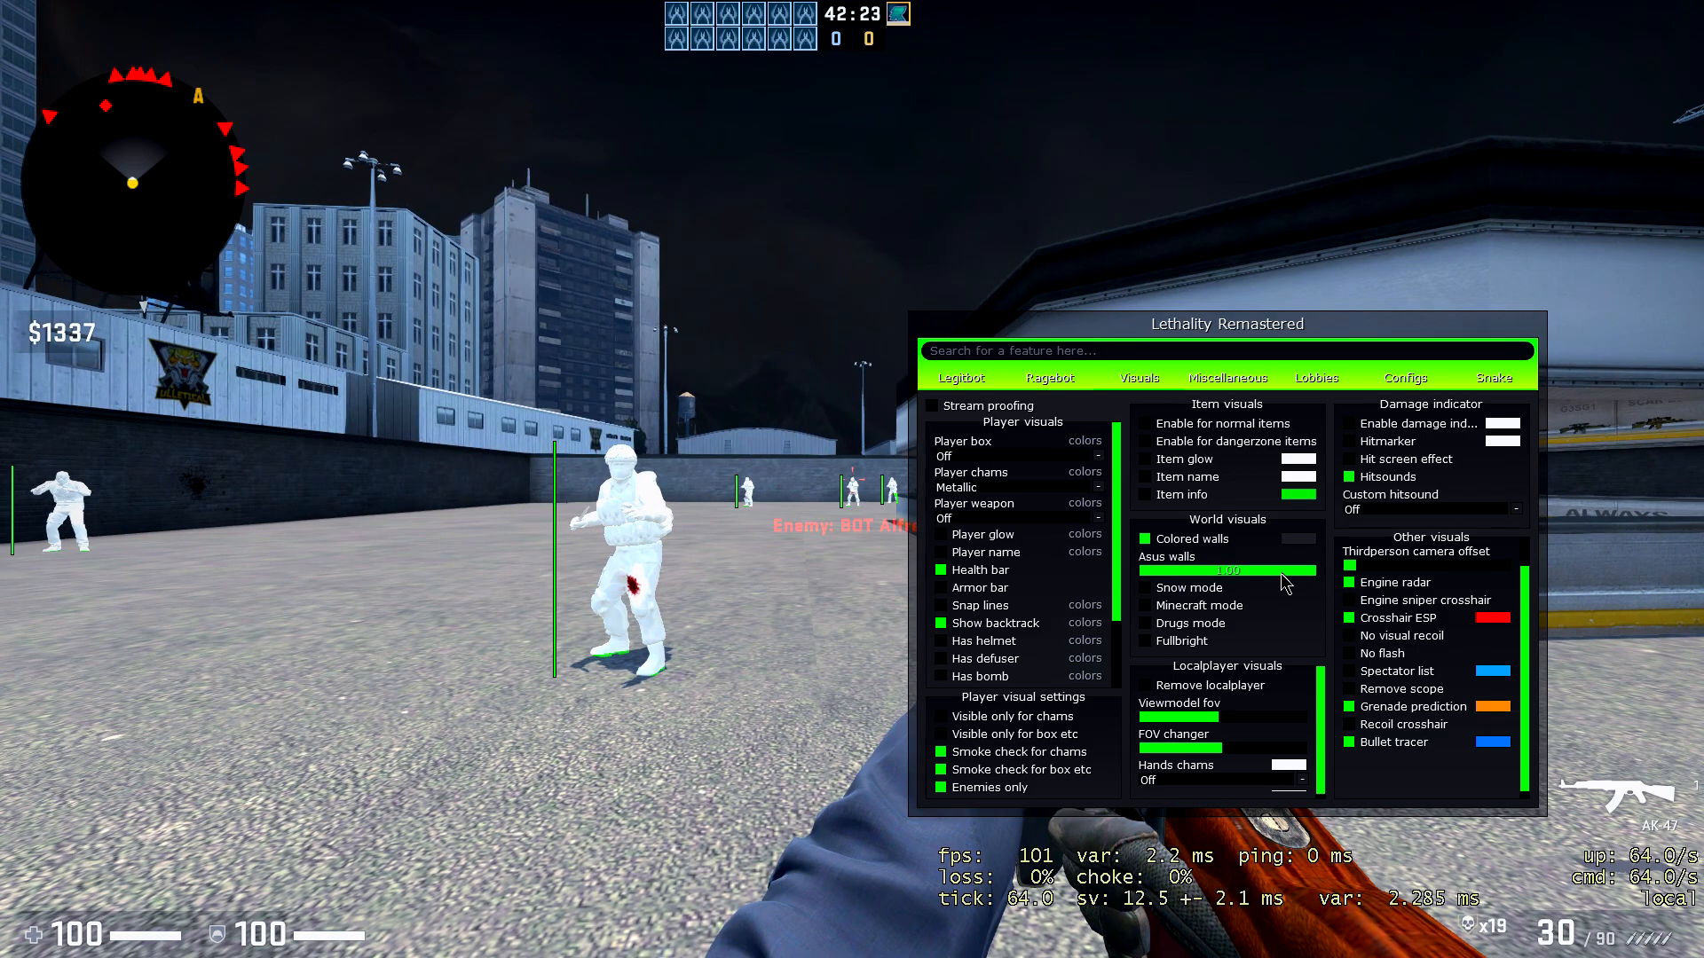
{"action": "left_click", "coordinate": [1141, 588]}
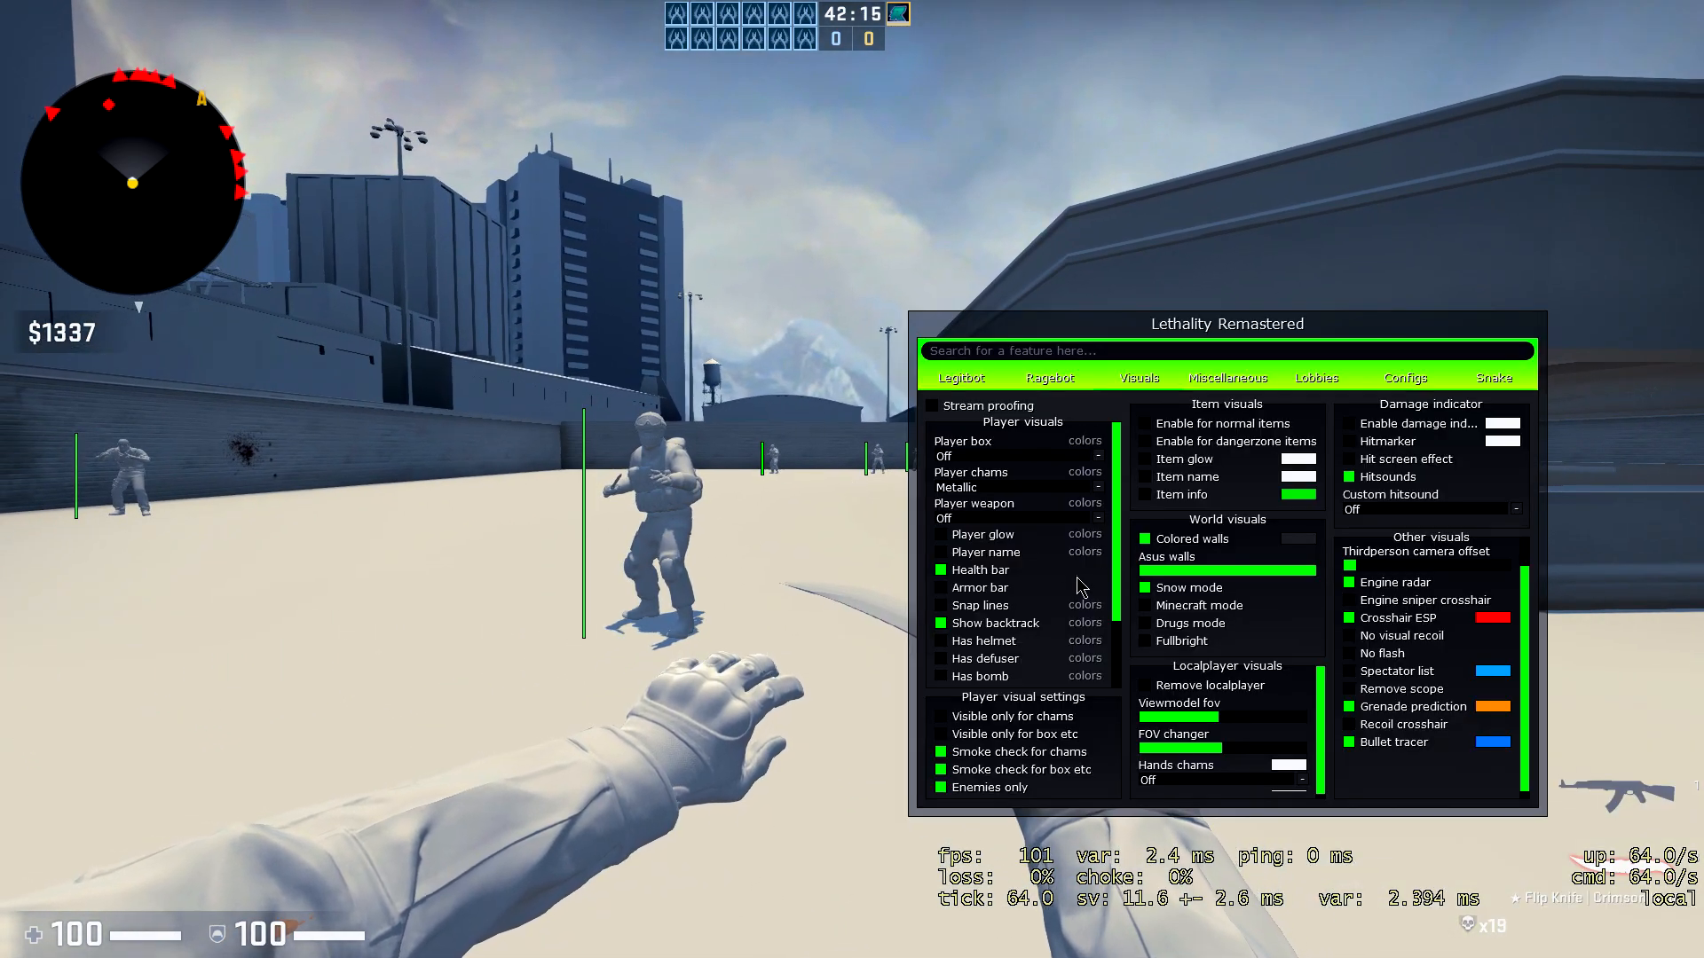
{"action": "left_click", "coordinate": [1143, 605]}
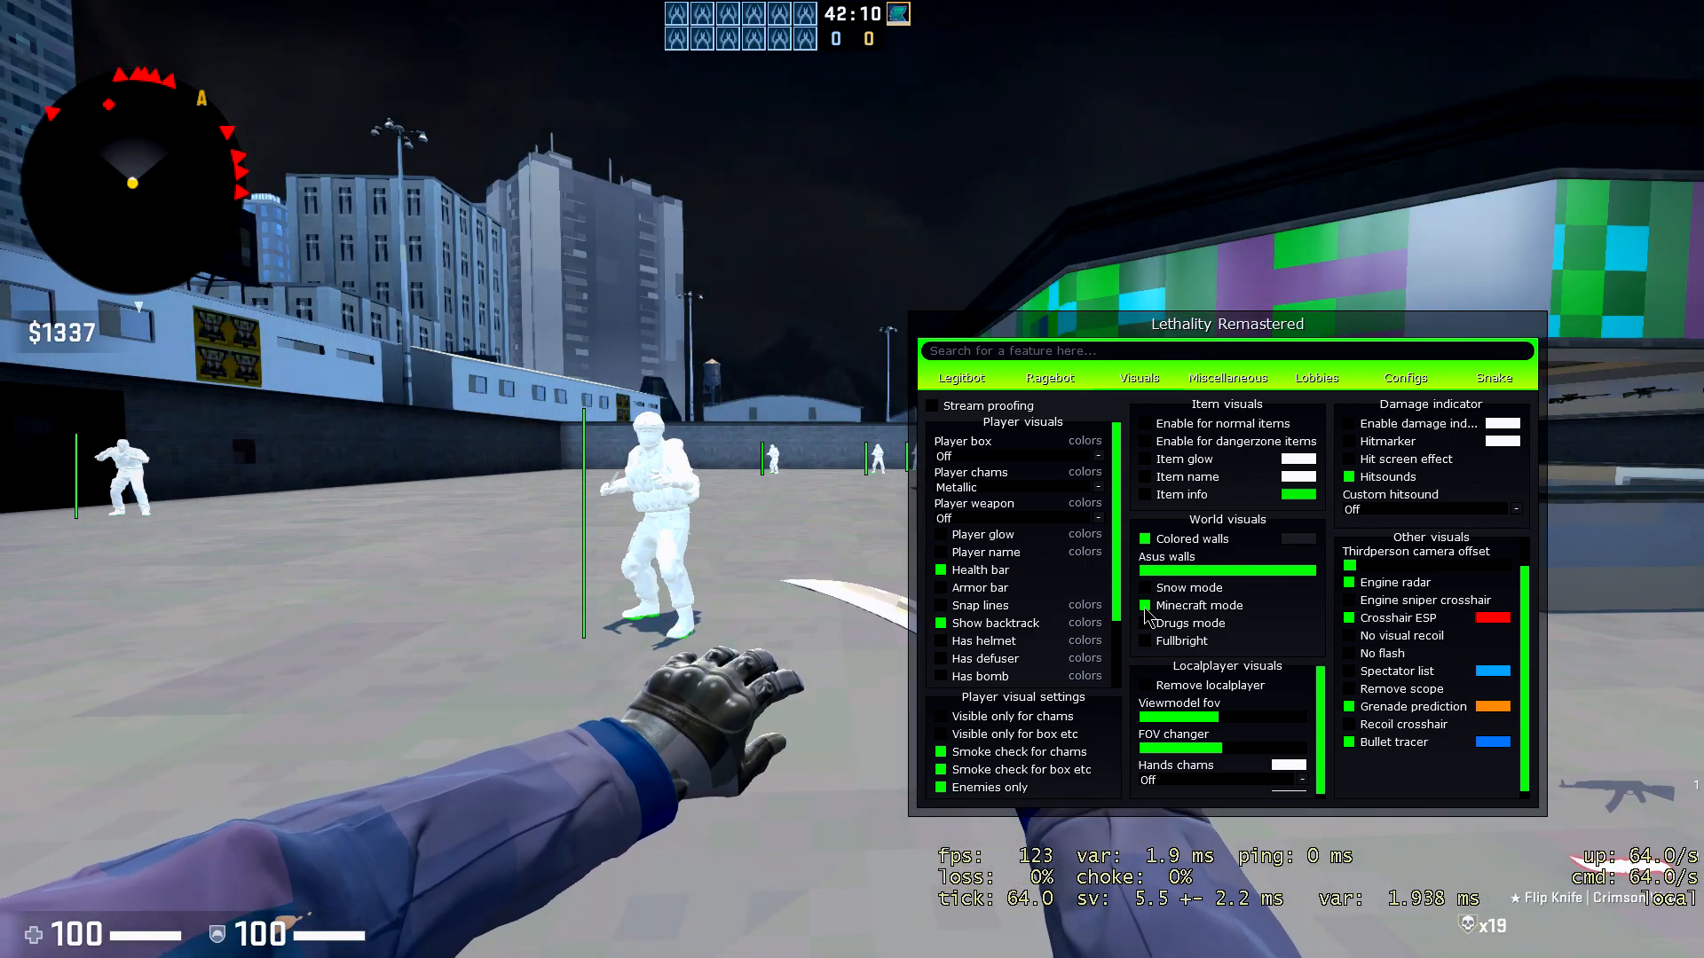
{"action": "left_click", "coordinate": [1143, 605]}
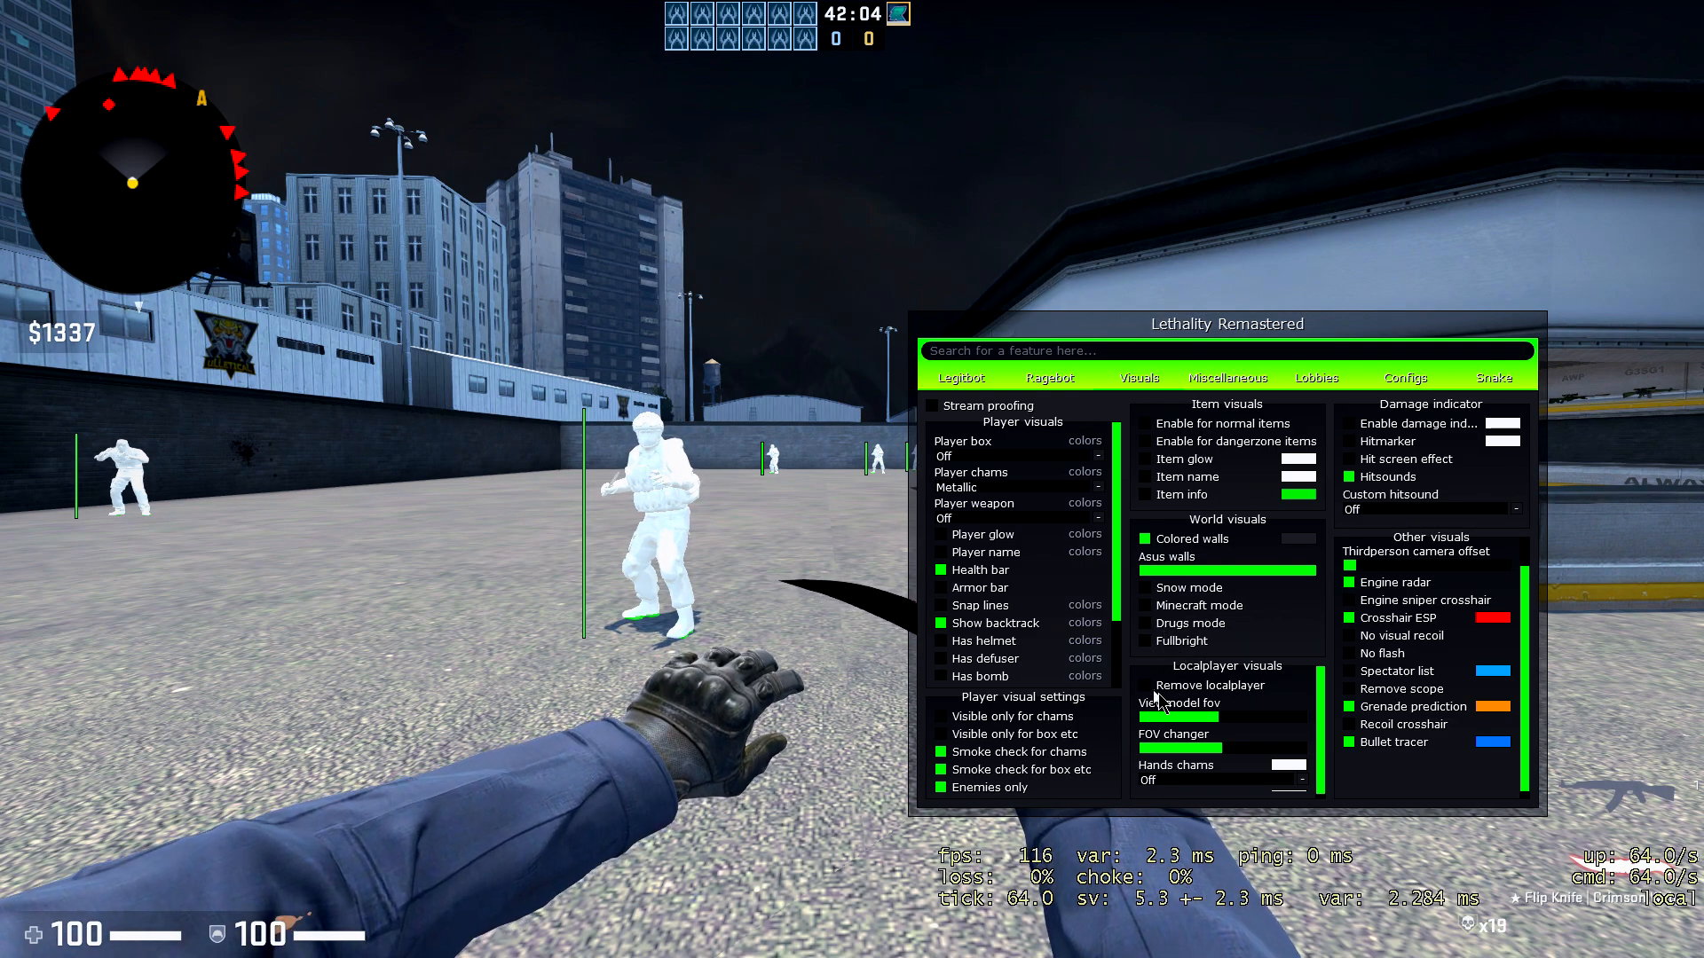
Show the knife inventory changer and model changer page.
{"action": "left_click", "coordinate": [1225, 715]}
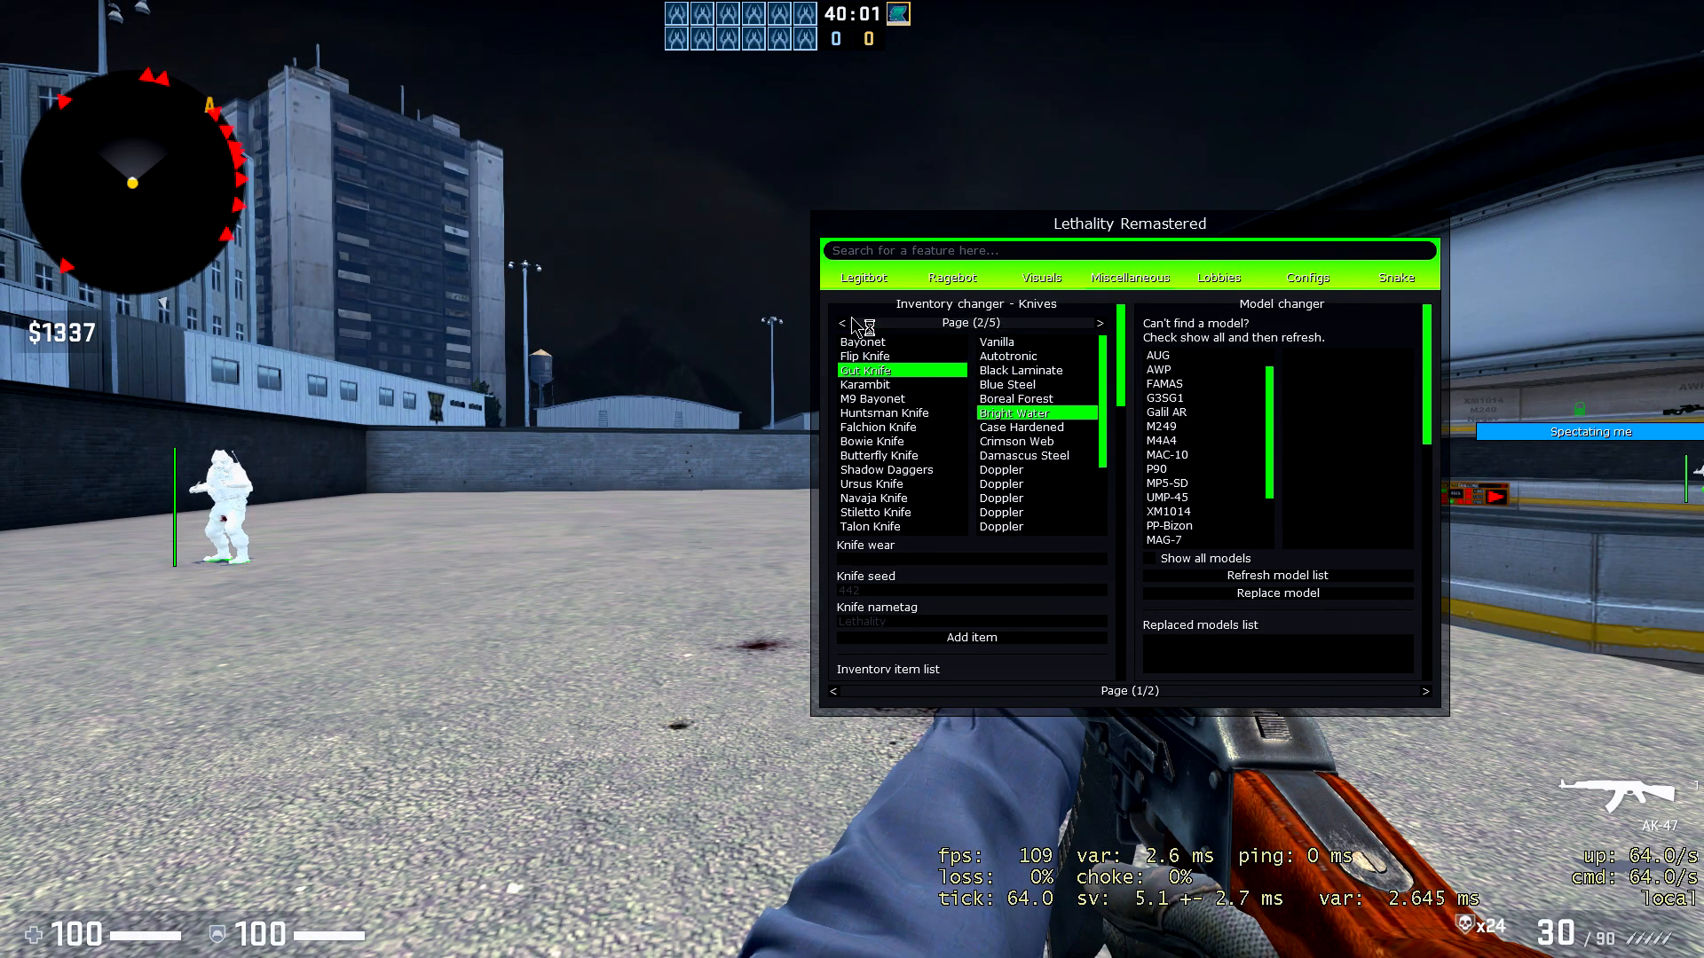
Switch the changer to Weapons and add an AK-47 Bloodsport with nametag rucxlolfdsf.
{"action": "left_click", "coordinate": [841, 323]}
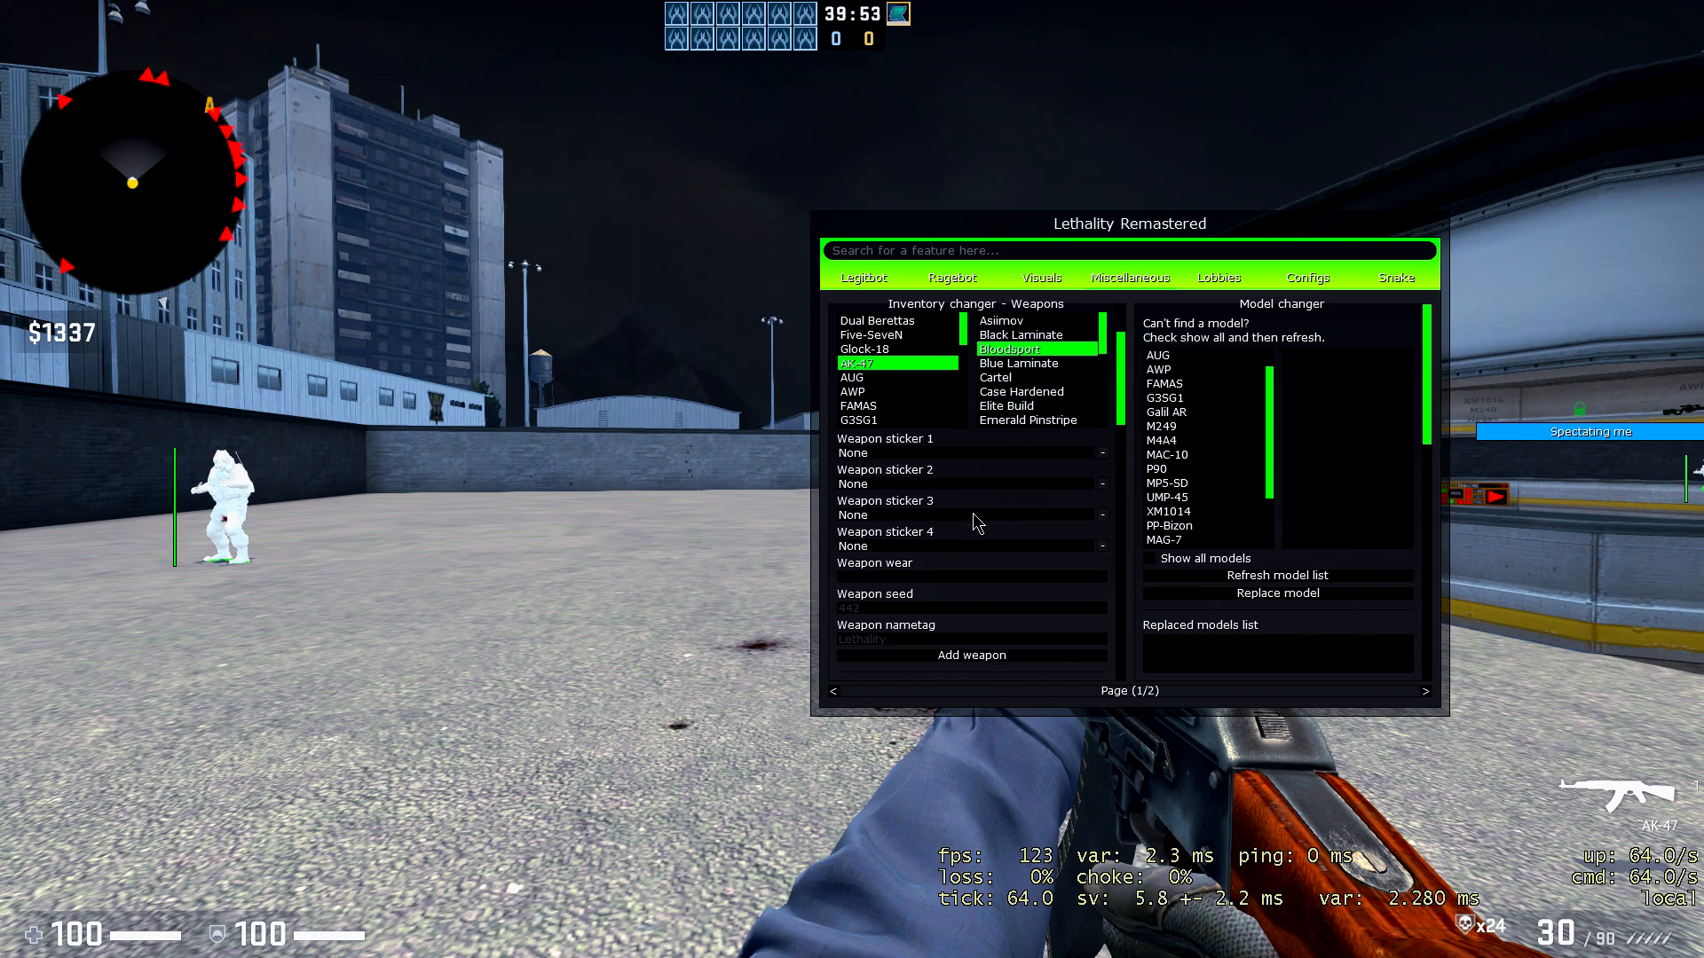
{"action": "left_click", "coordinate": [971, 655]}
{"action": "type", "text": "rucxlolfdsfl"}
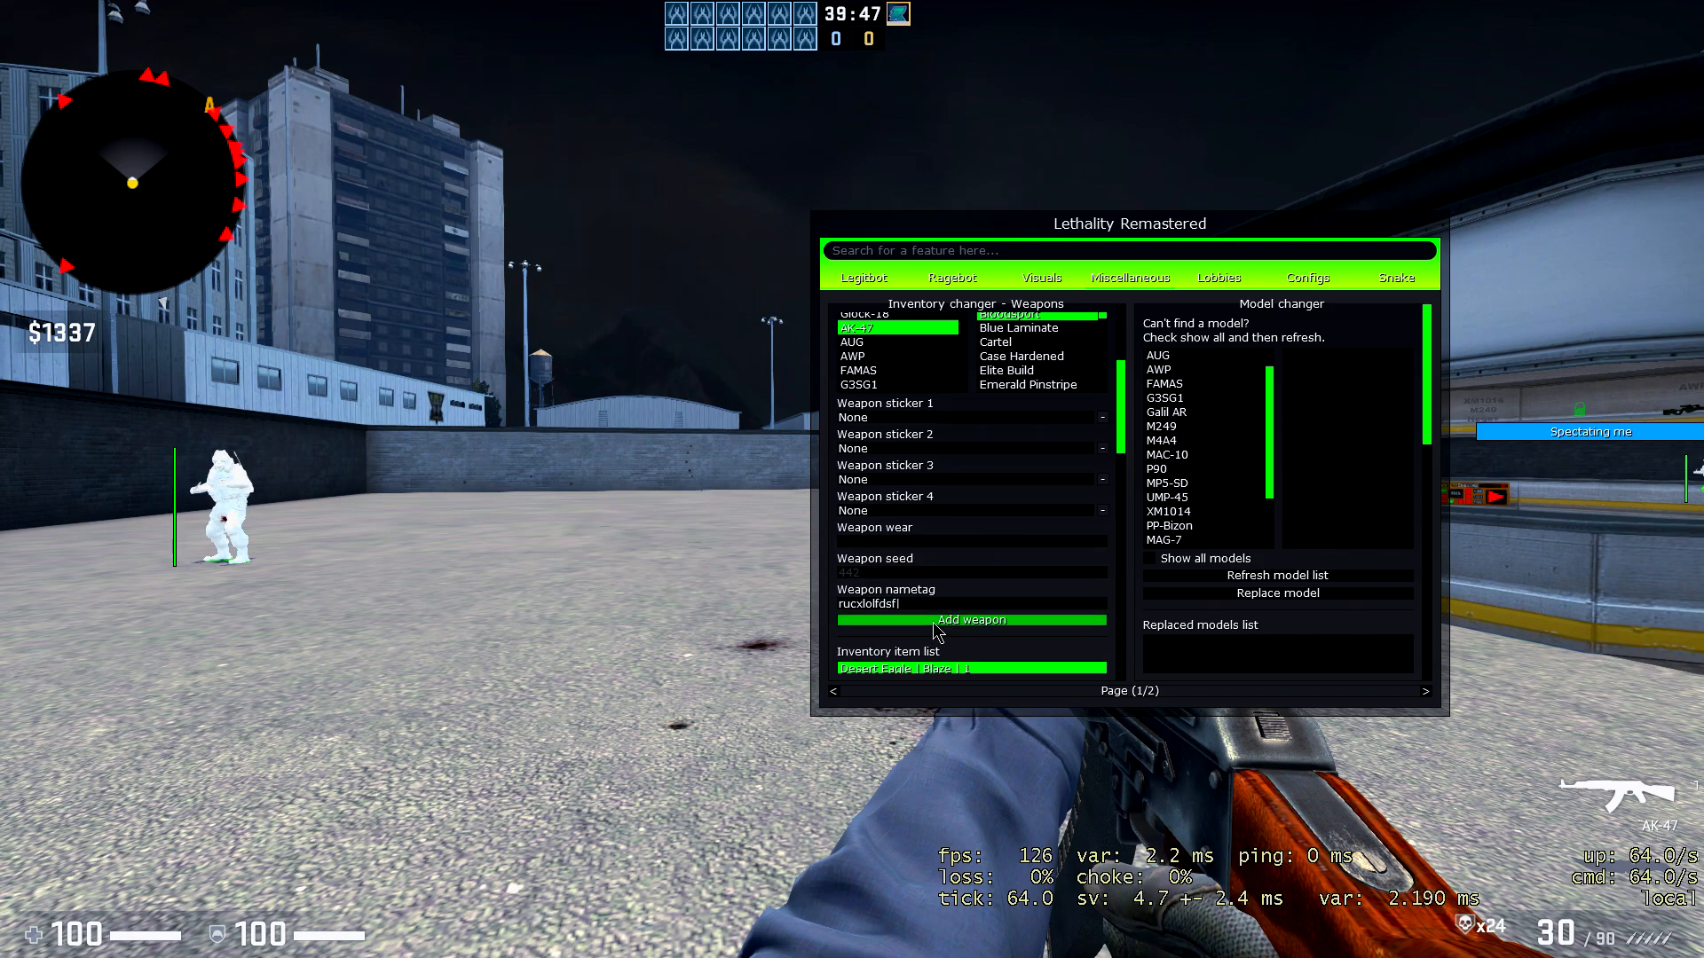
{"action": "left_click", "coordinate": [970, 619]}
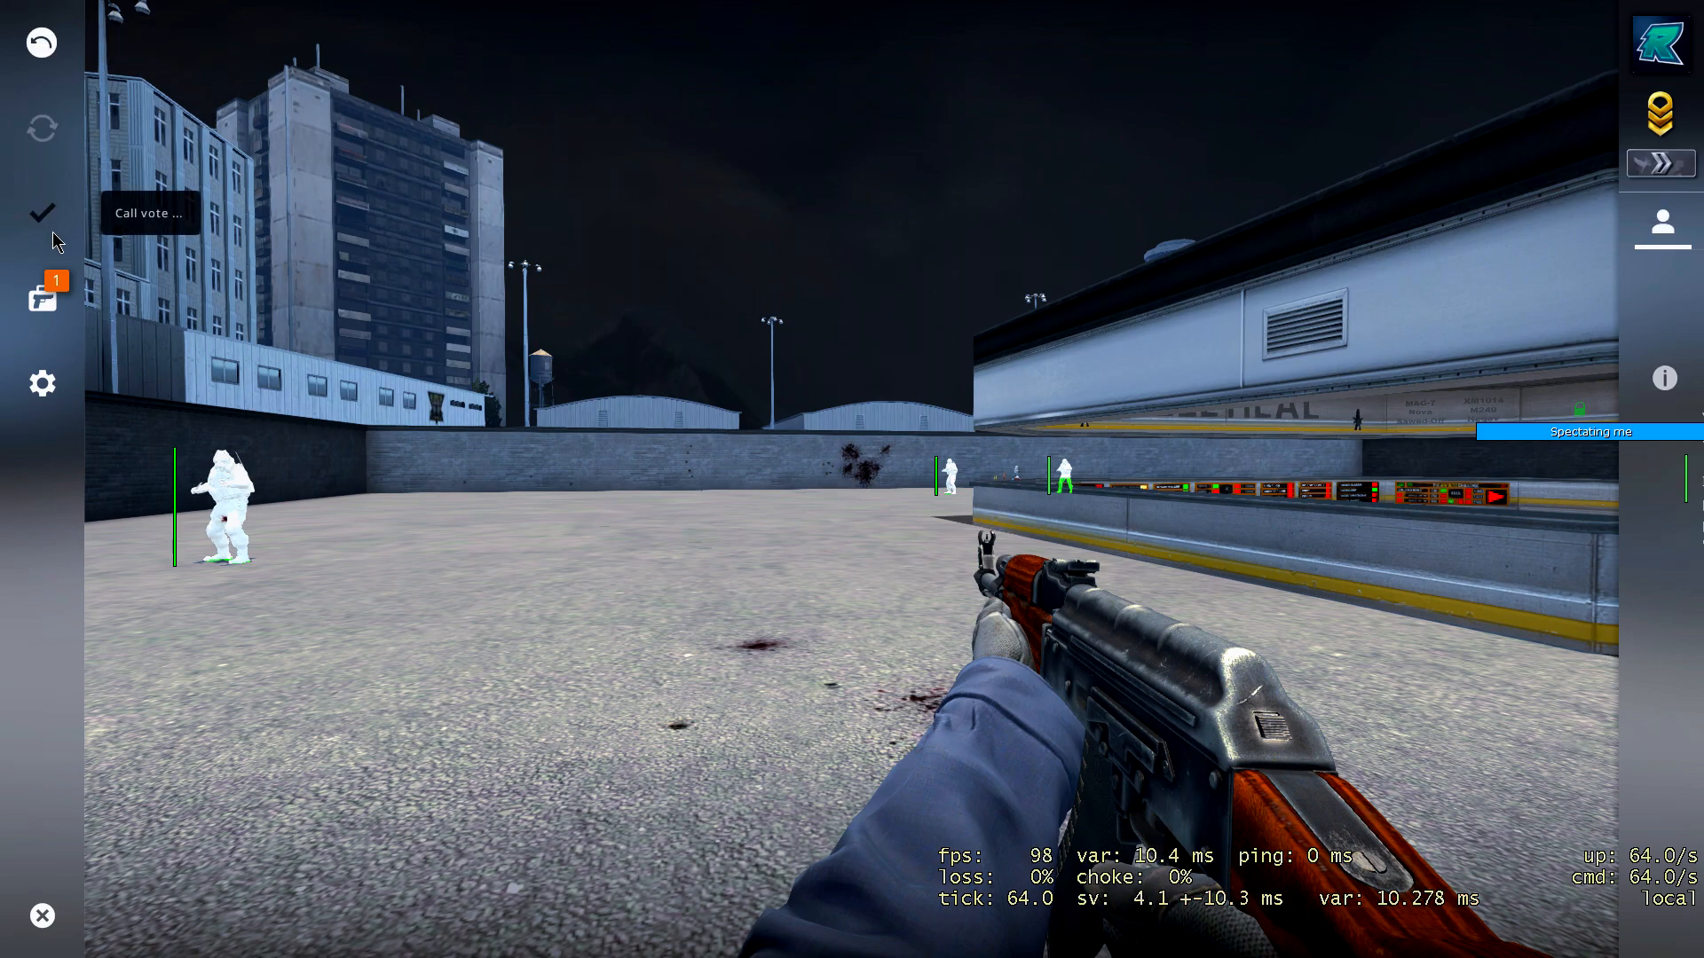
Show the CS:GO inventory, dismiss the new-item popup and bring up the AK-47's options.
{"action": "left_click", "coordinate": [43, 298]}
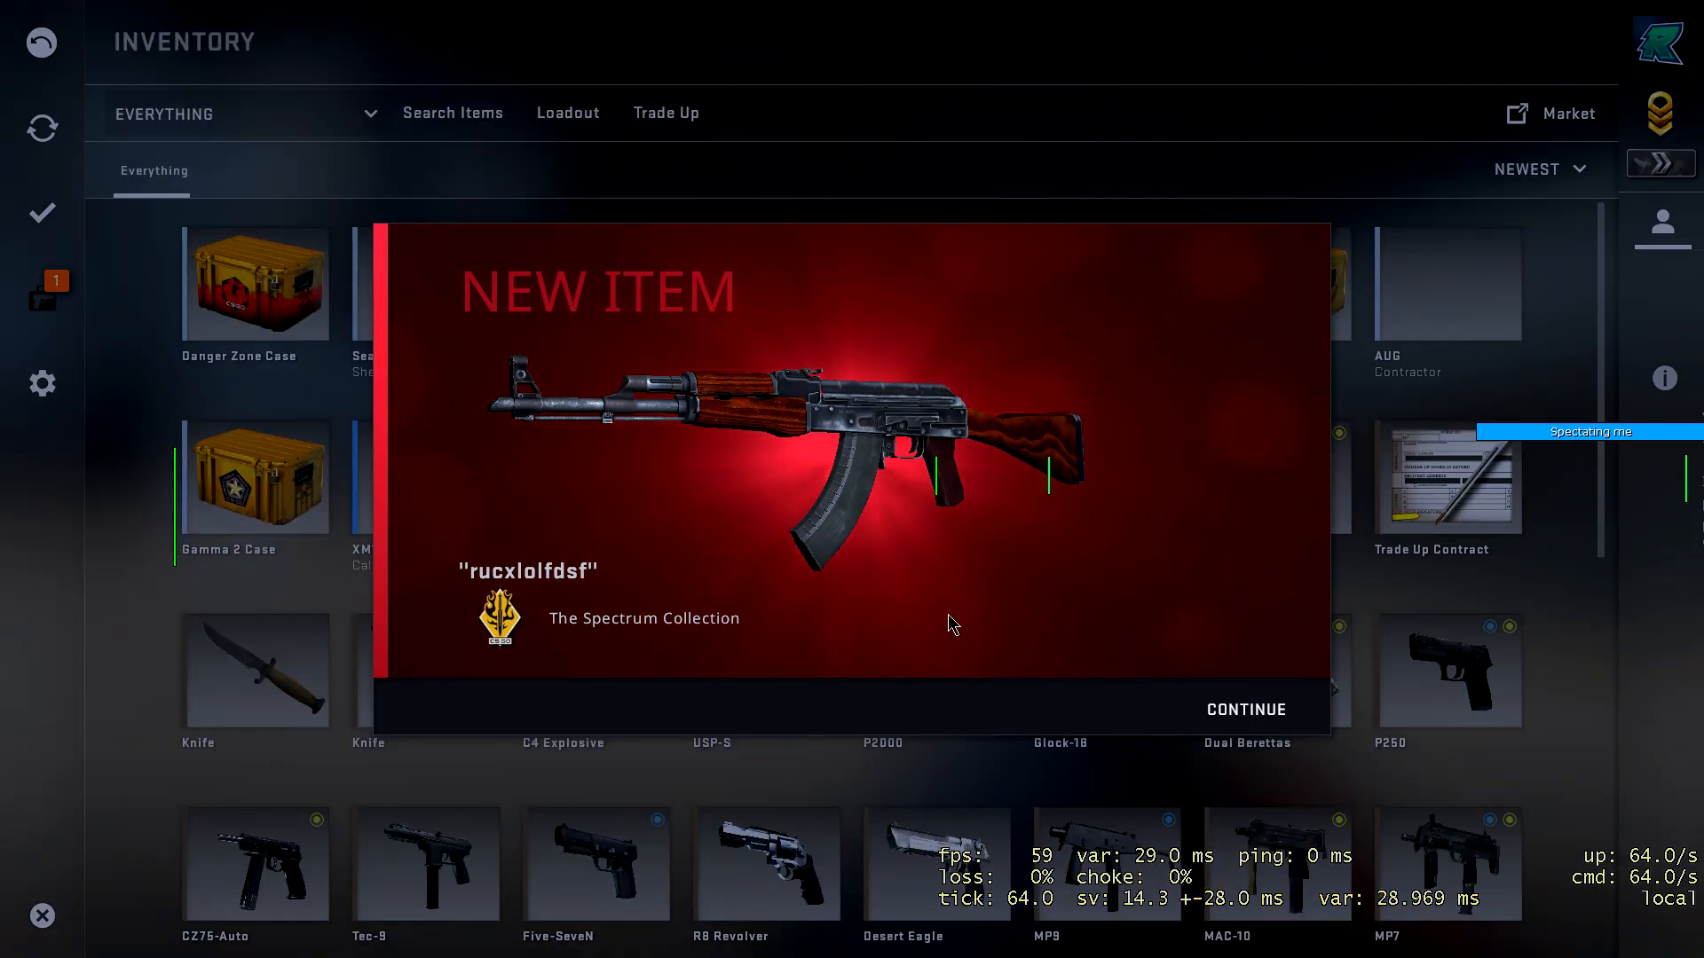
{"action": "left_click", "coordinate": [1244, 709]}
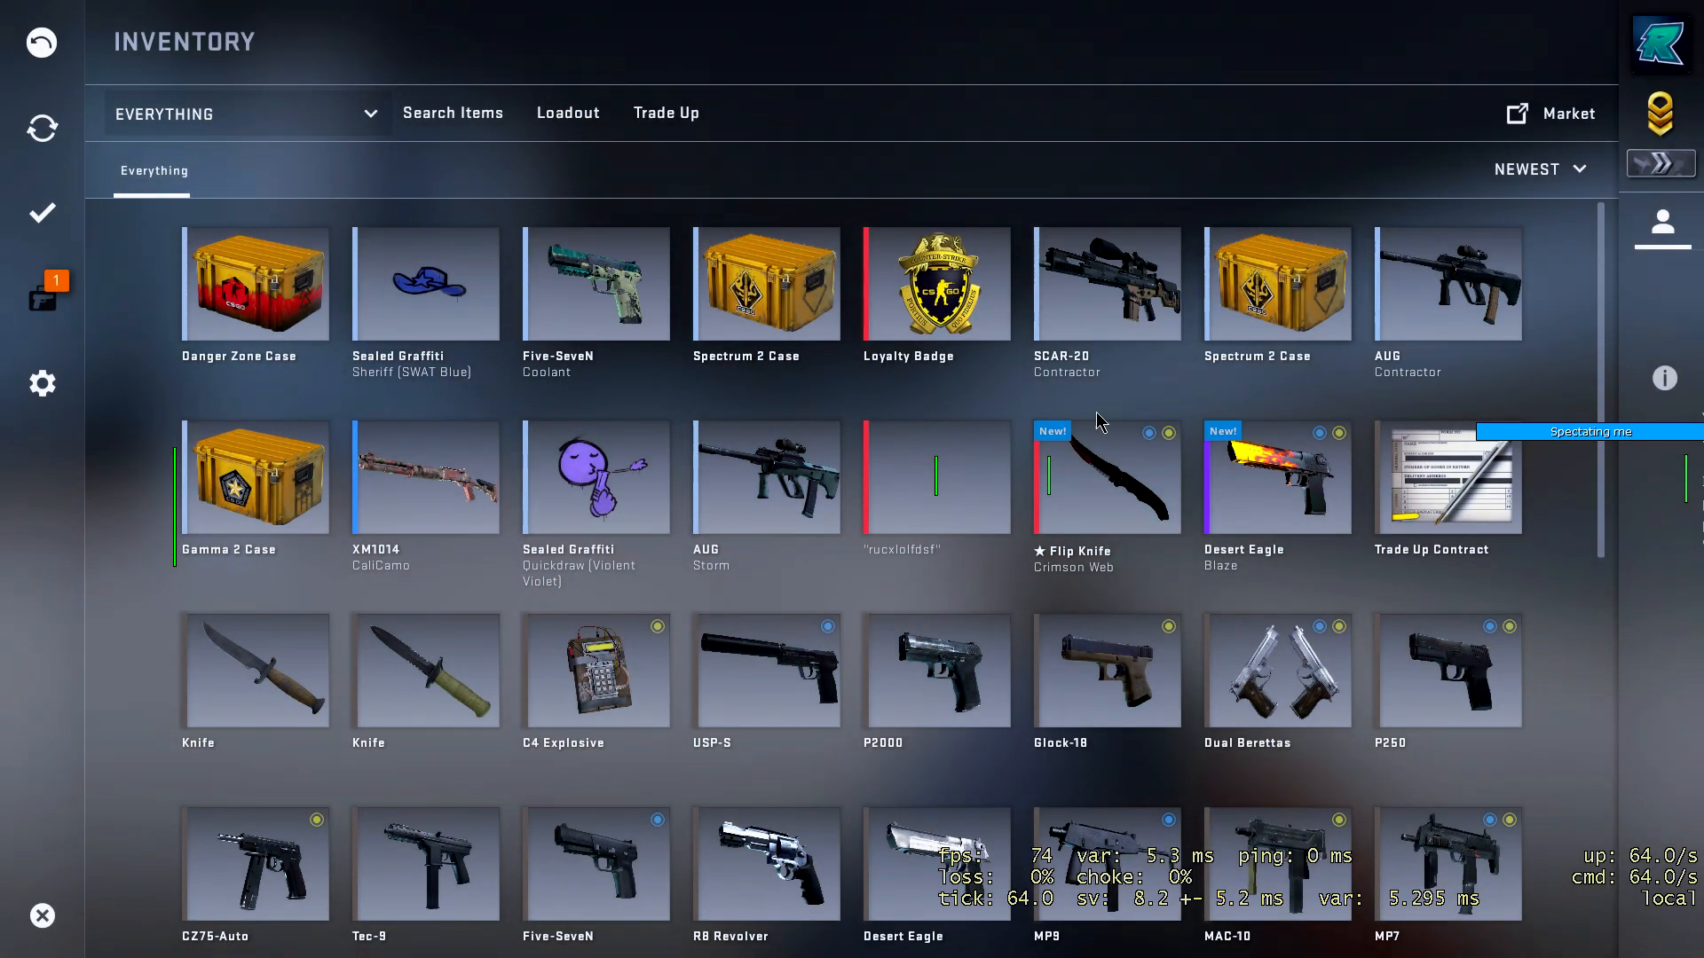
{"action": "right_click", "coordinate": [935, 478]}
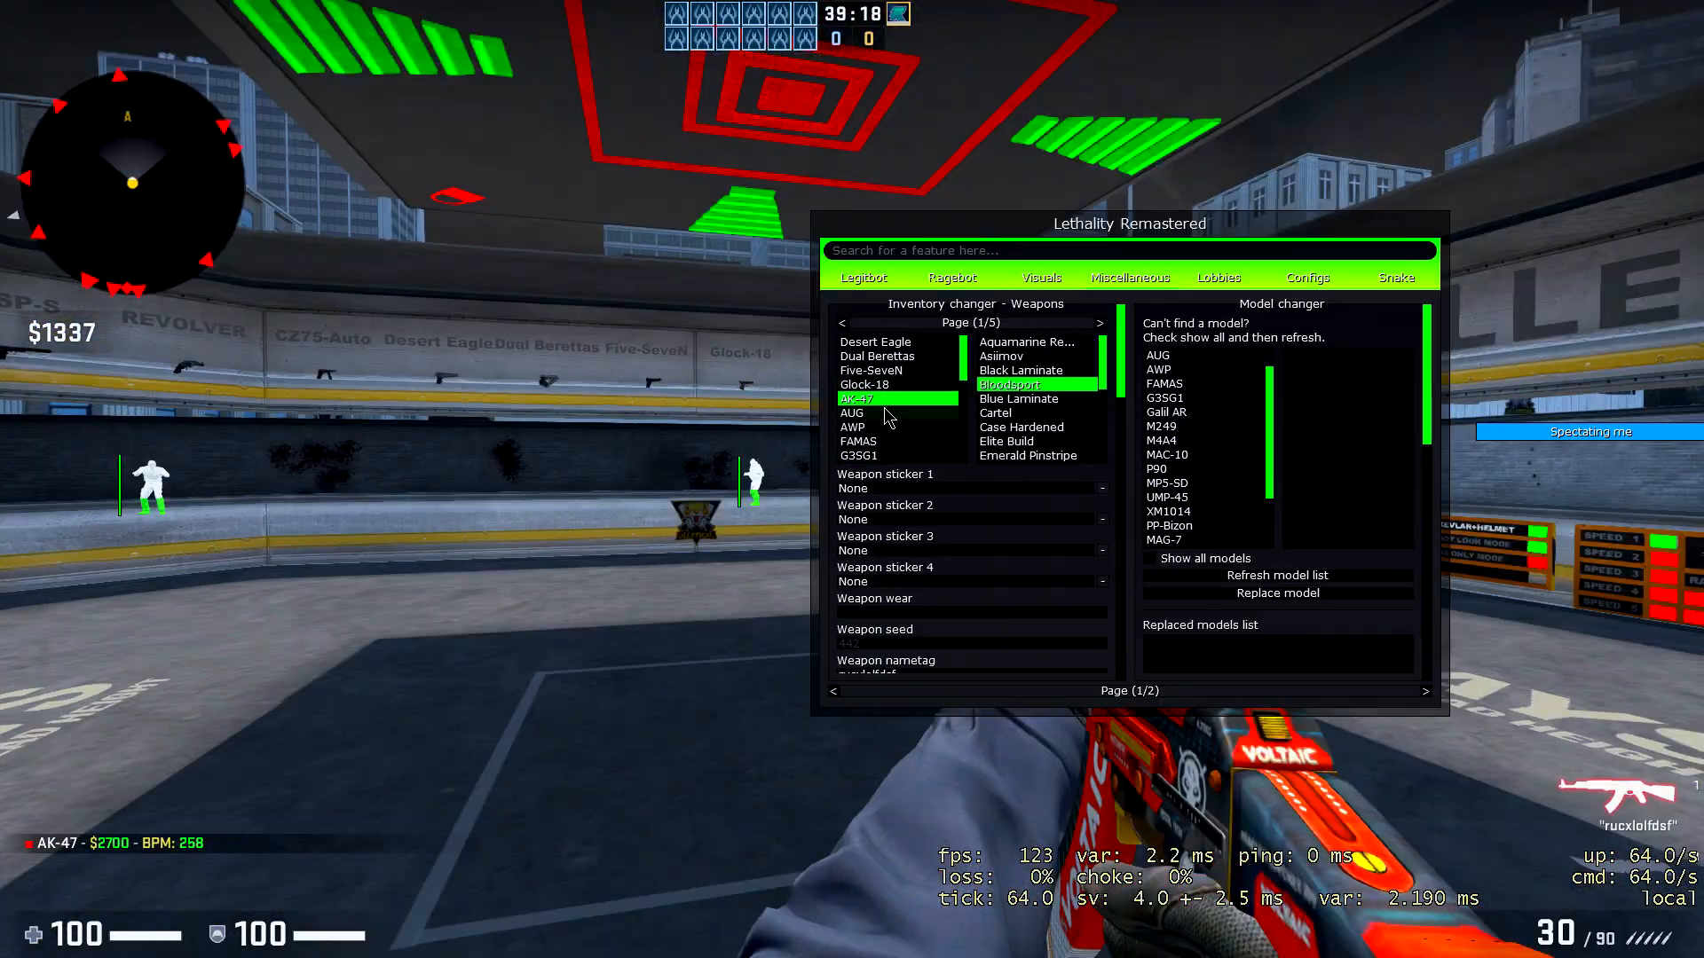
Add an AWP Asiimov skin through the weapon changer.
{"action": "left_click", "coordinate": [870, 412]}
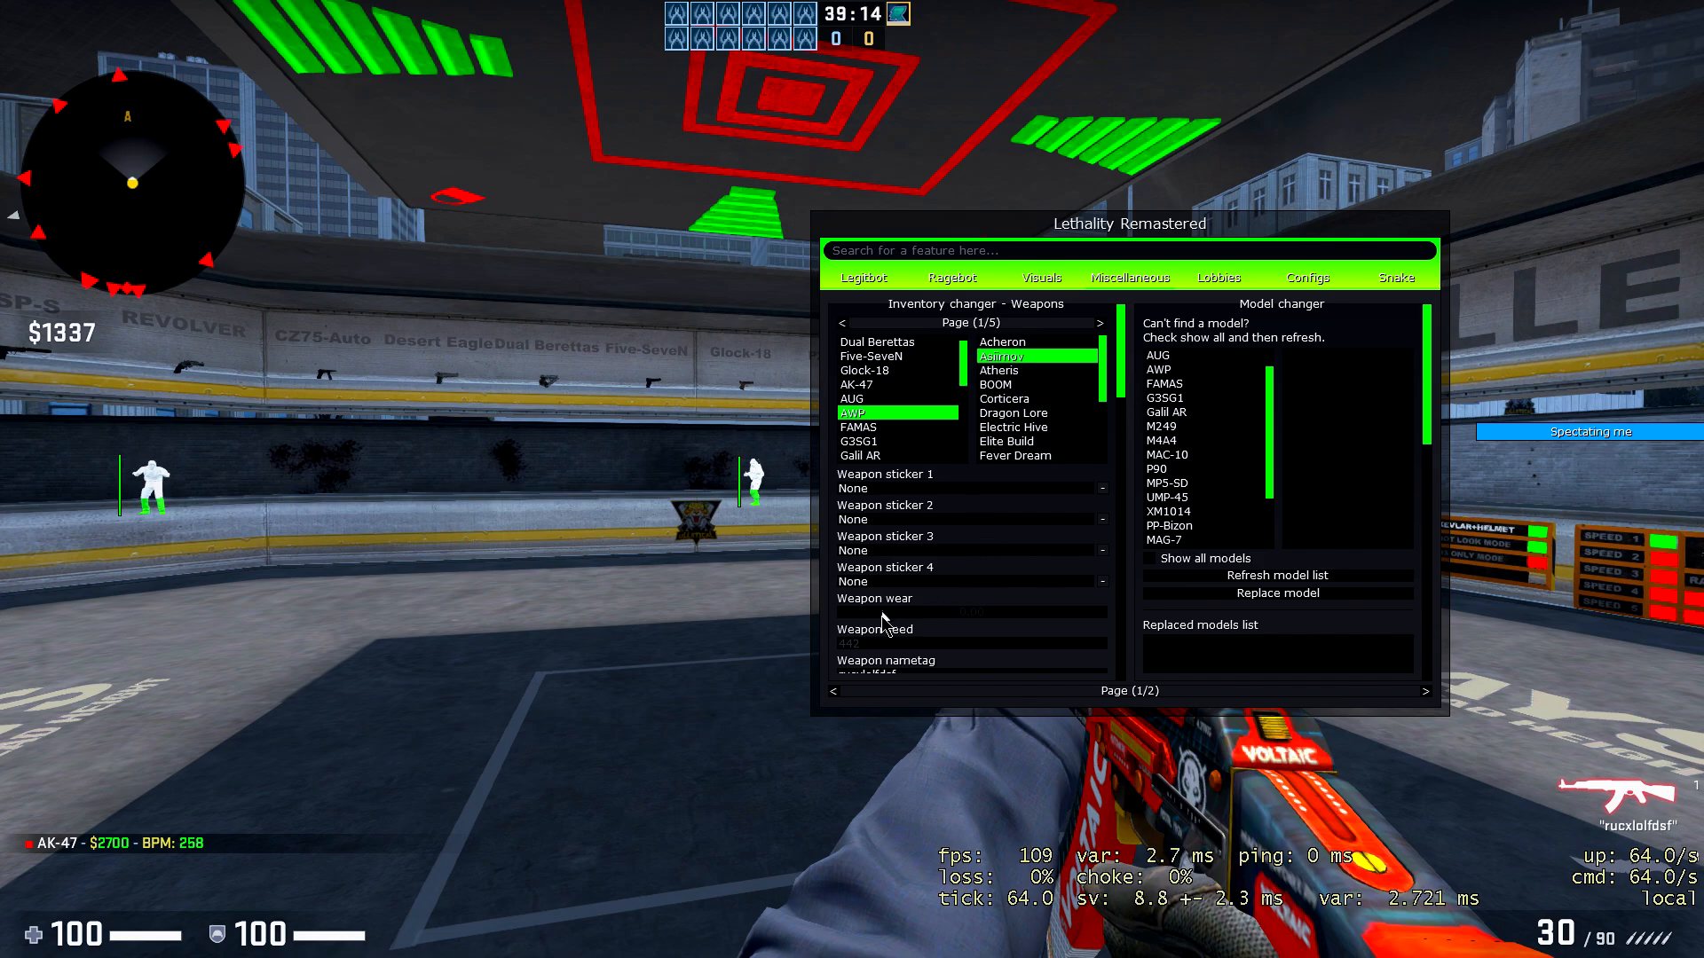
{"action": "scroll", "scroll_direction": "down", "scroll_amount": 3}
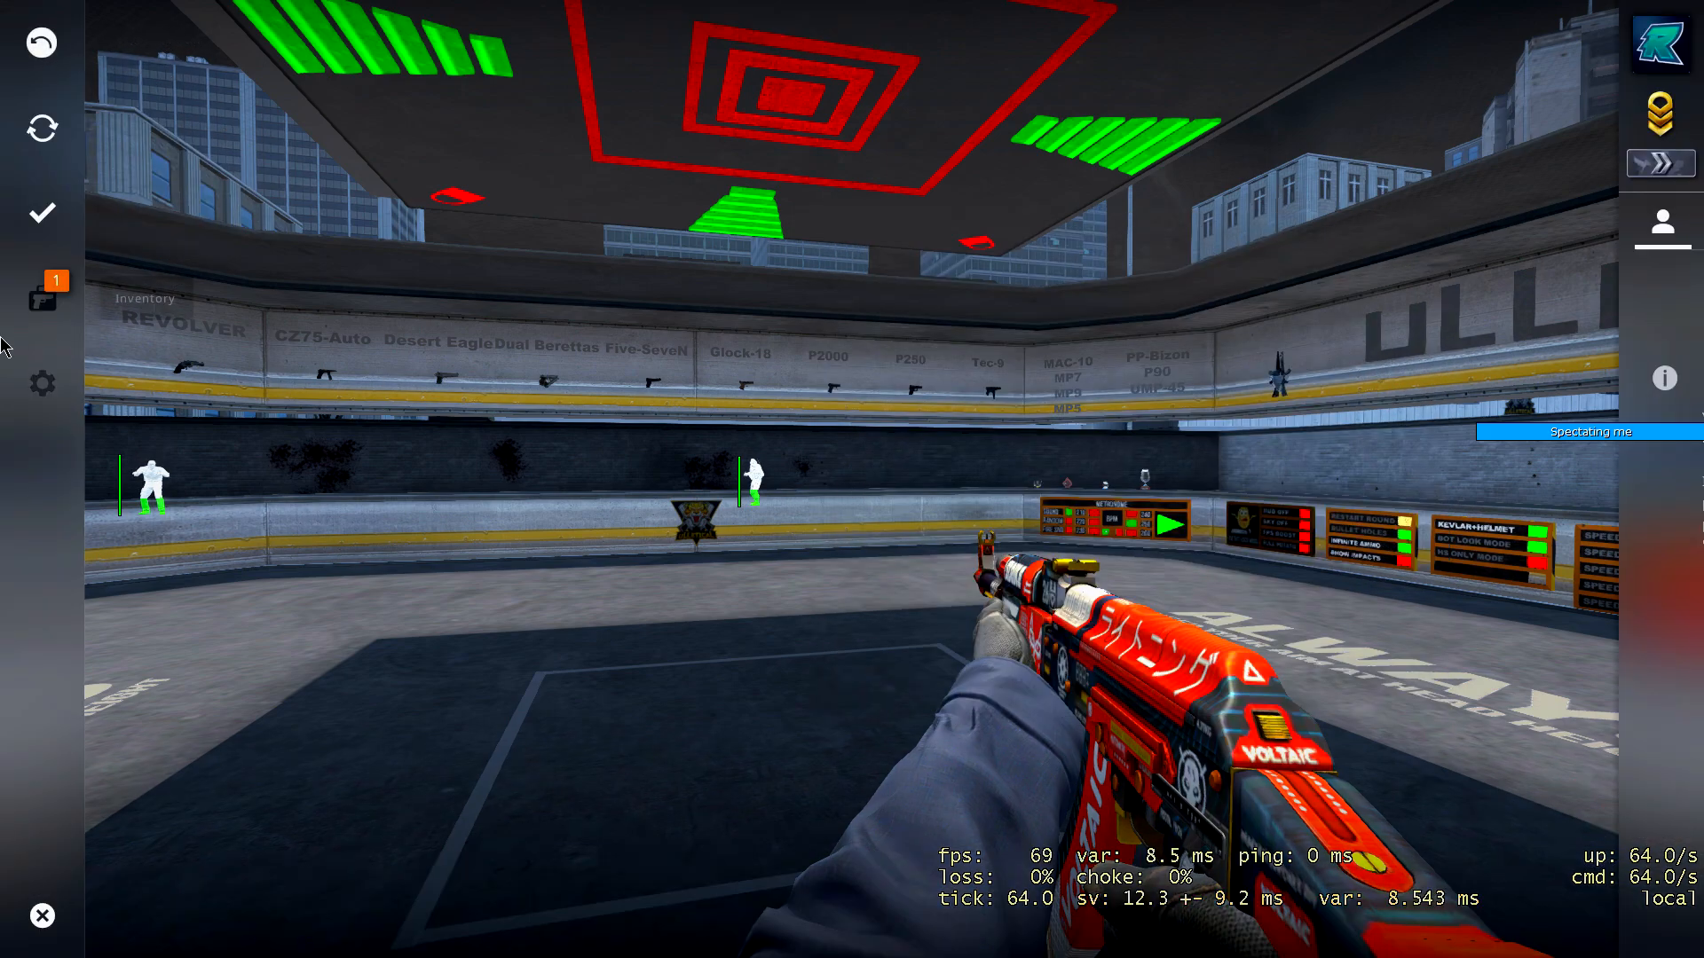
Equip the new Asiimov AWP for both teams from the CS:GO inventory.
{"action": "left_click", "coordinate": [42, 302]}
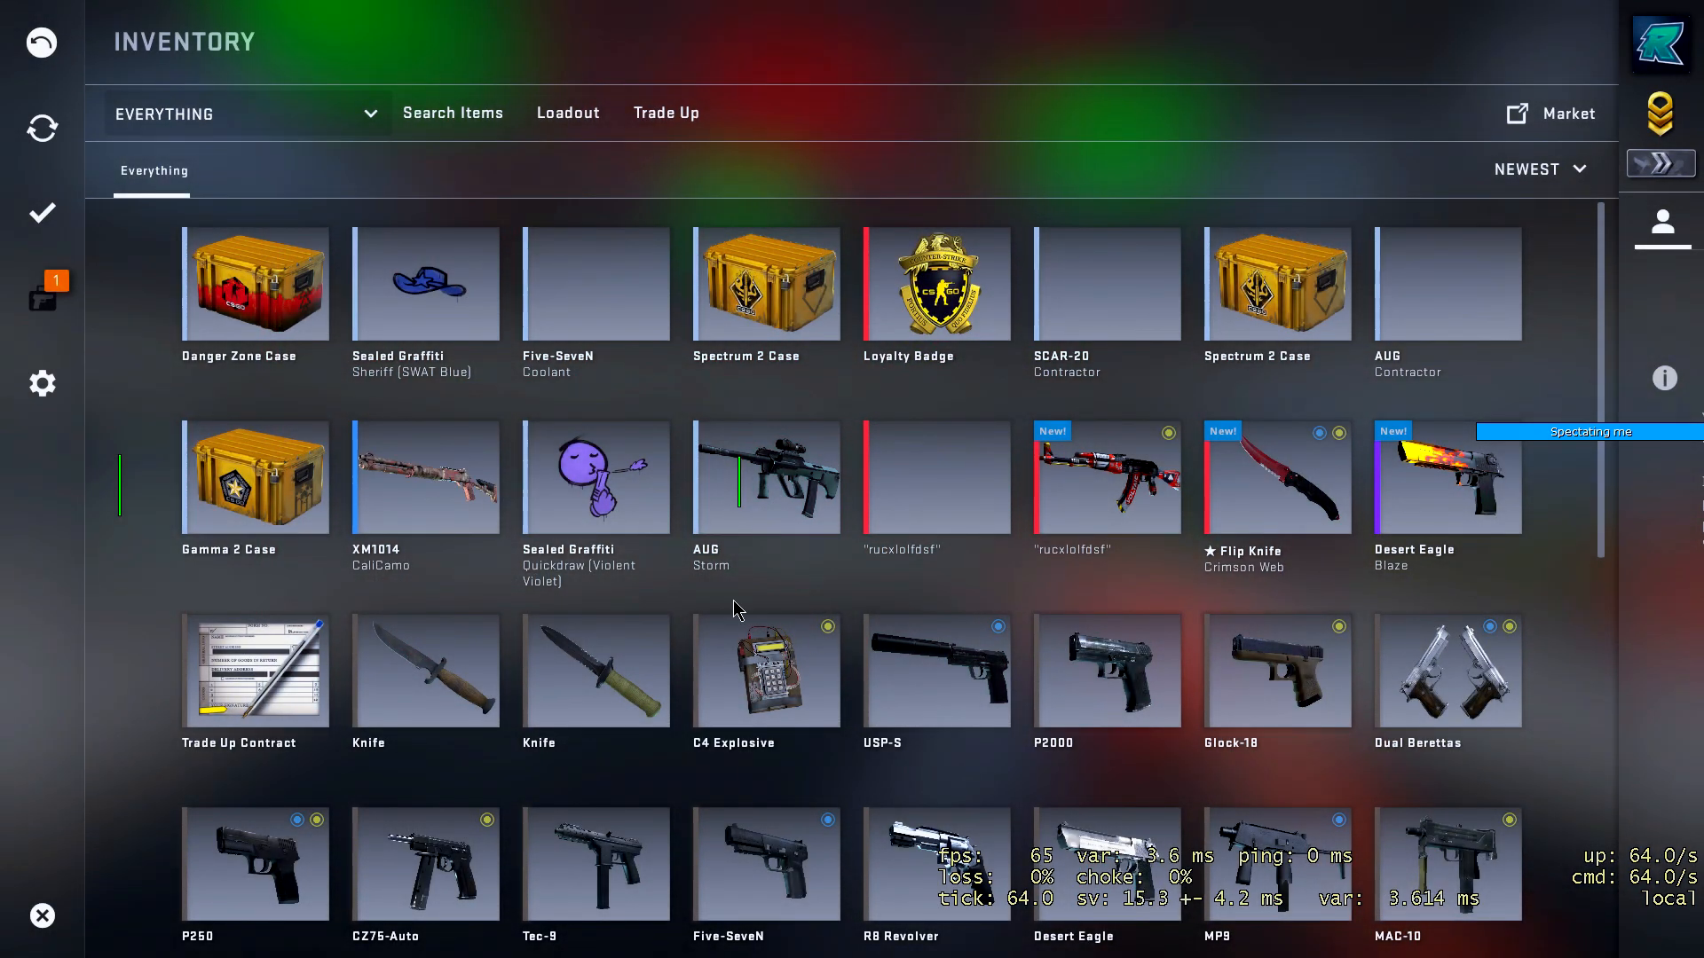
{"action": "right_click", "coordinate": [936, 477]}
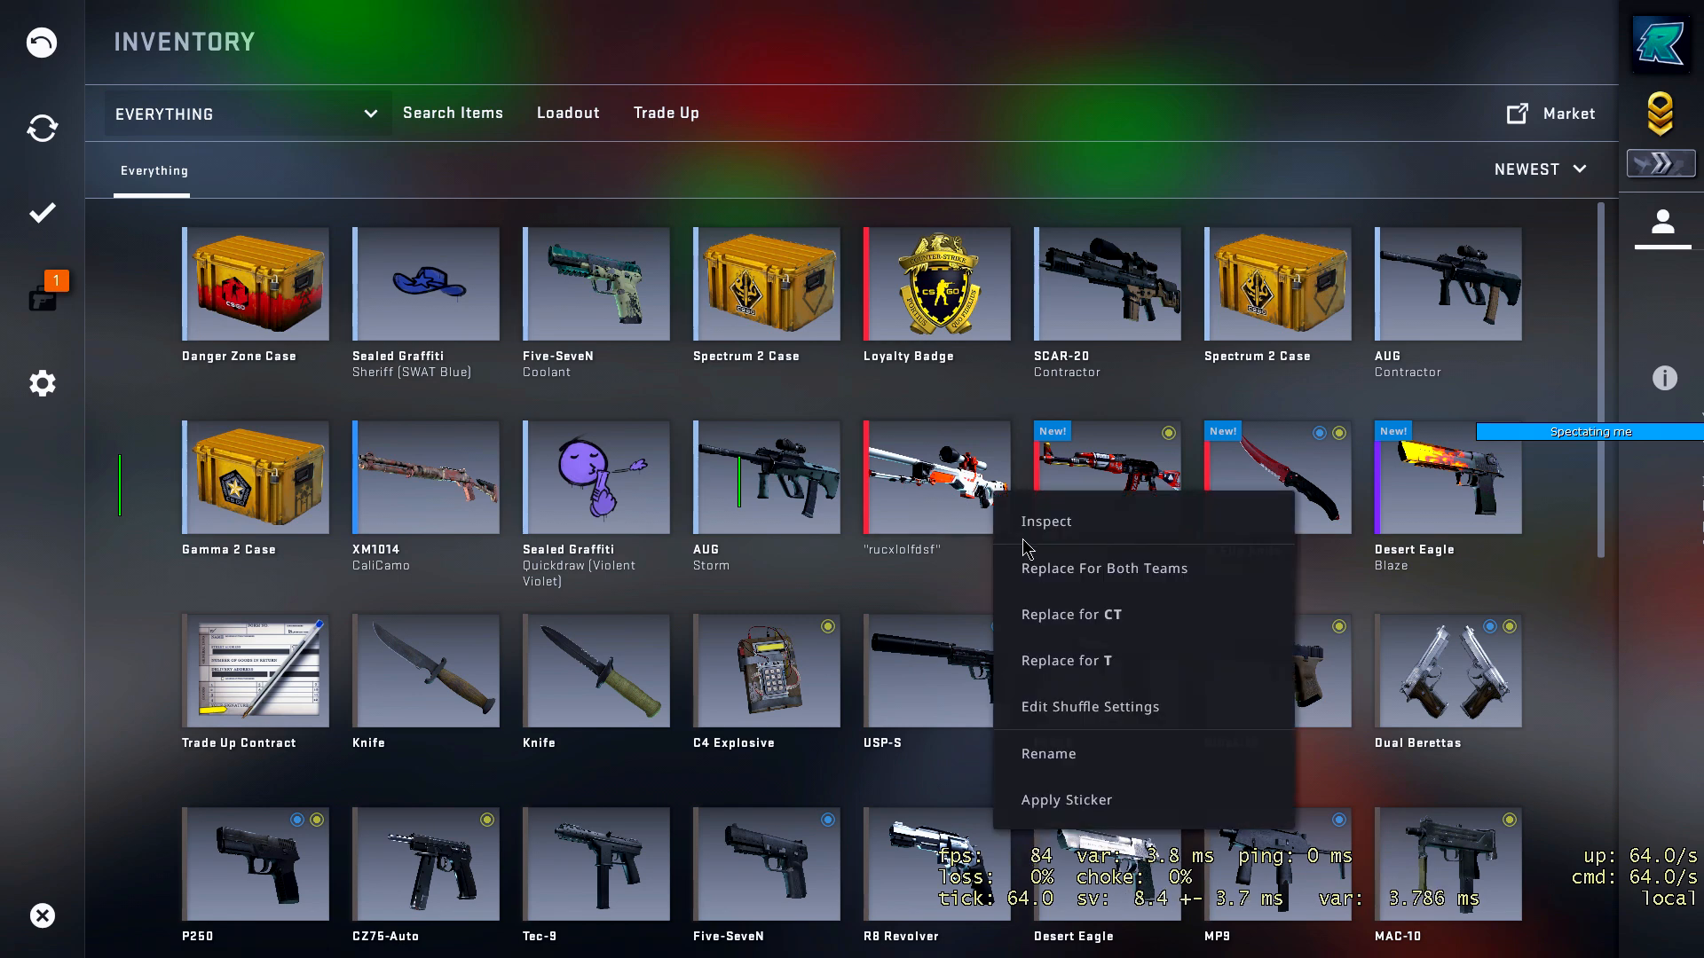
{"action": "left_click", "coordinate": [1045, 521]}
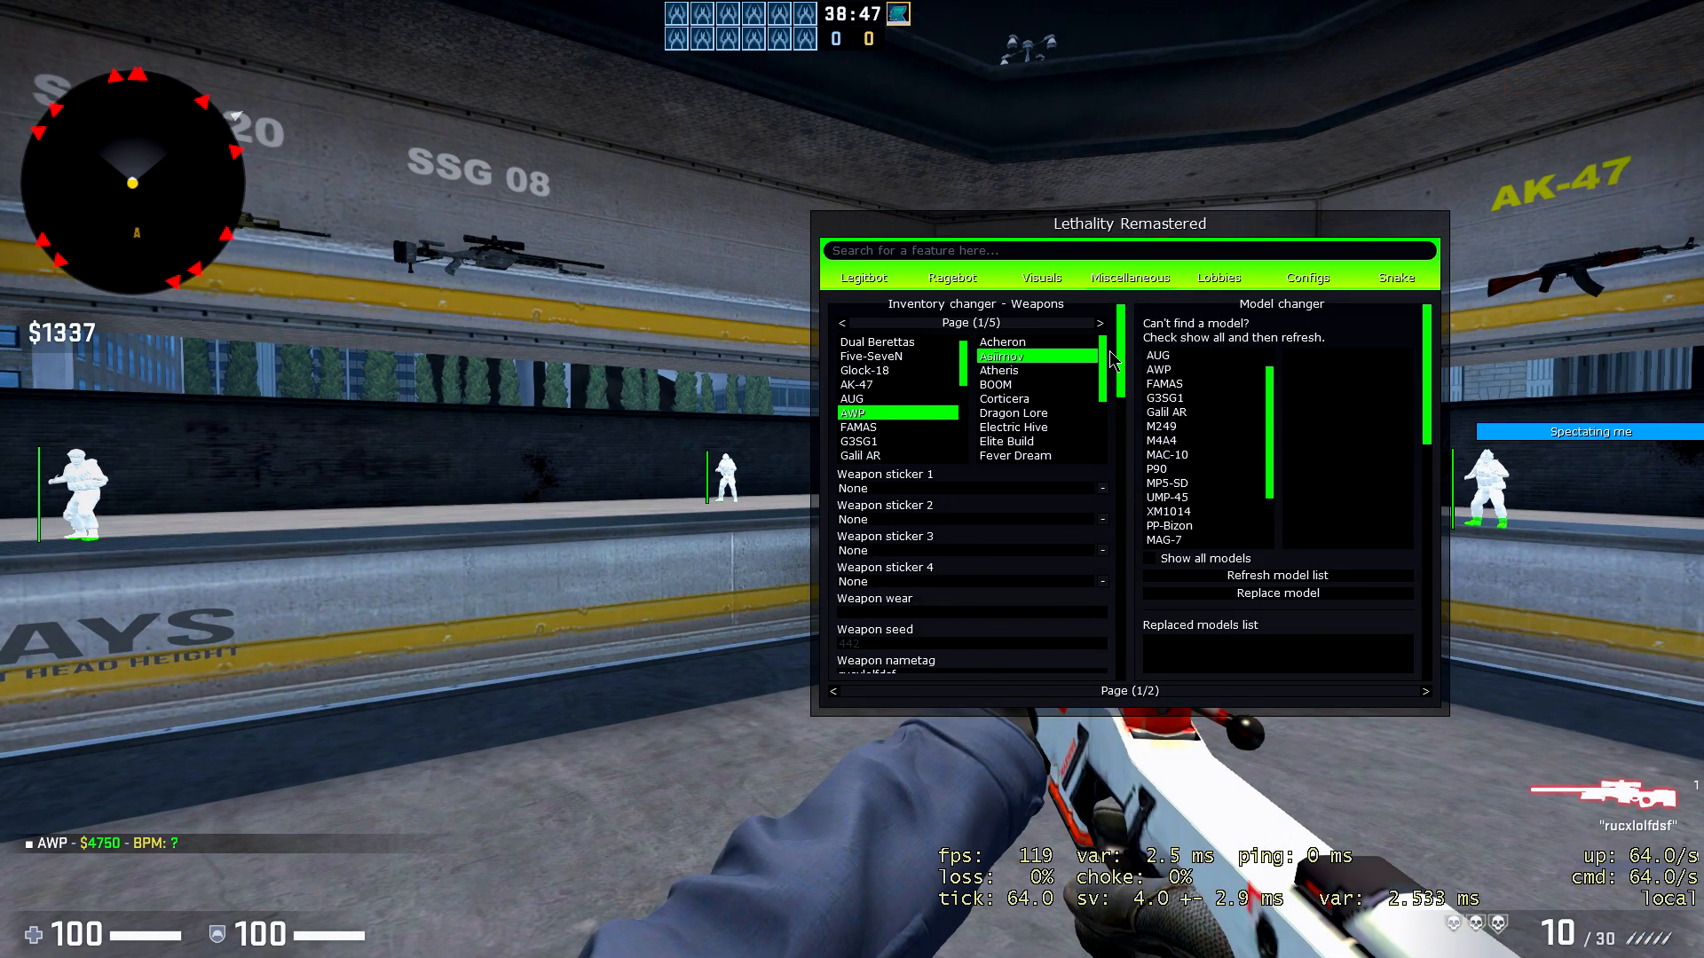
Add a Bowie Knife Doppler with the nametag 'ruxspeicalknifethatno1givesaf' in the knife changer.
{"action": "left_click", "coordinate": [1100, 323]}
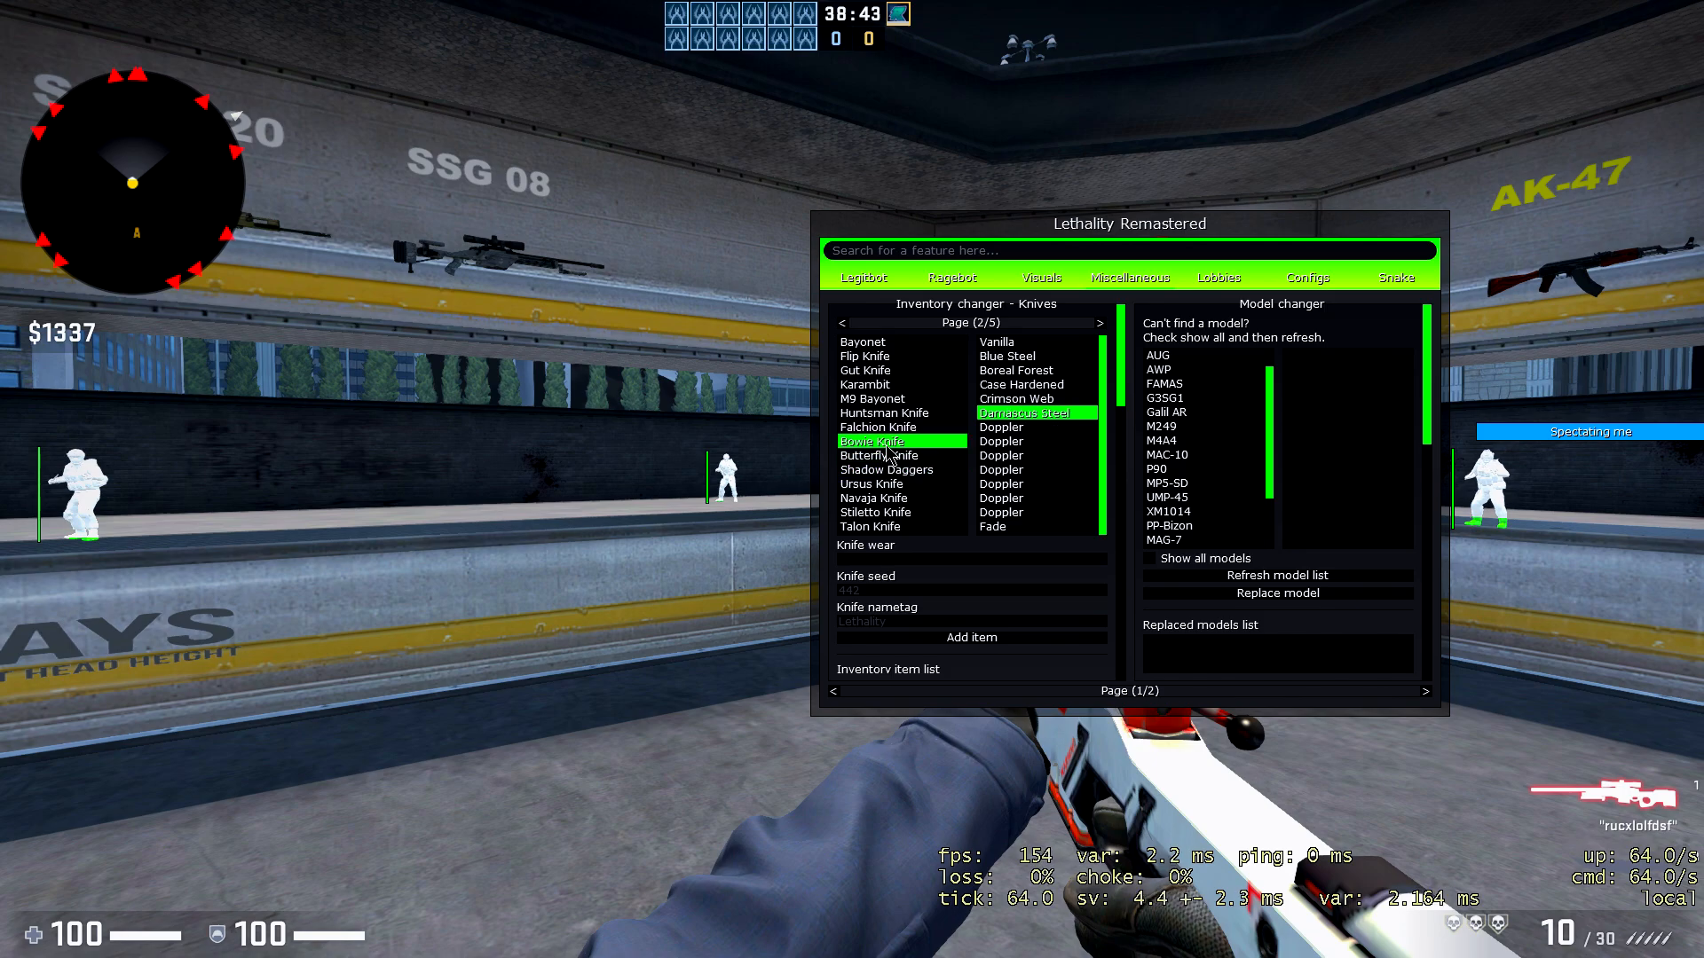
{"action": "left_click", "coordinate": [1001, 456]}
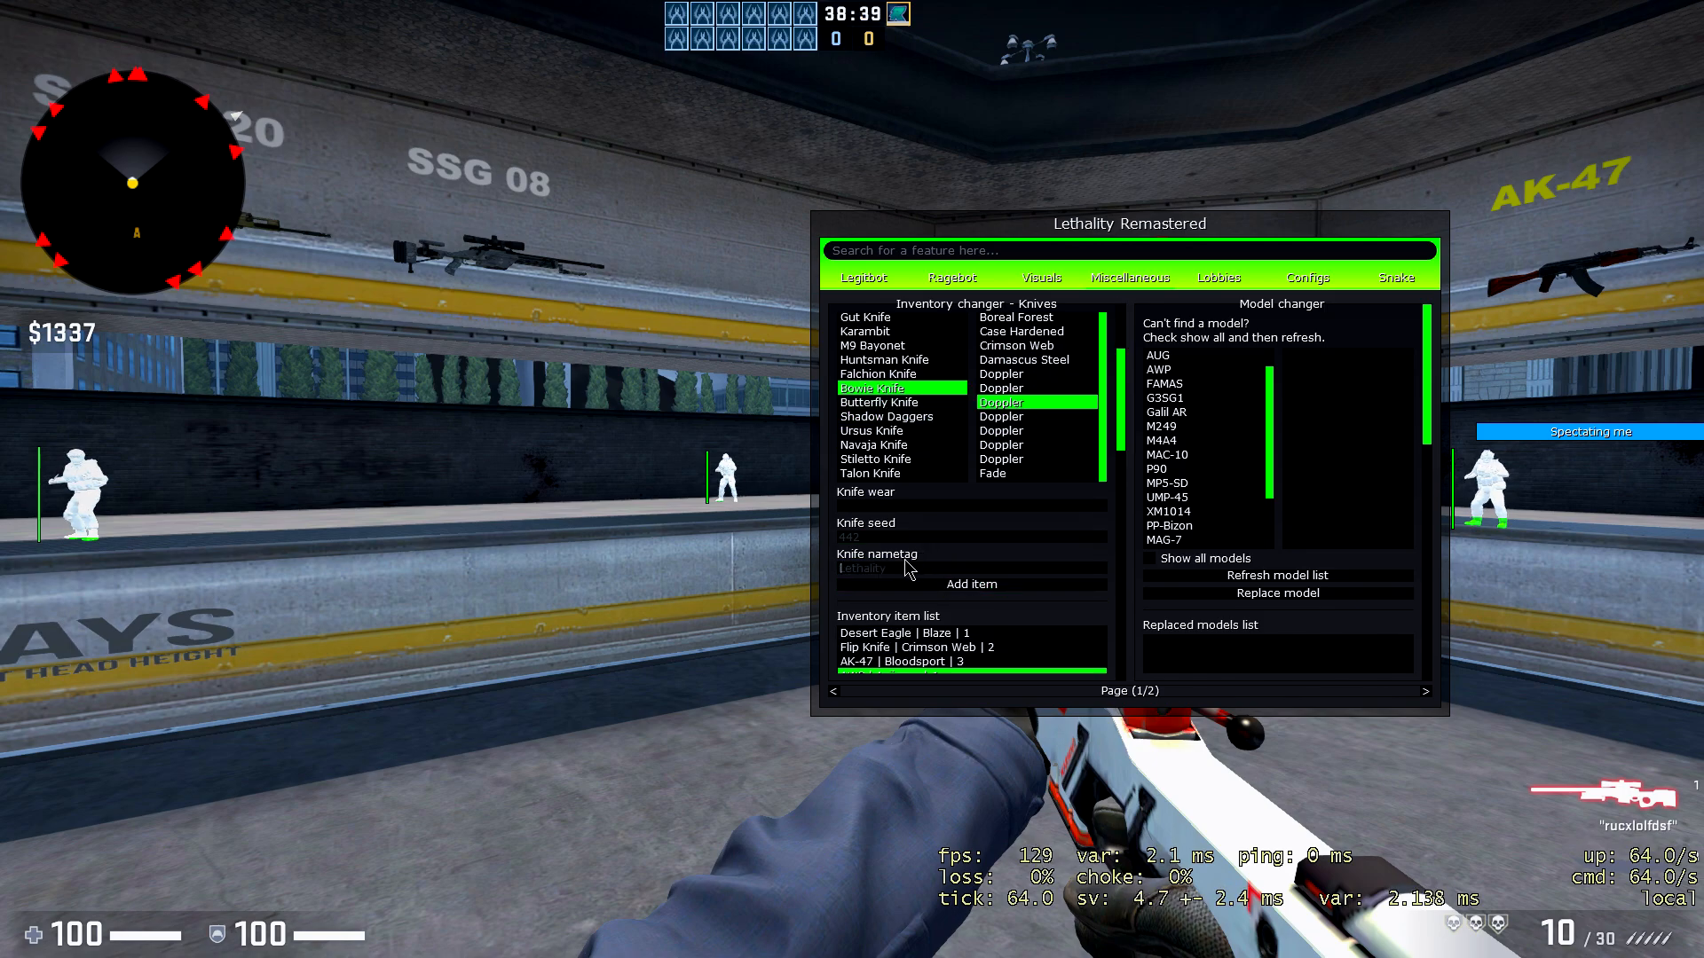
{"action": "type", "text": "ruxspeicalk"}
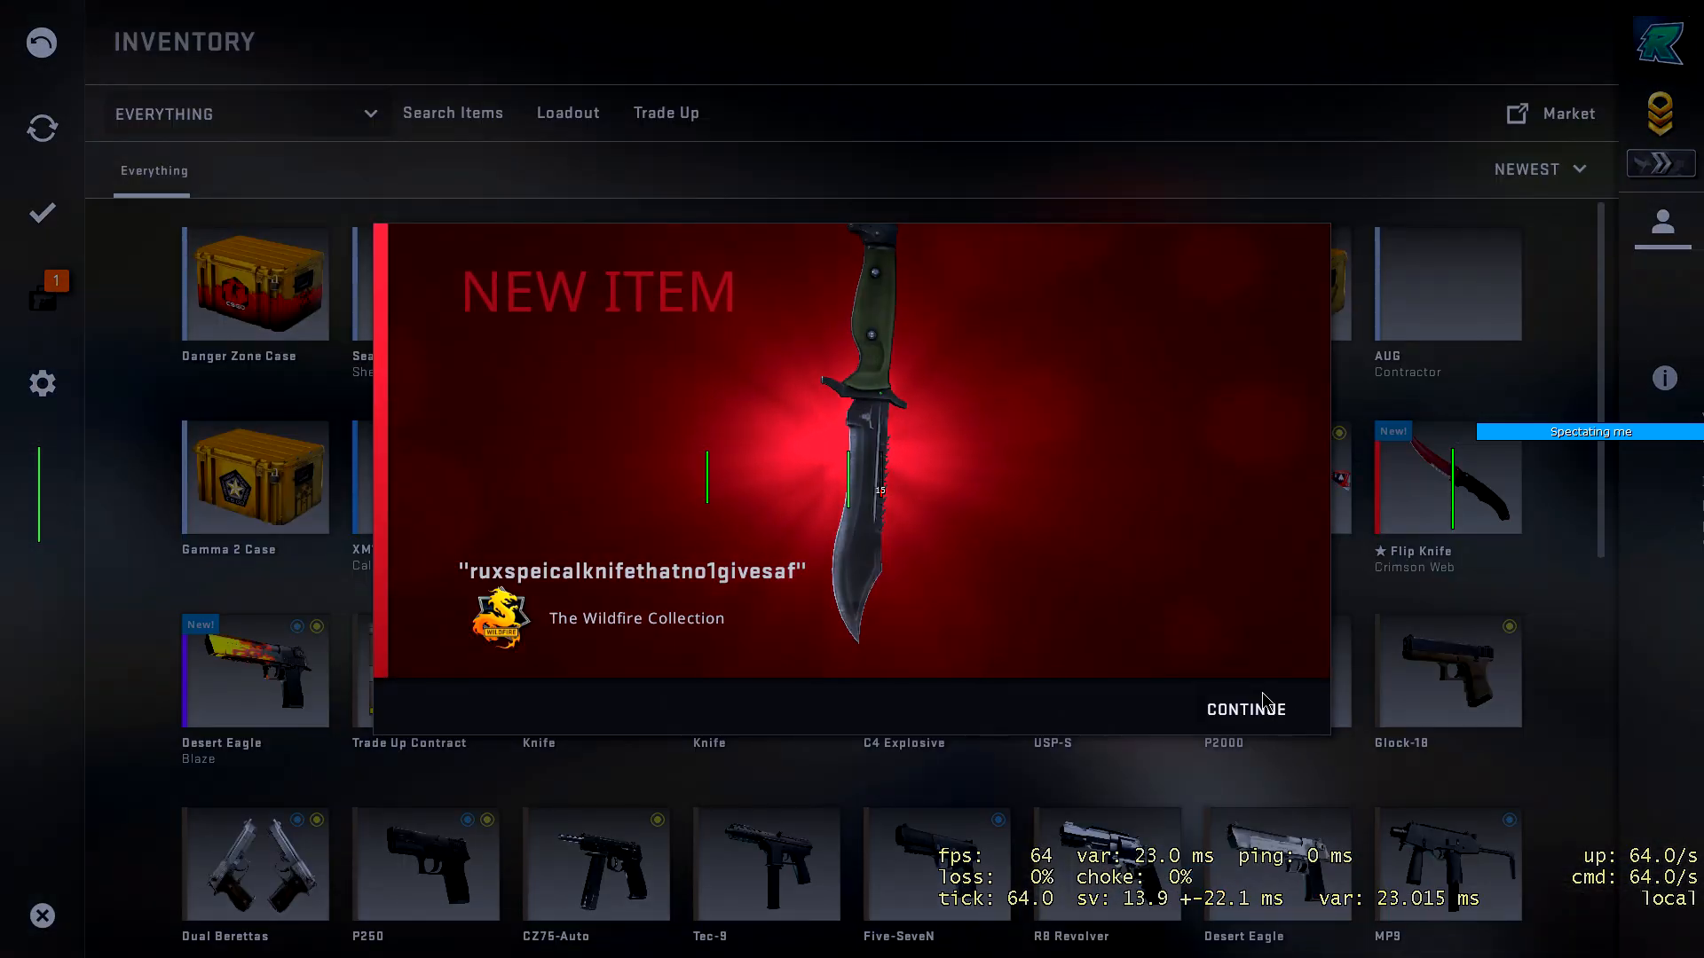
Dismiss the New Item popup and equip the custom-named Bowie Knife.
{"action": "left_click", "coordinate": [1246, 708]}
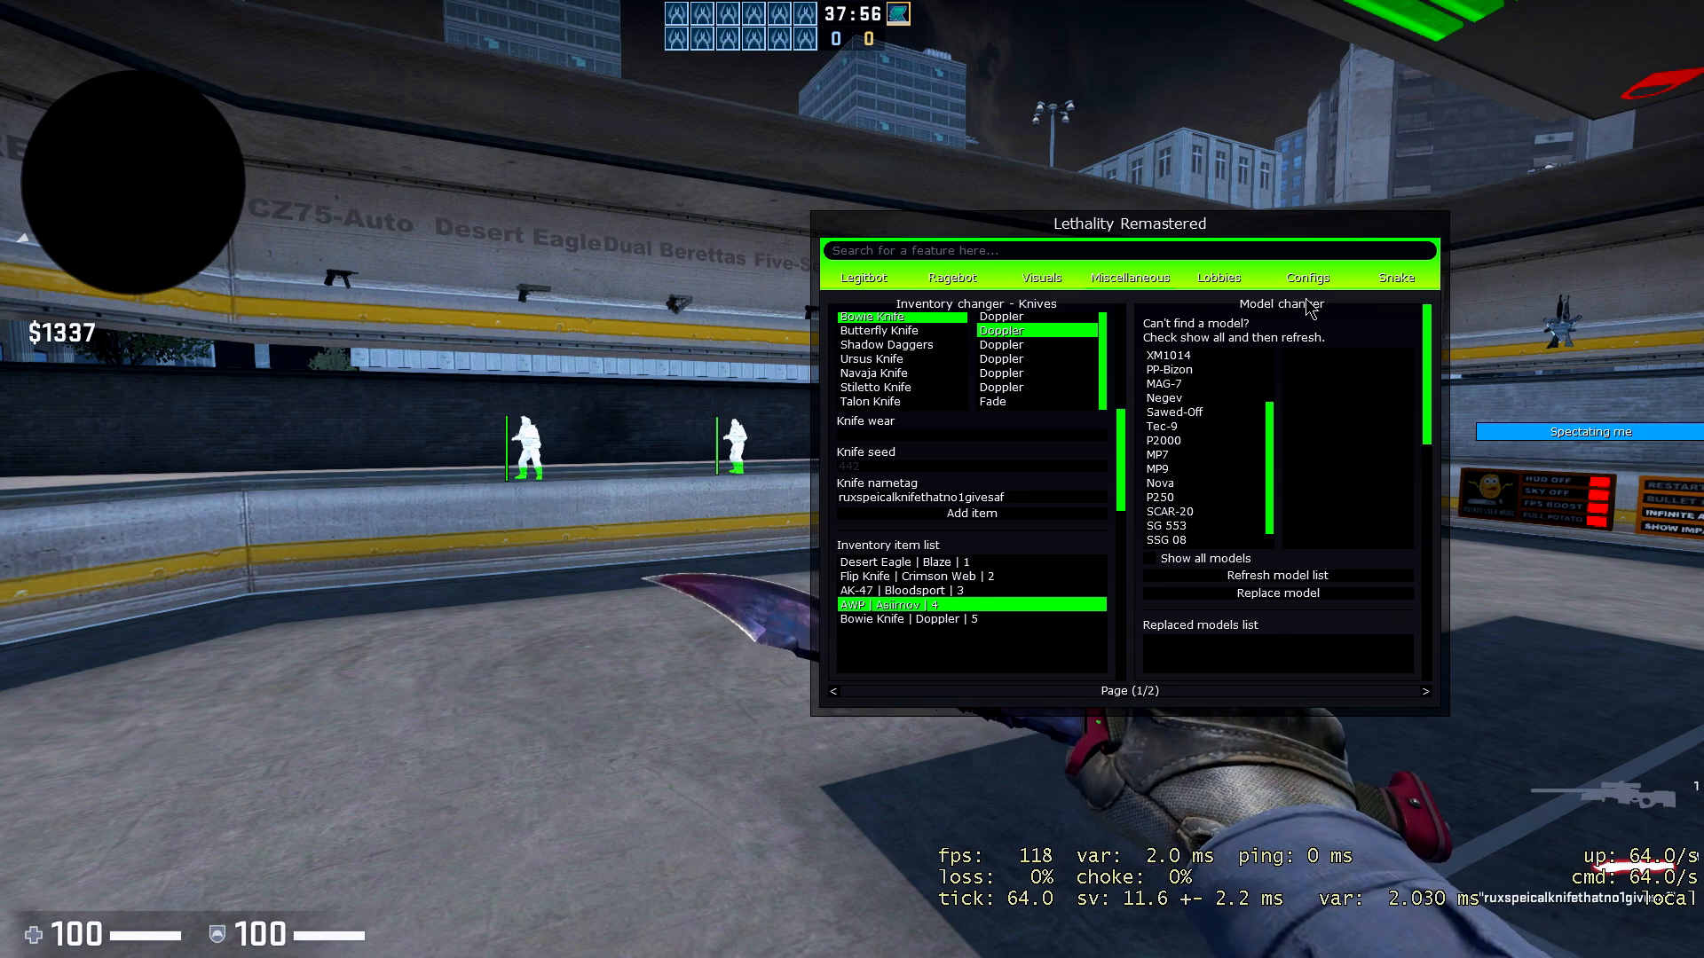
{"action": "mouse_move", "coordinate": [1289, 308]}
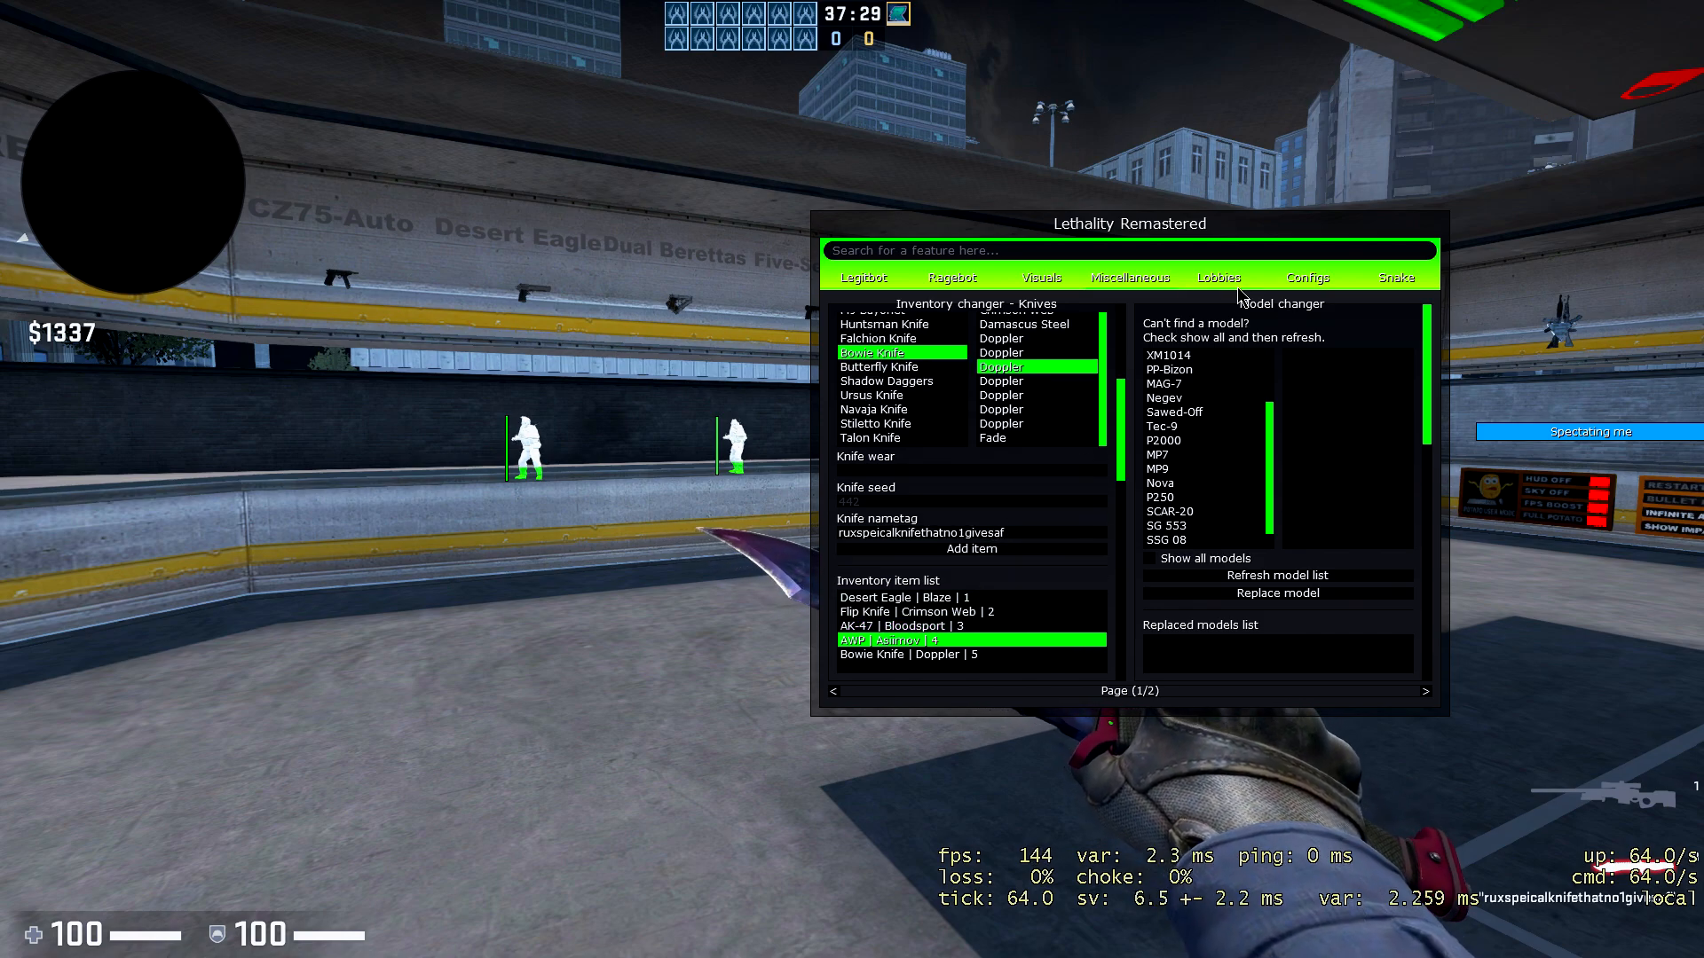
Show the Lobbies page with its empty lobby list.
{"action": "left_click", "coordinate": [1217, 277]}
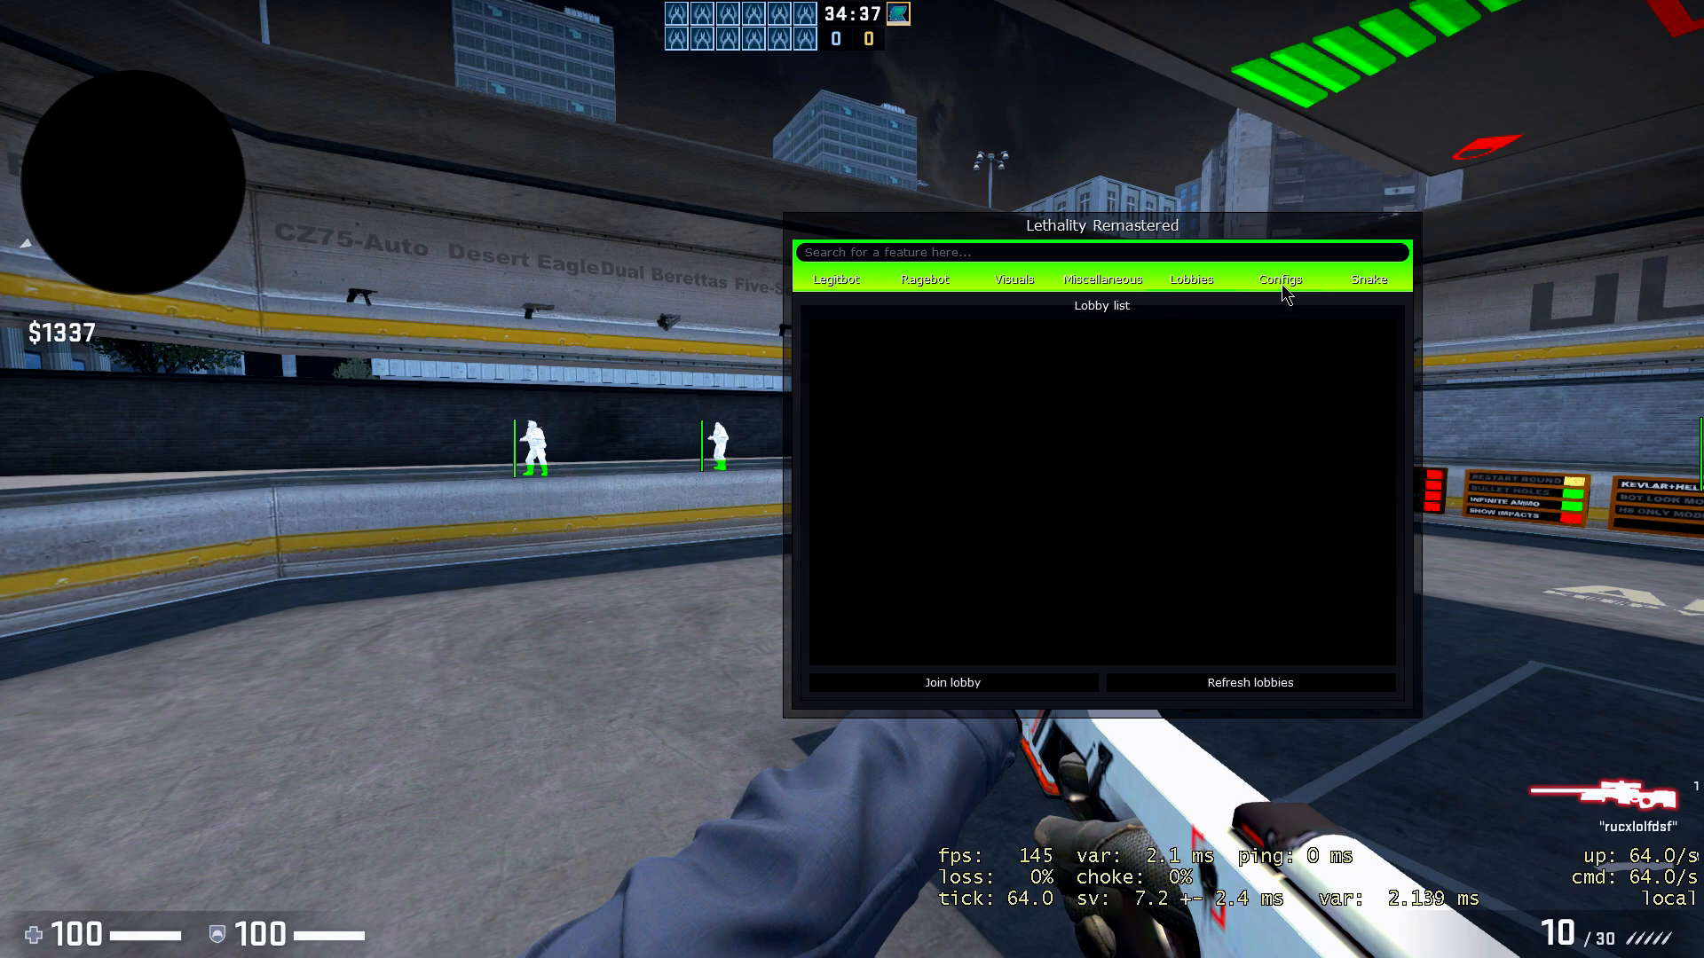
View the Configs page, then the Snake minigame with stats and leaderboard.
{"action": "left_click", "coordinate": [1280, 278]}
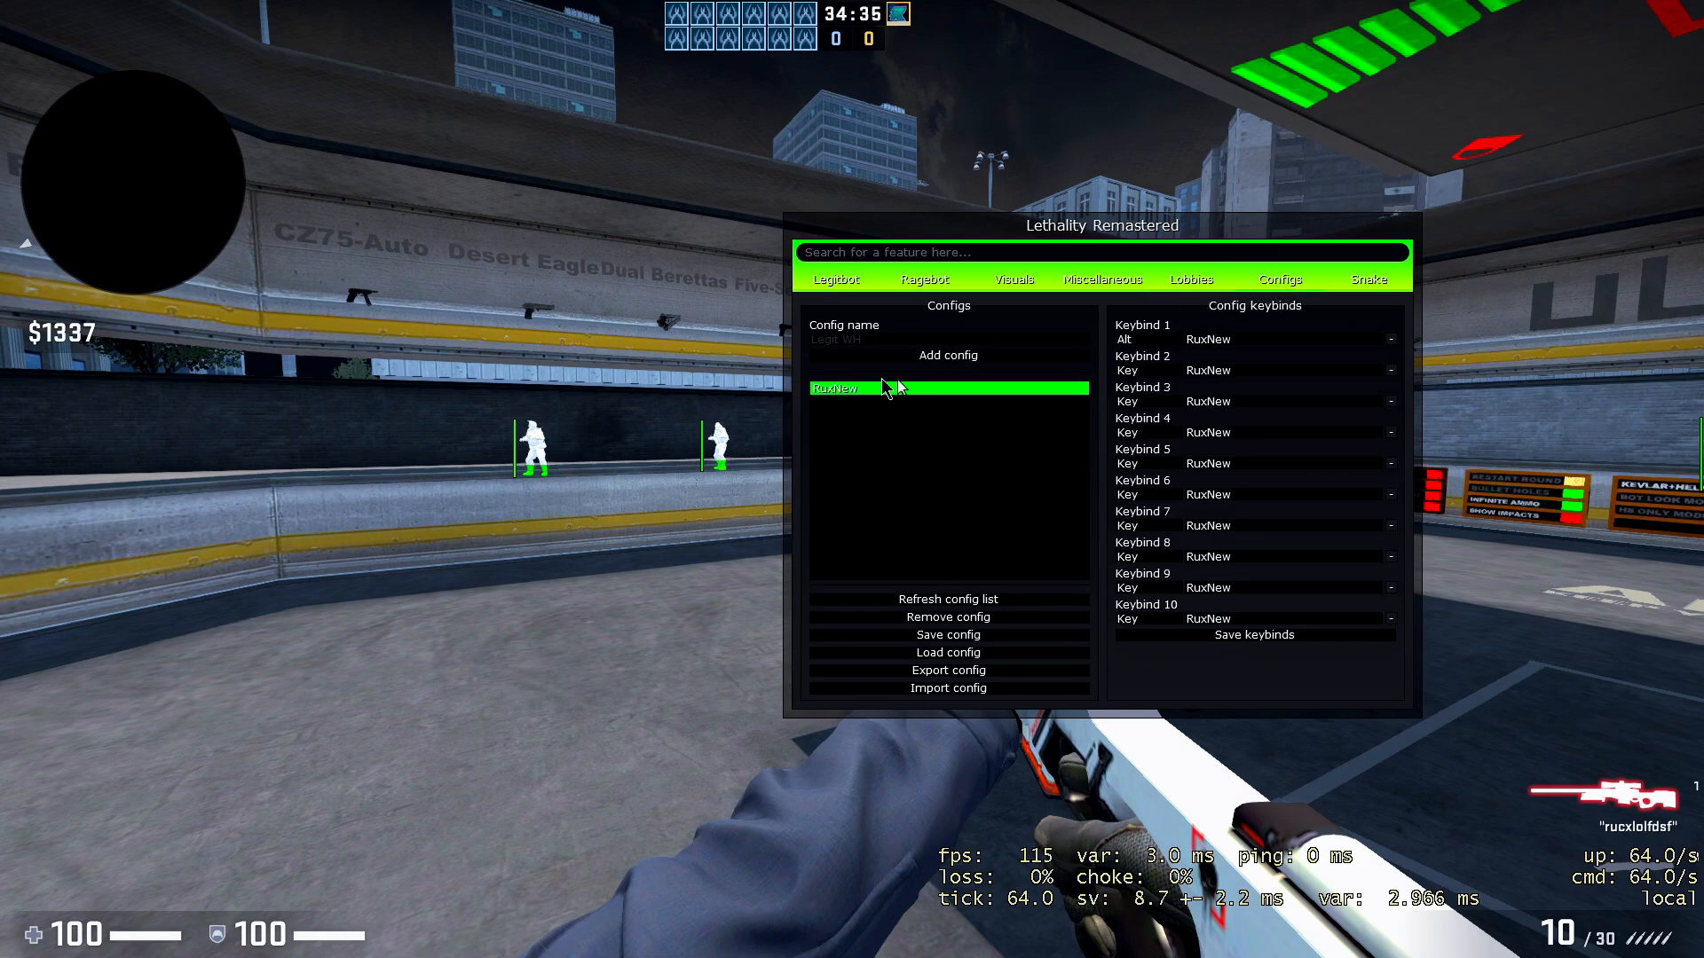
{"action": "mouse_move", "coordinate": [898, 332]}
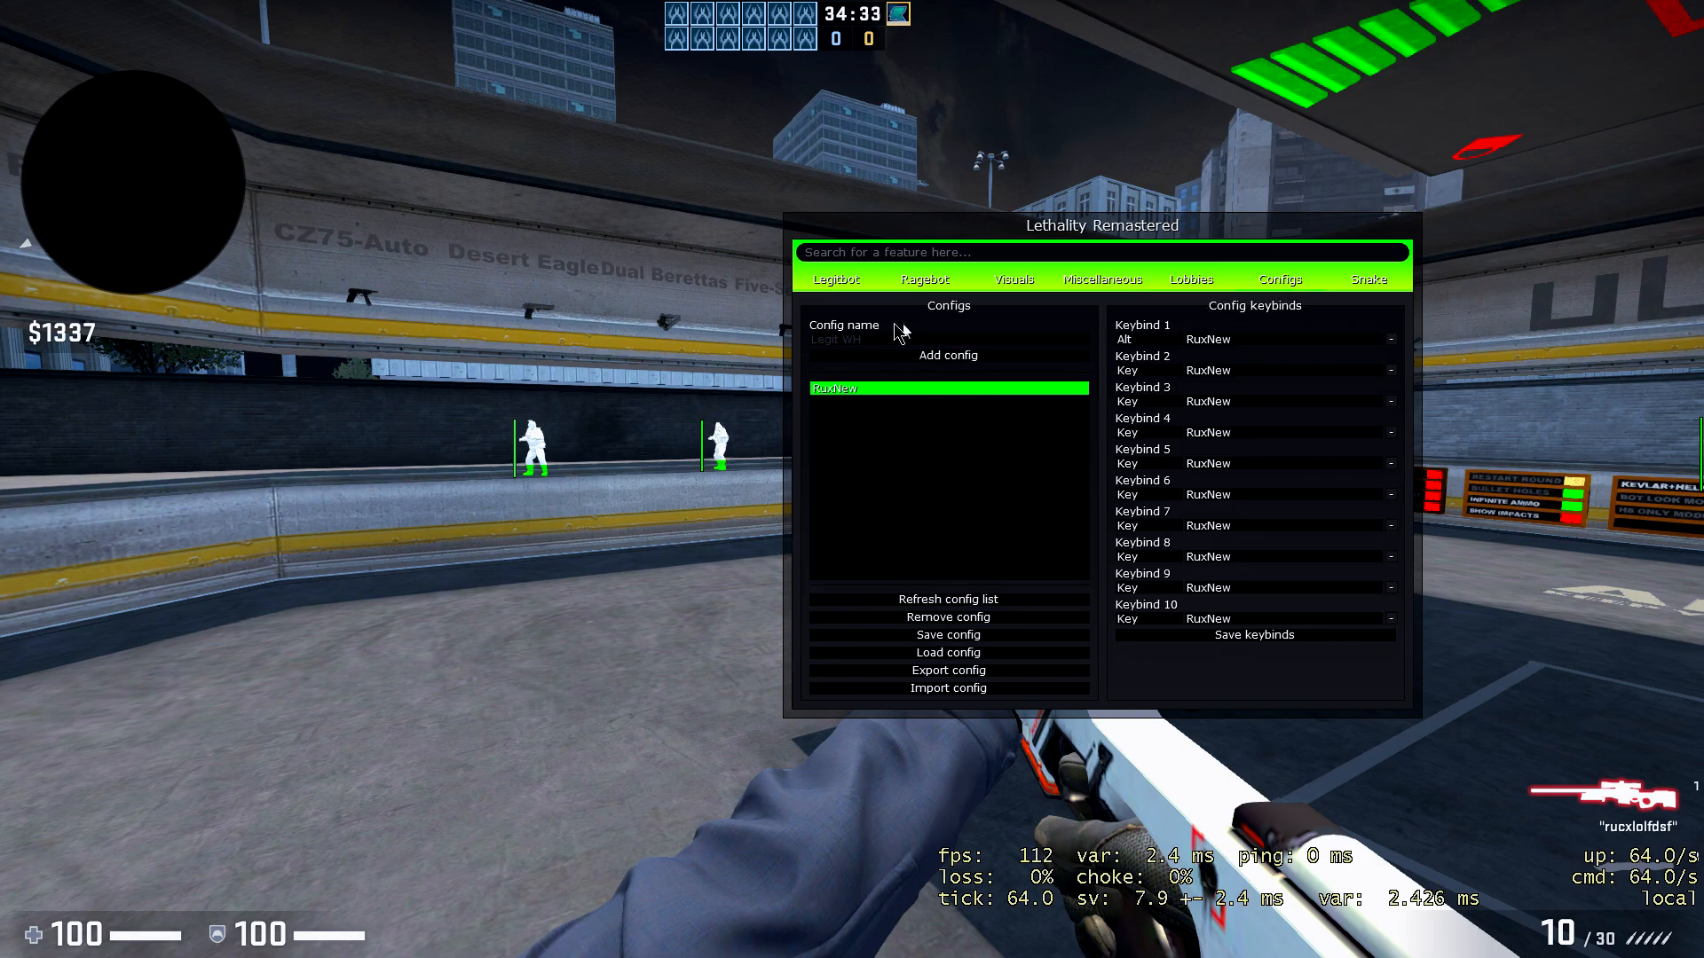
{"action": "mouse_move", "coordinate": [1084, 410]}
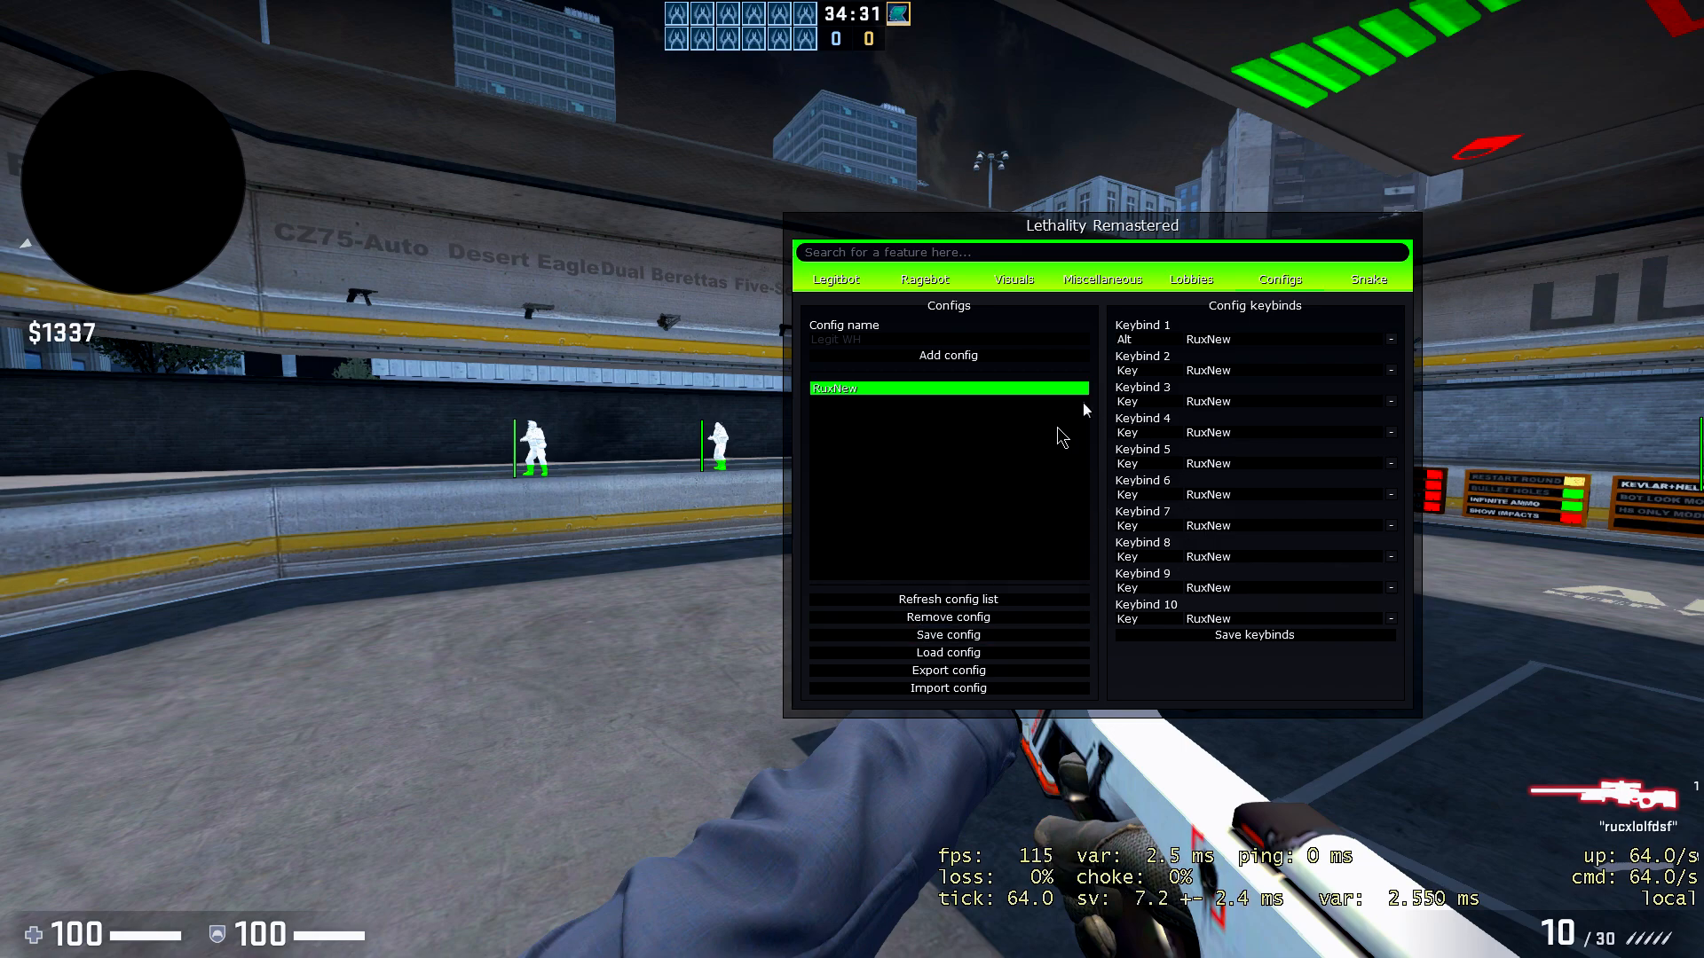
{"action": "mouse_move", "coordinate": [1014, 373]}
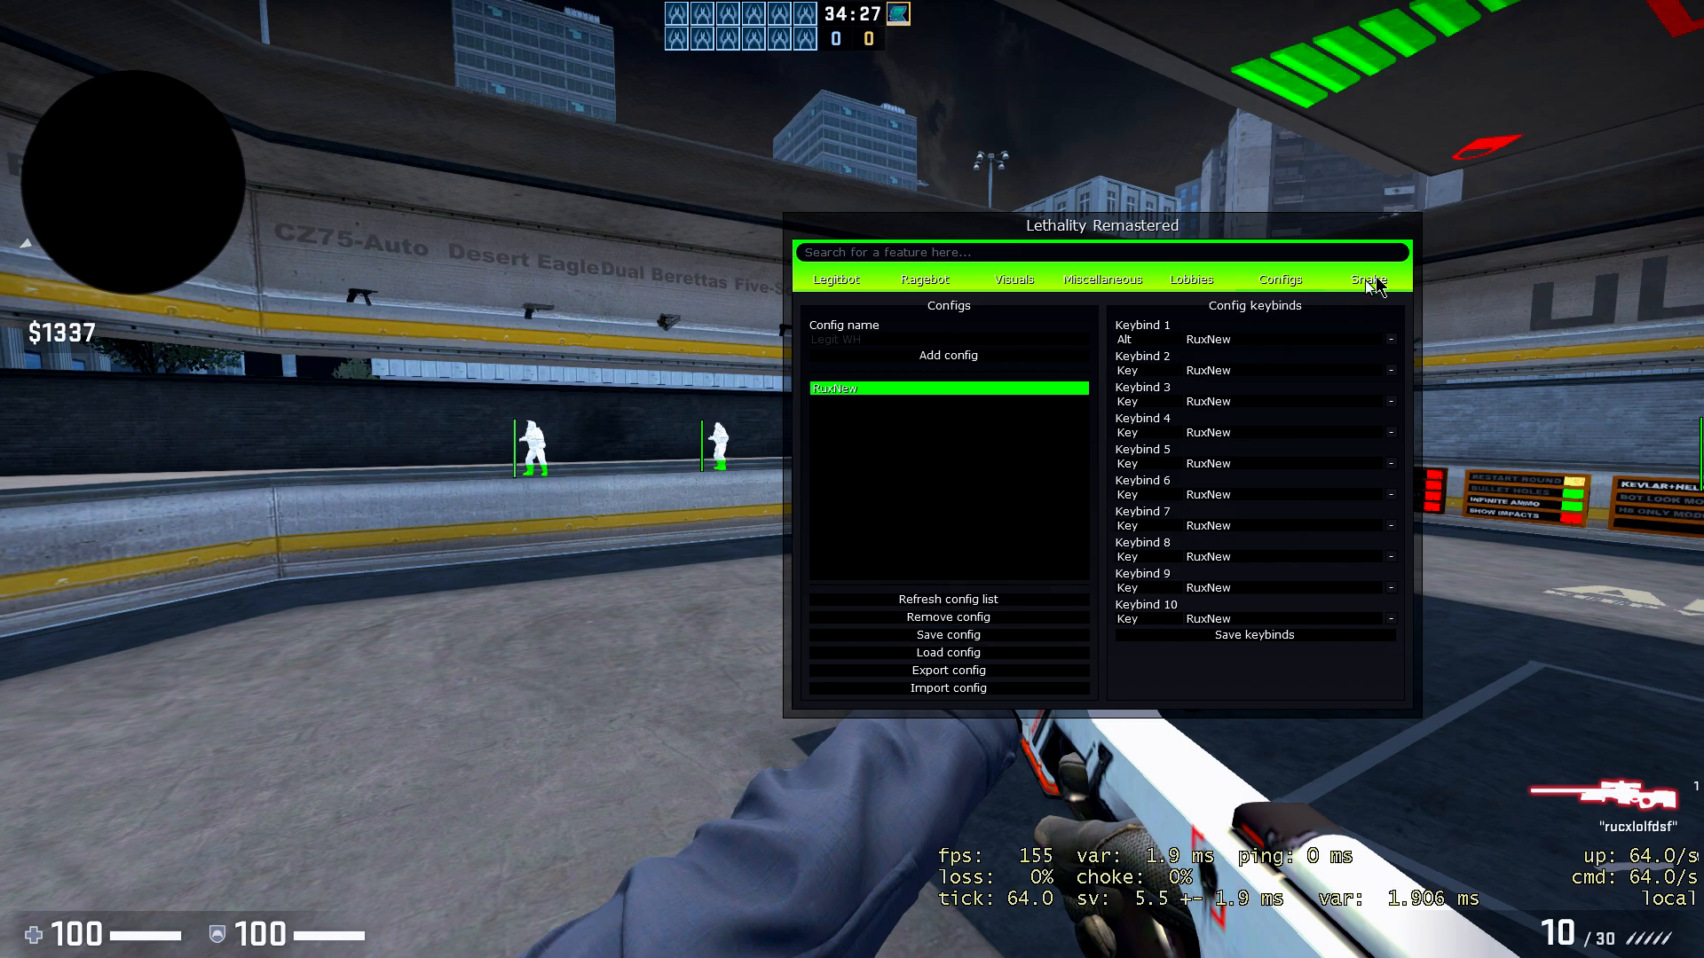
{"action": "left_click", "coordinate": [1368, 279]}
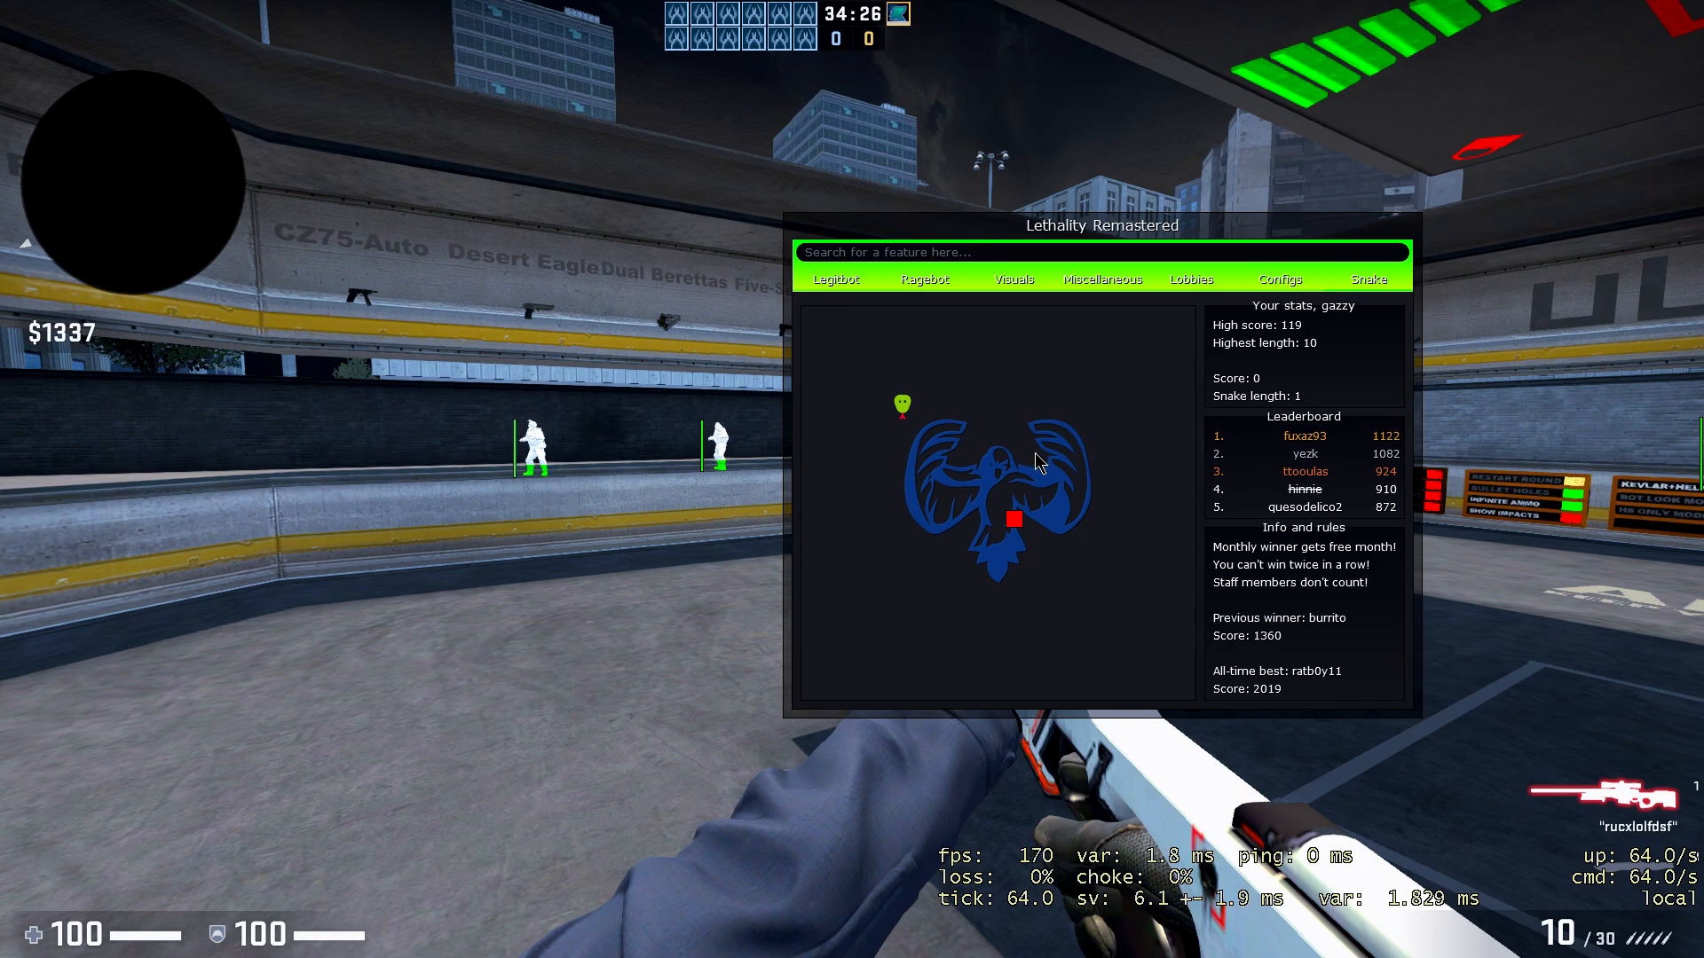